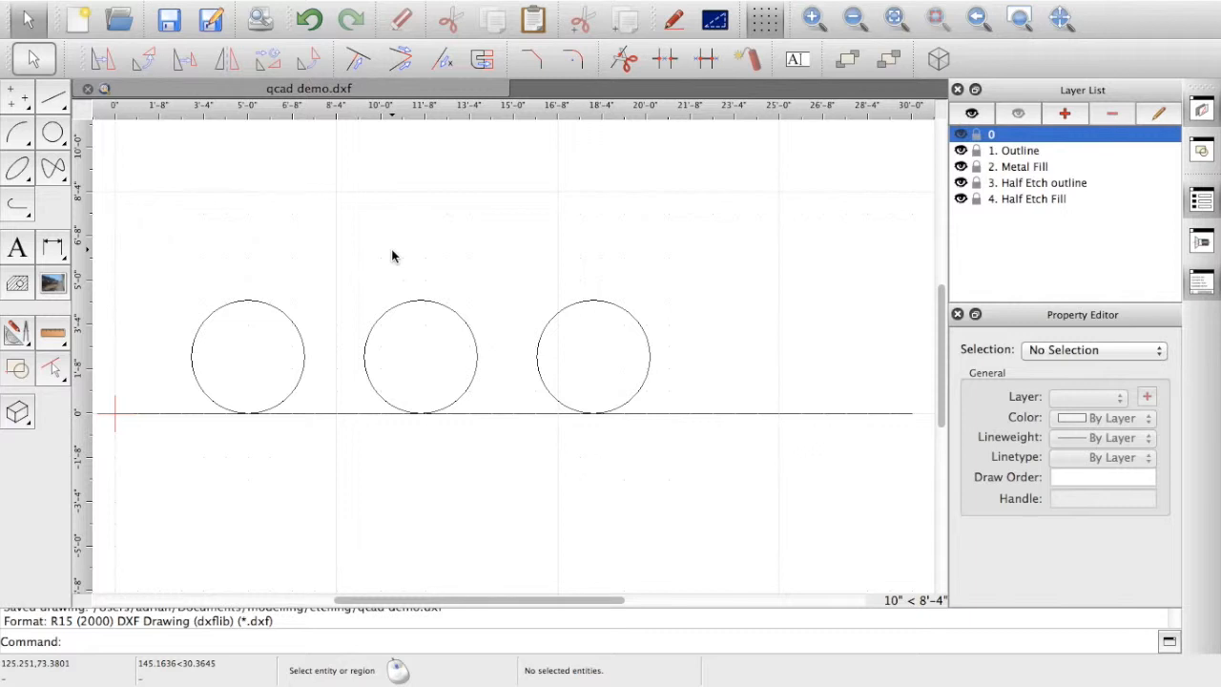
mouse_move(310, 248)
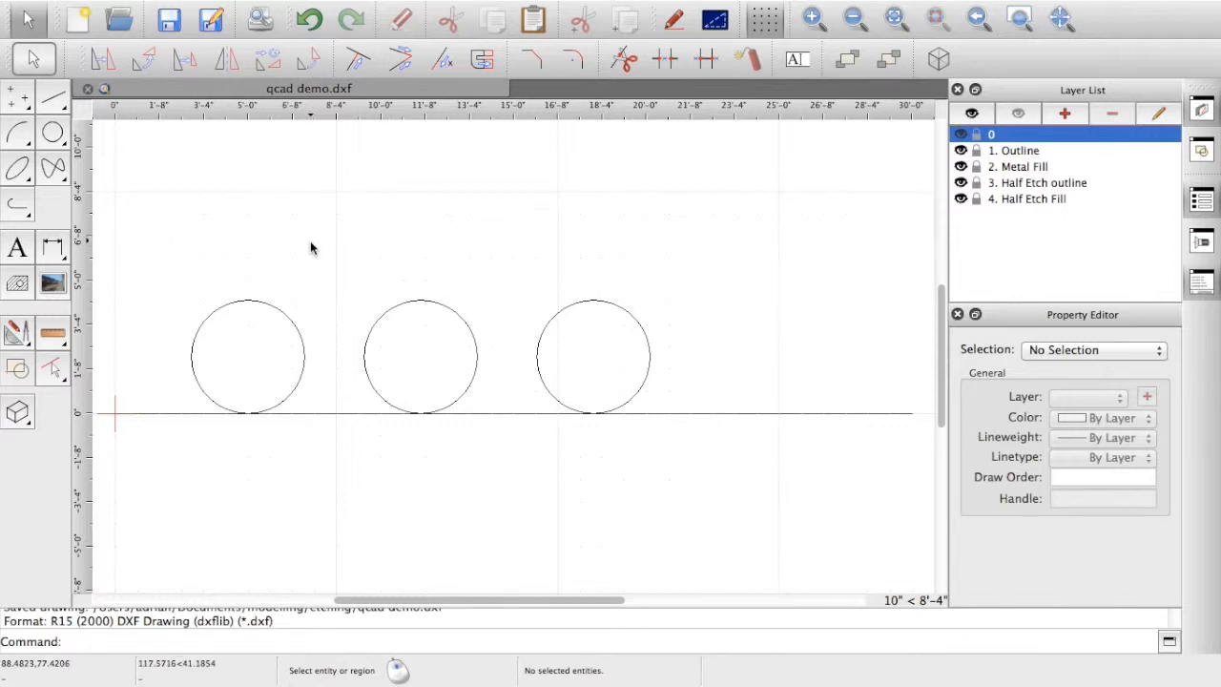
mouse_move(484, 198)
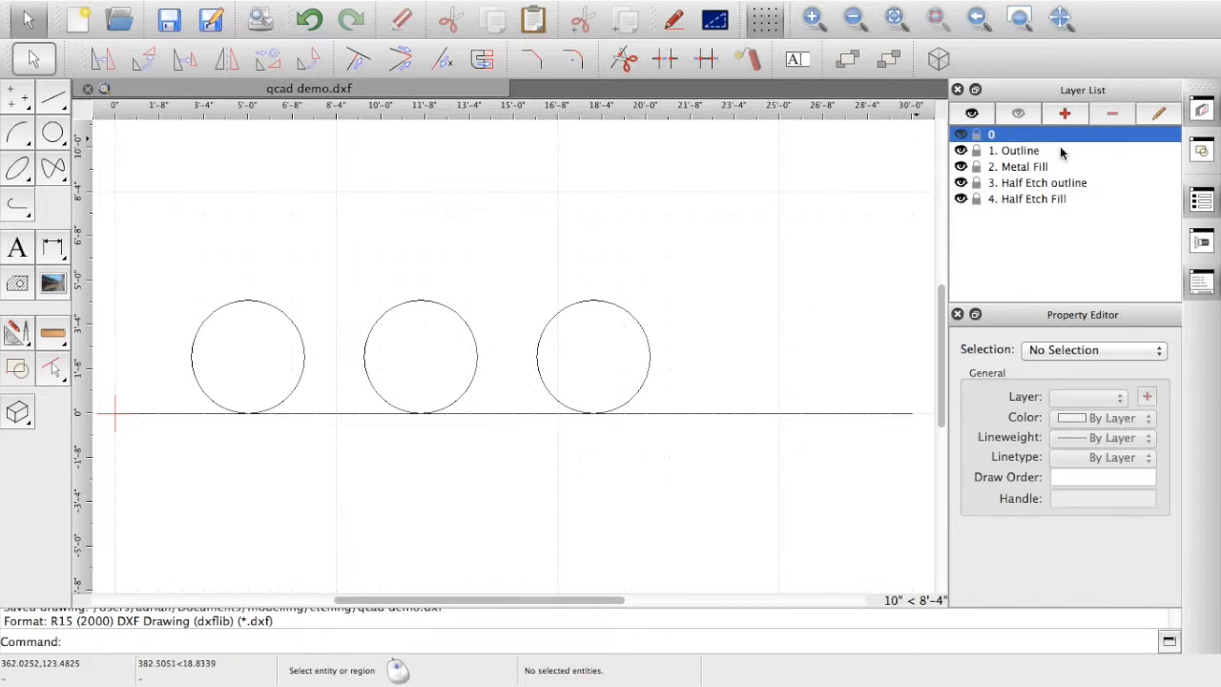
mouse_move(1084, 175)
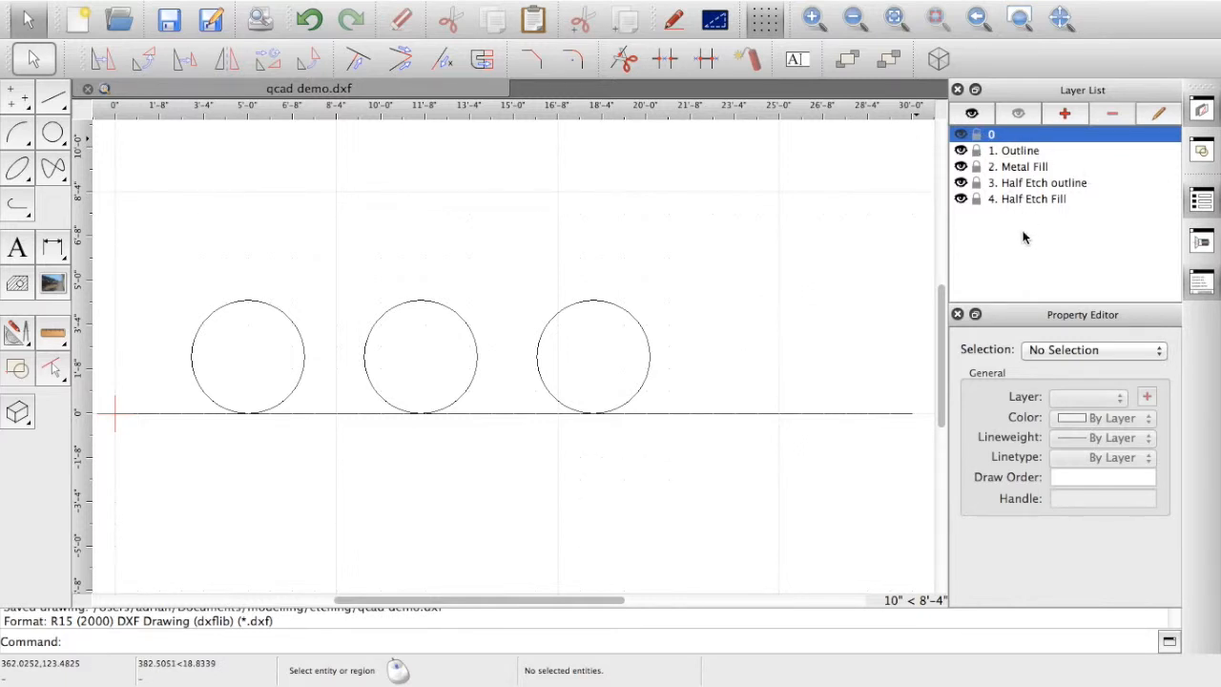
- Make '1. Outline' the current layer, toggling layer 0's visibility off and back on
left_click(1020, 150)
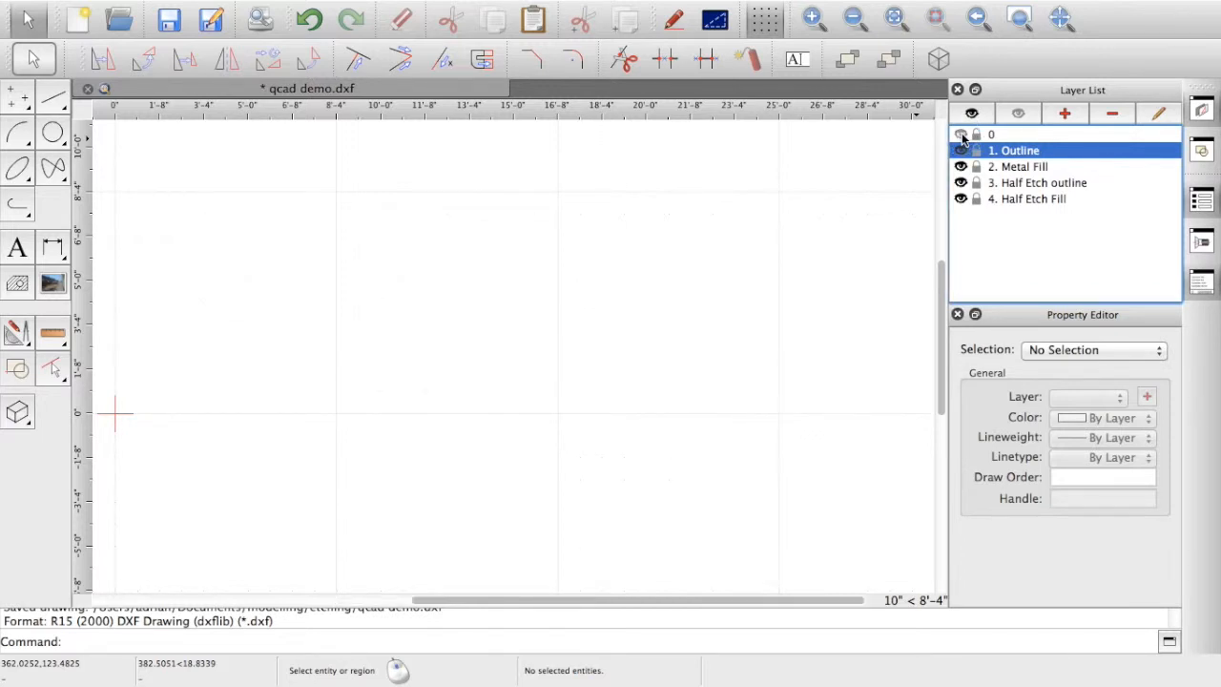
left_click(961, 134)
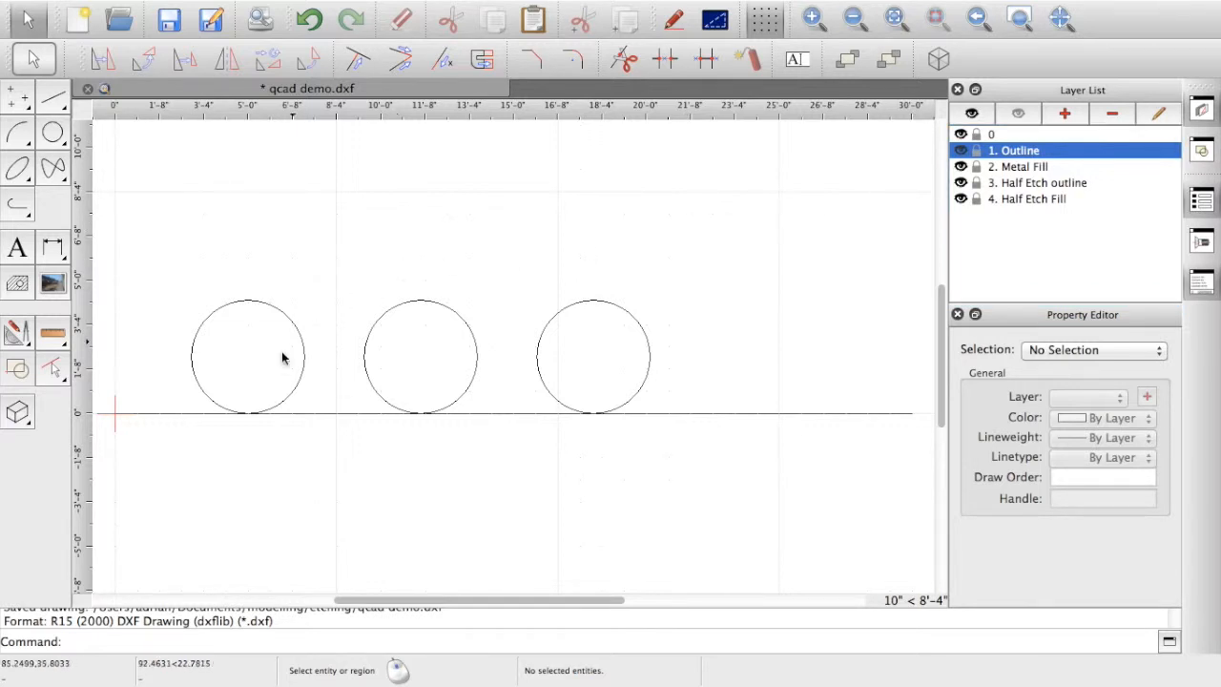
mouse_move(253, 372)
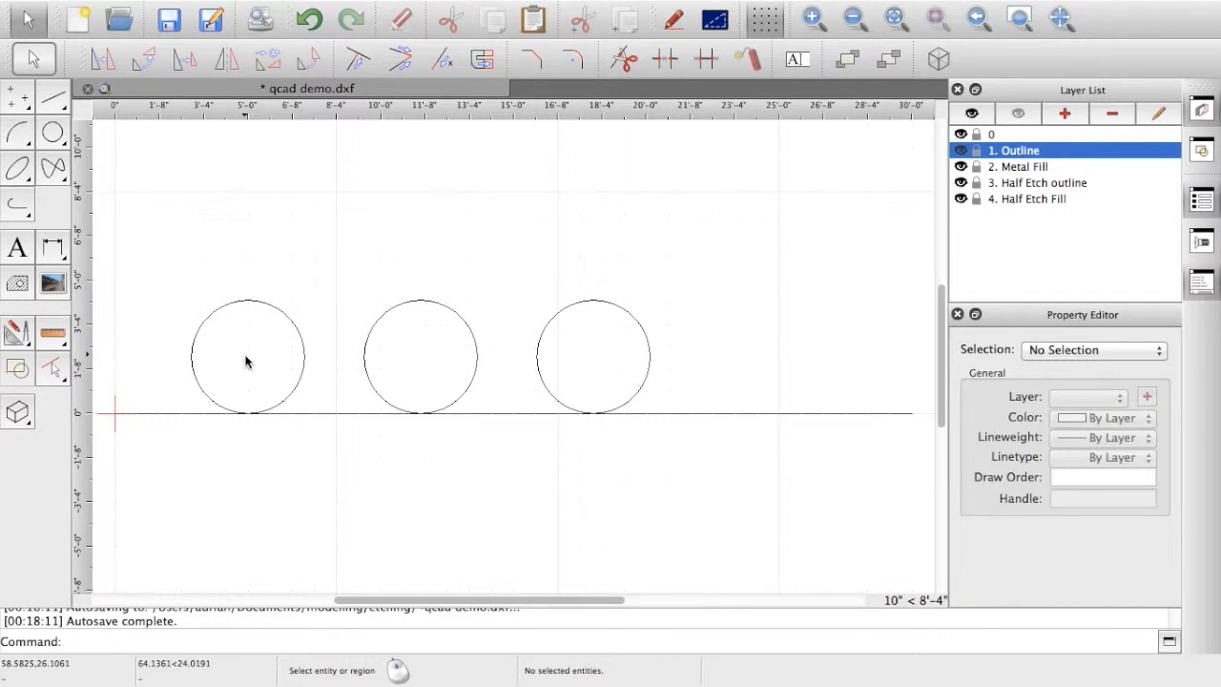
mouse_move(255, 367)
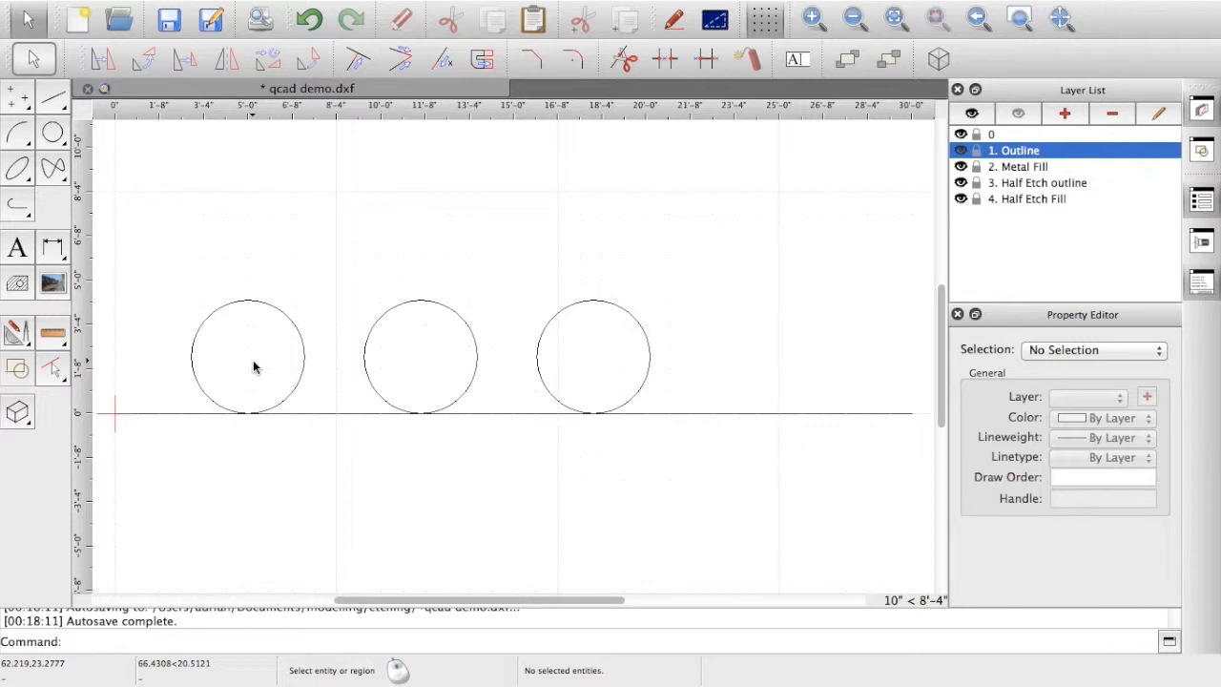
mouse_move(52, 132)
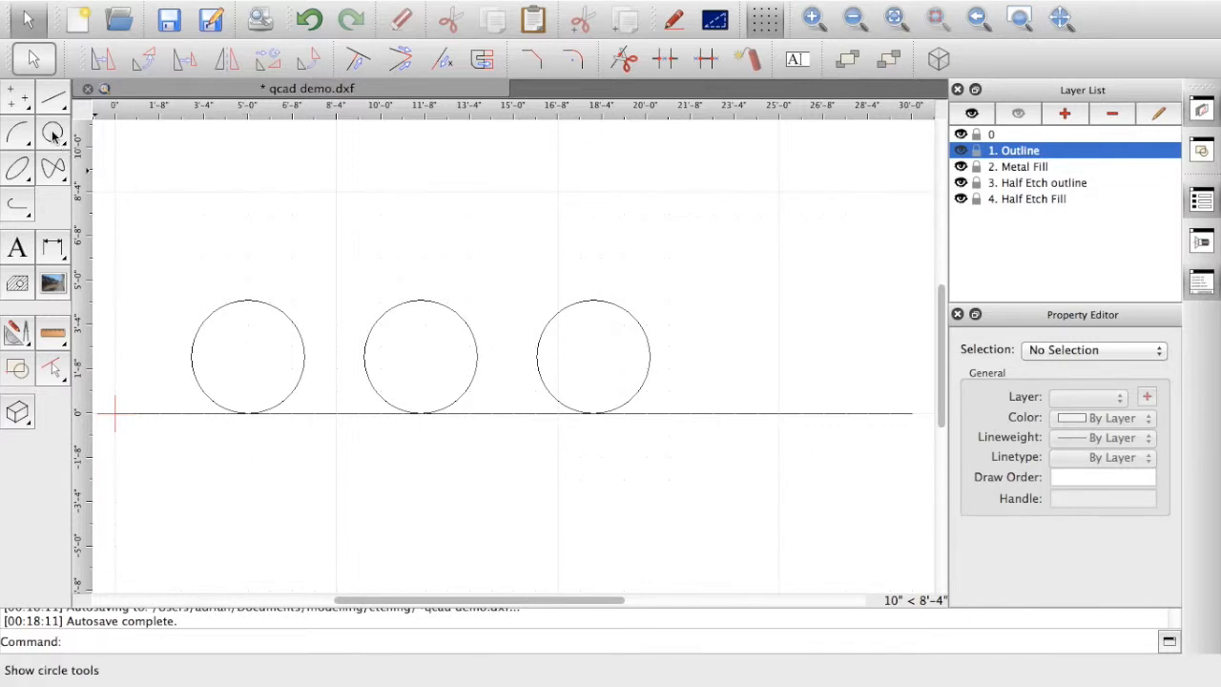
- Choose the Center, Radius circle tool for circles of radius 2.1*12/7
left_click(53, 132)
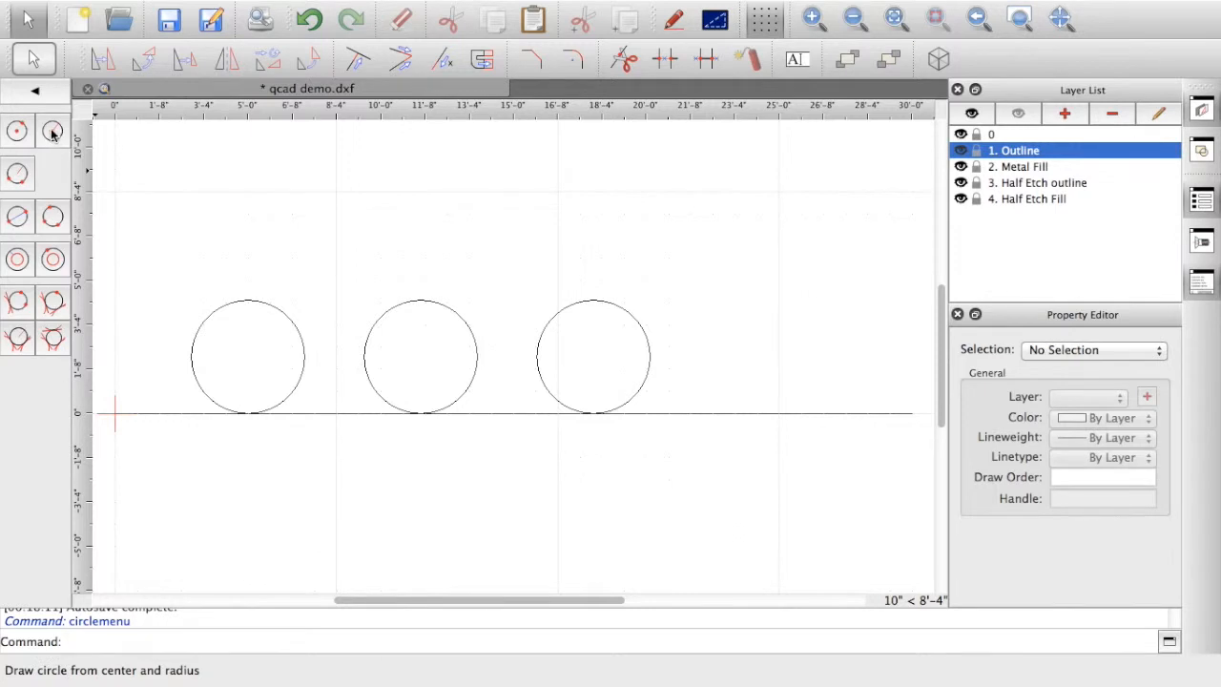
mouse_move(52, 132)
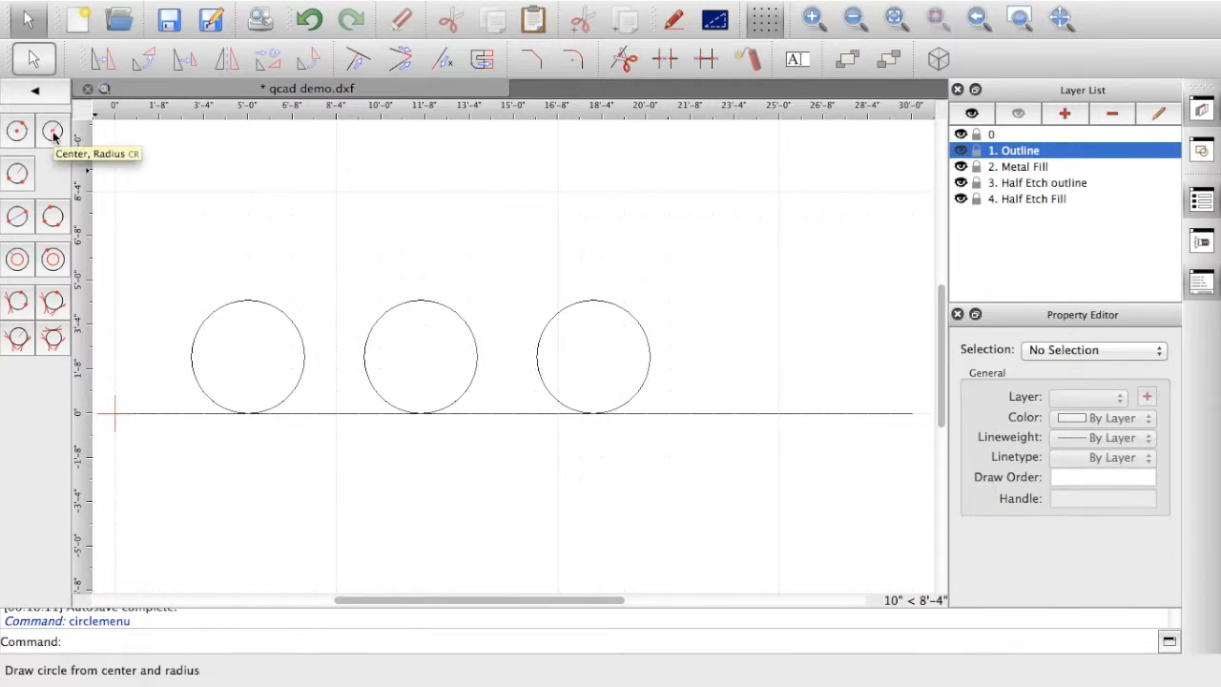
left_click(53, 132)
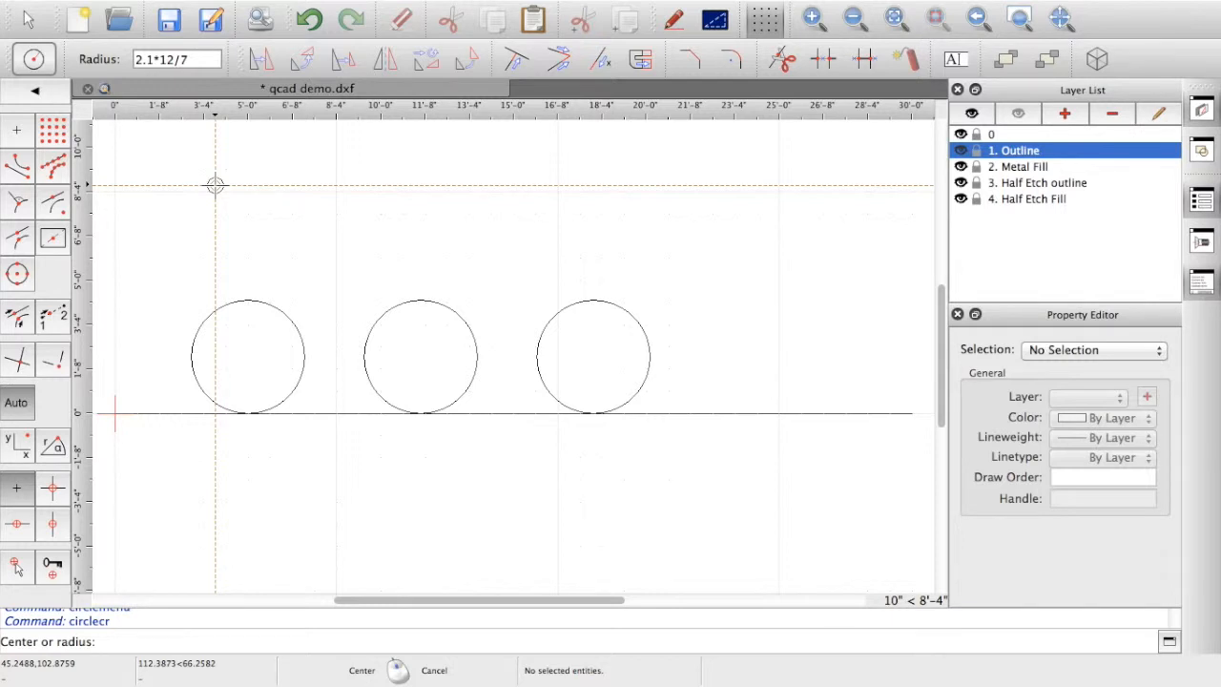
mouse_move(179, 124)
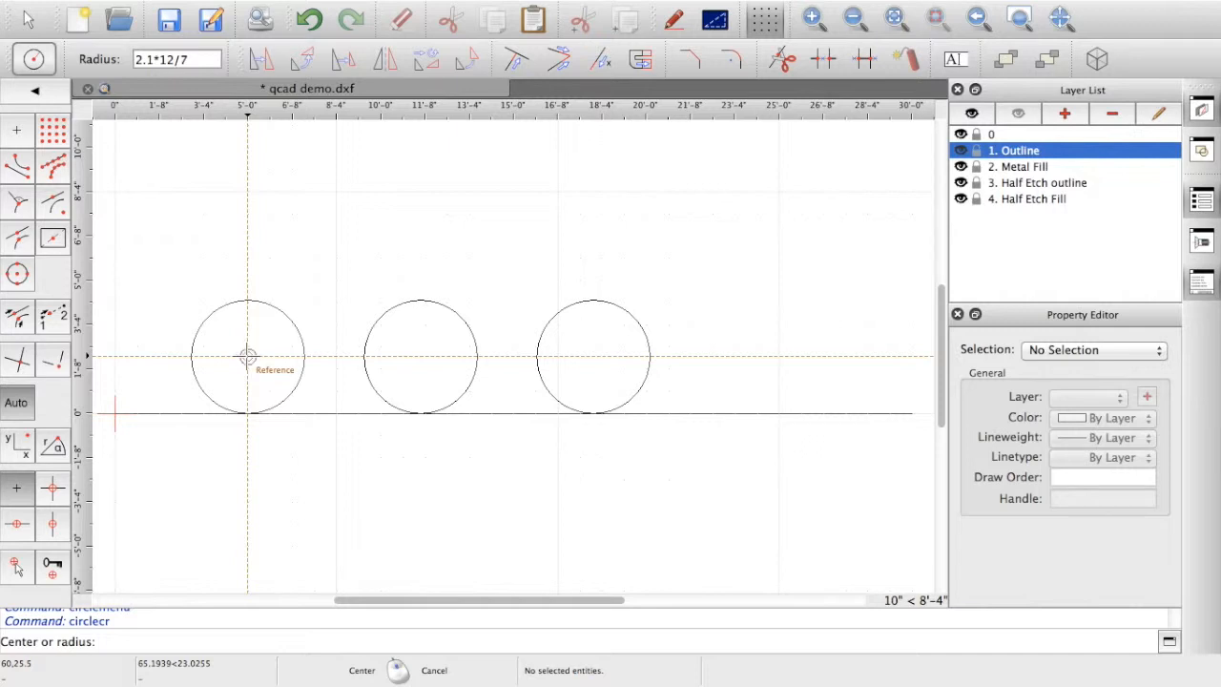
mouse_move(247, 356)
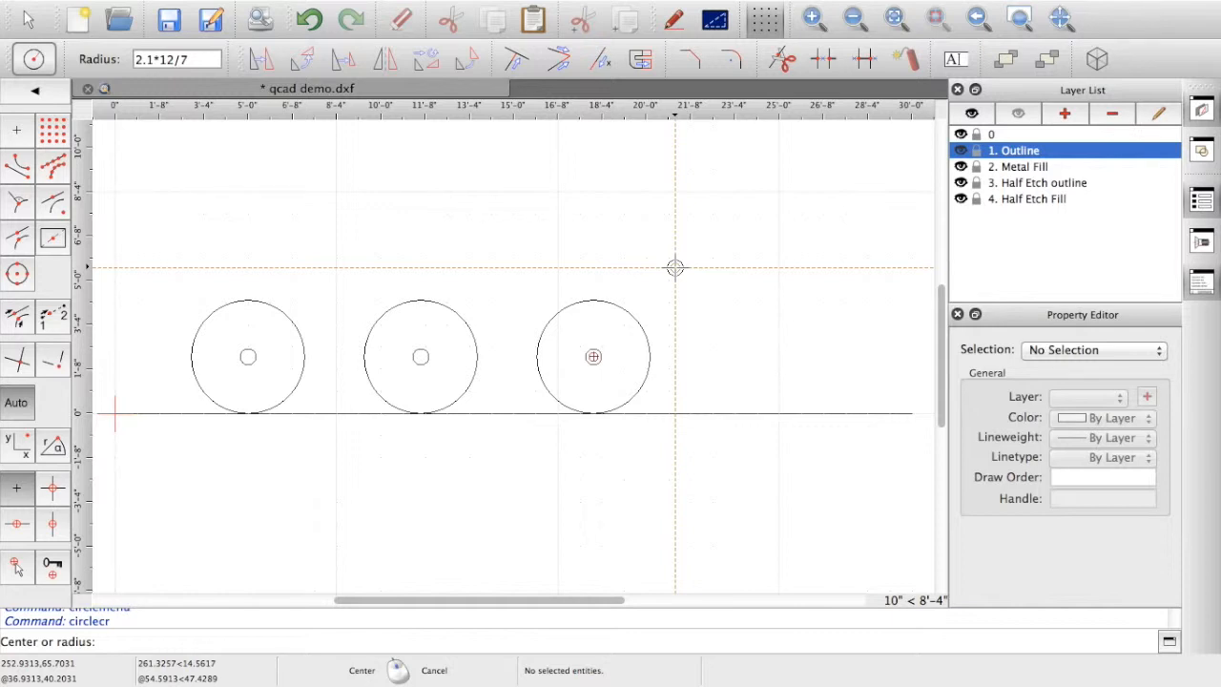
mouse_move(460, 227)
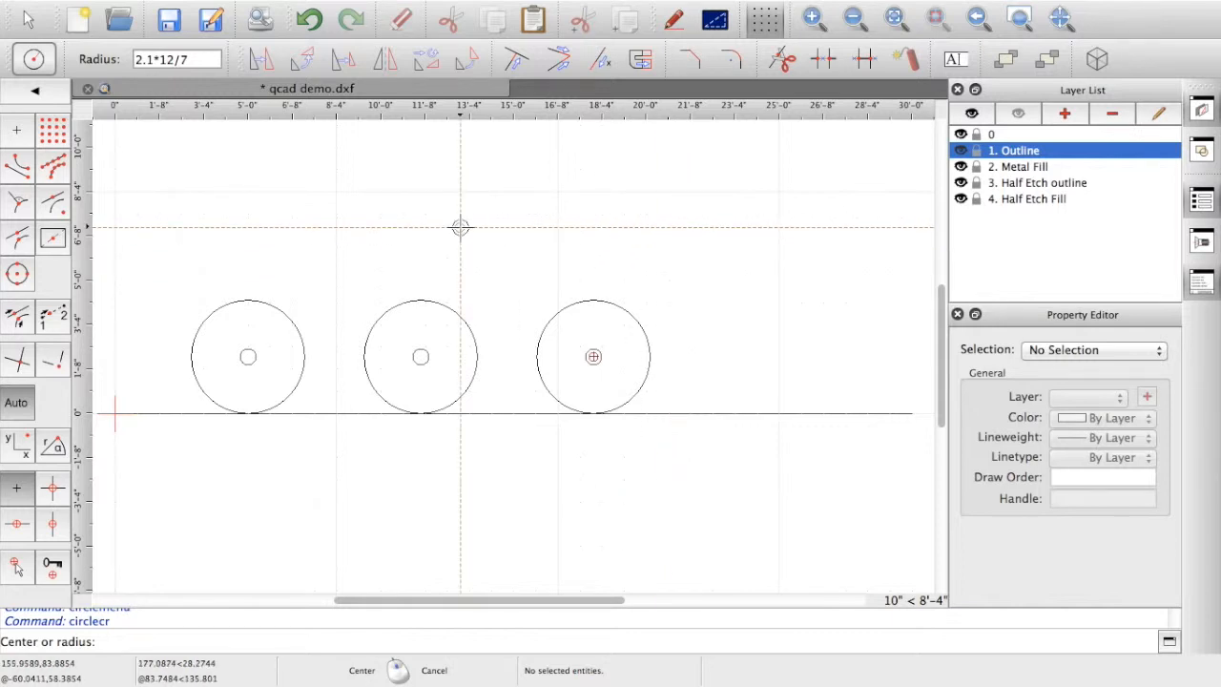
mouse_move(106, 173)
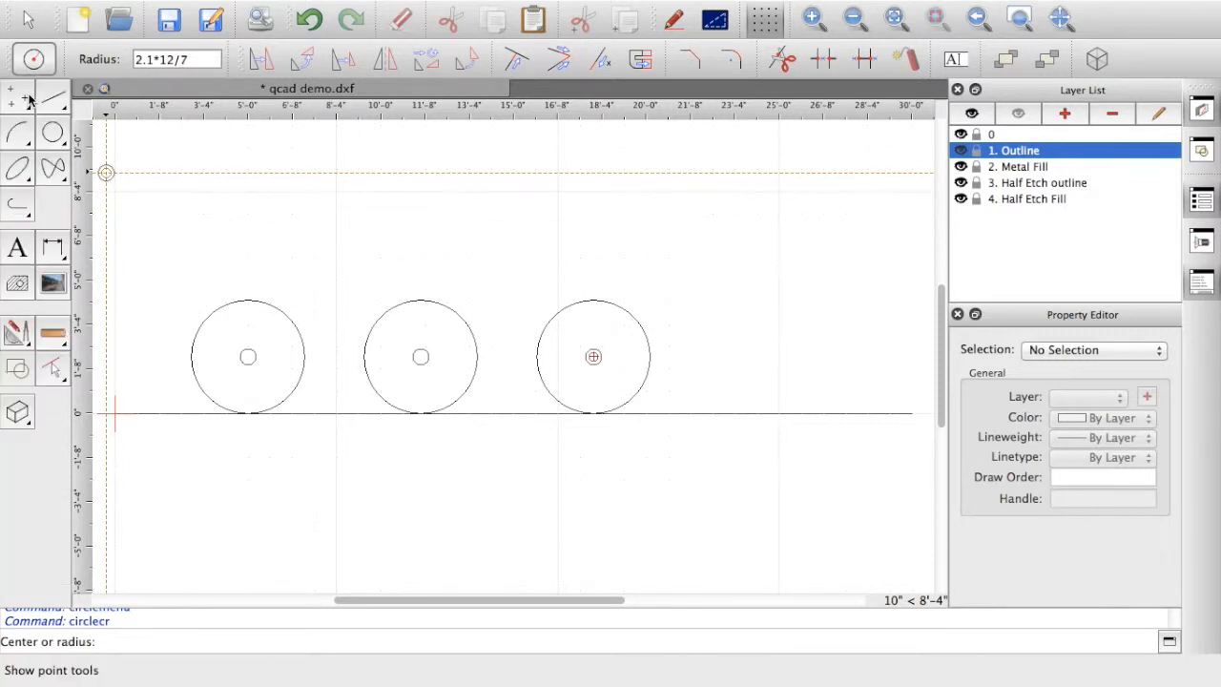
mouse_move(54, 102)
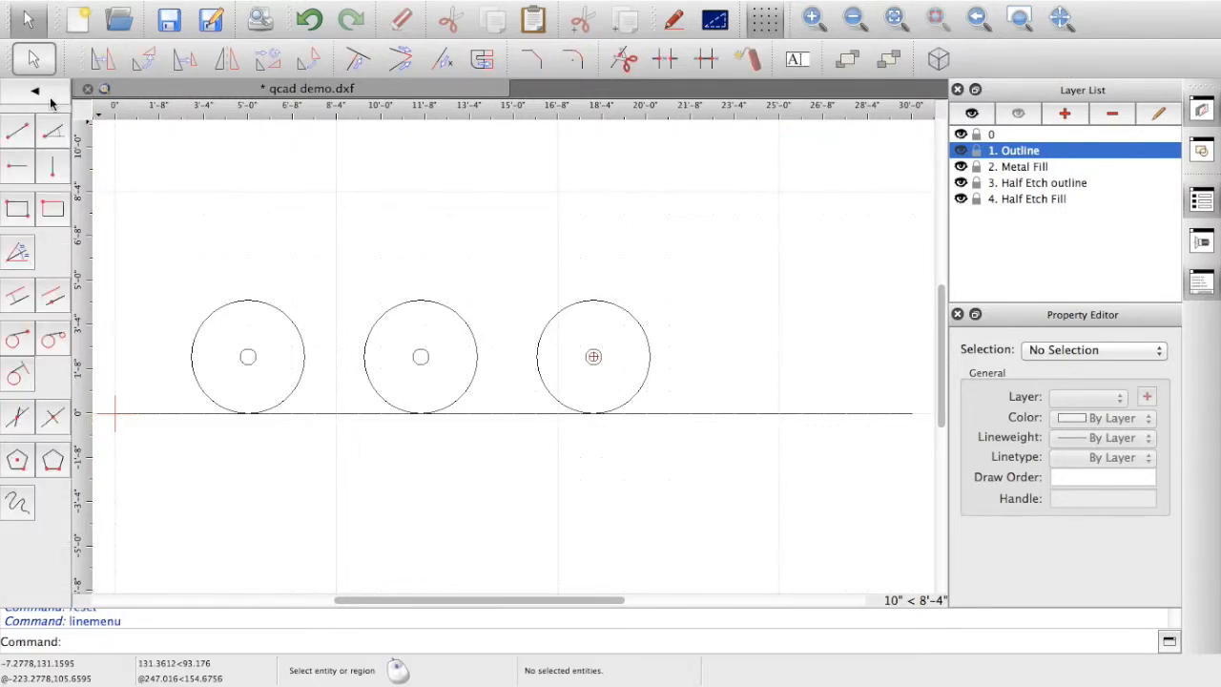
mouse_move(52, 296)
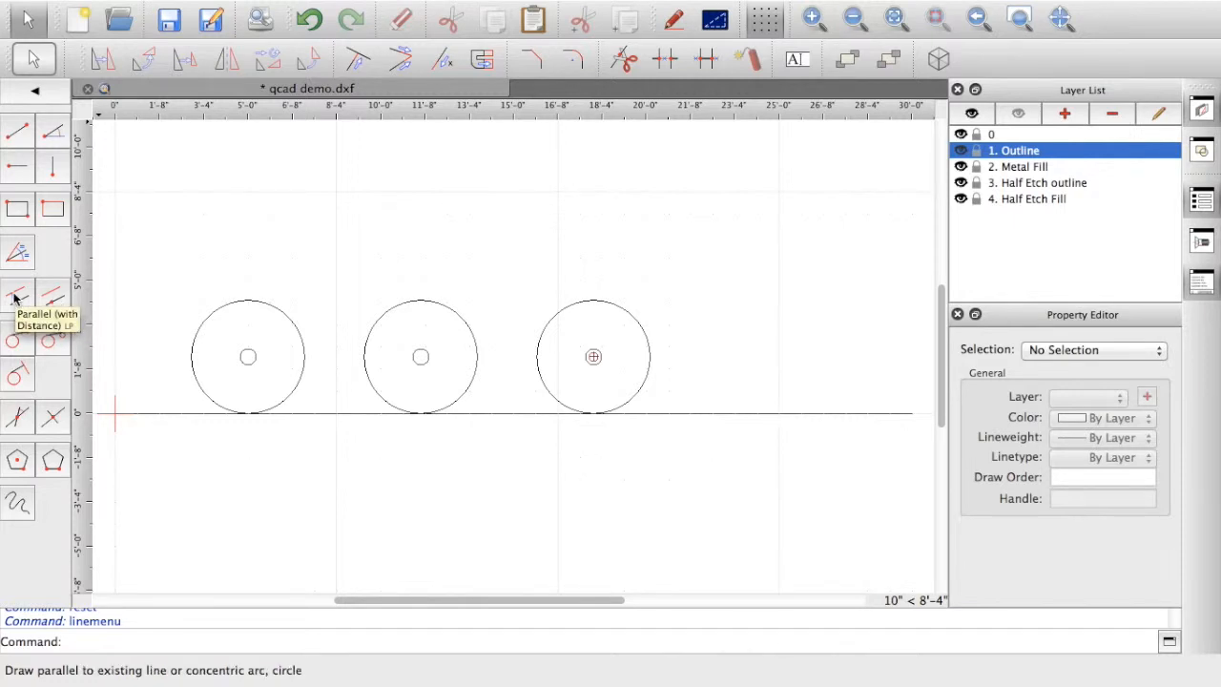
- Switch to Parallel with Distance and set the offset distance to 50.25
left_click(17, 296)
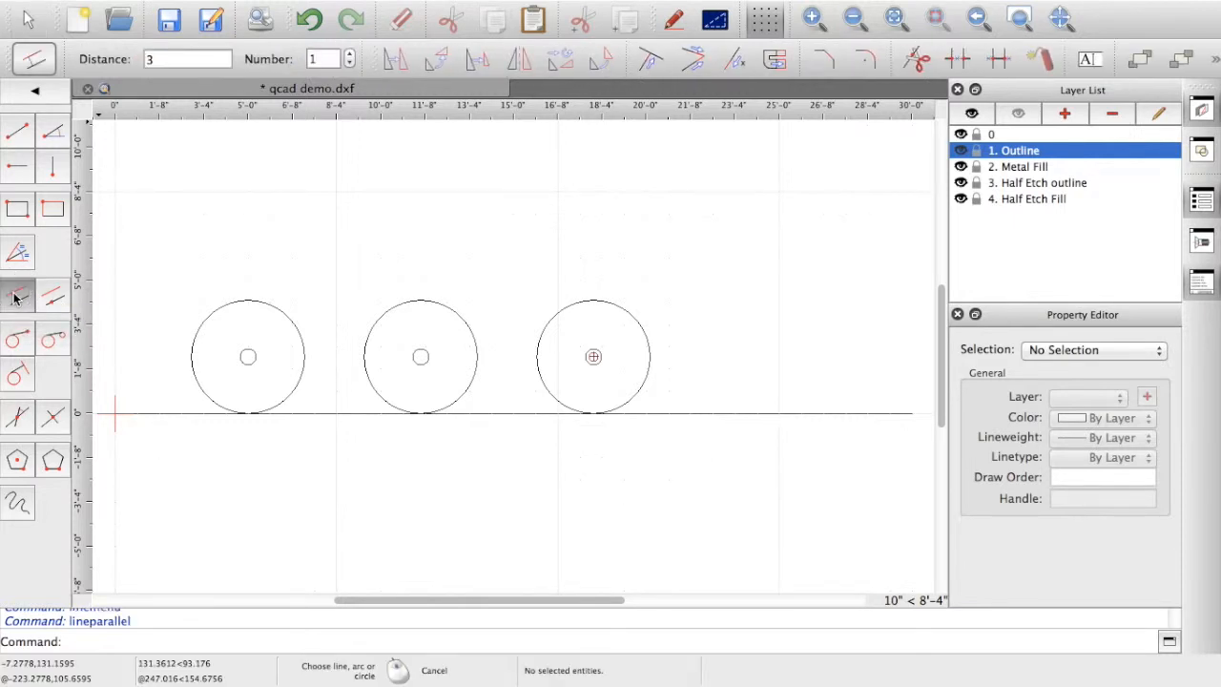
left_click(187, 58)
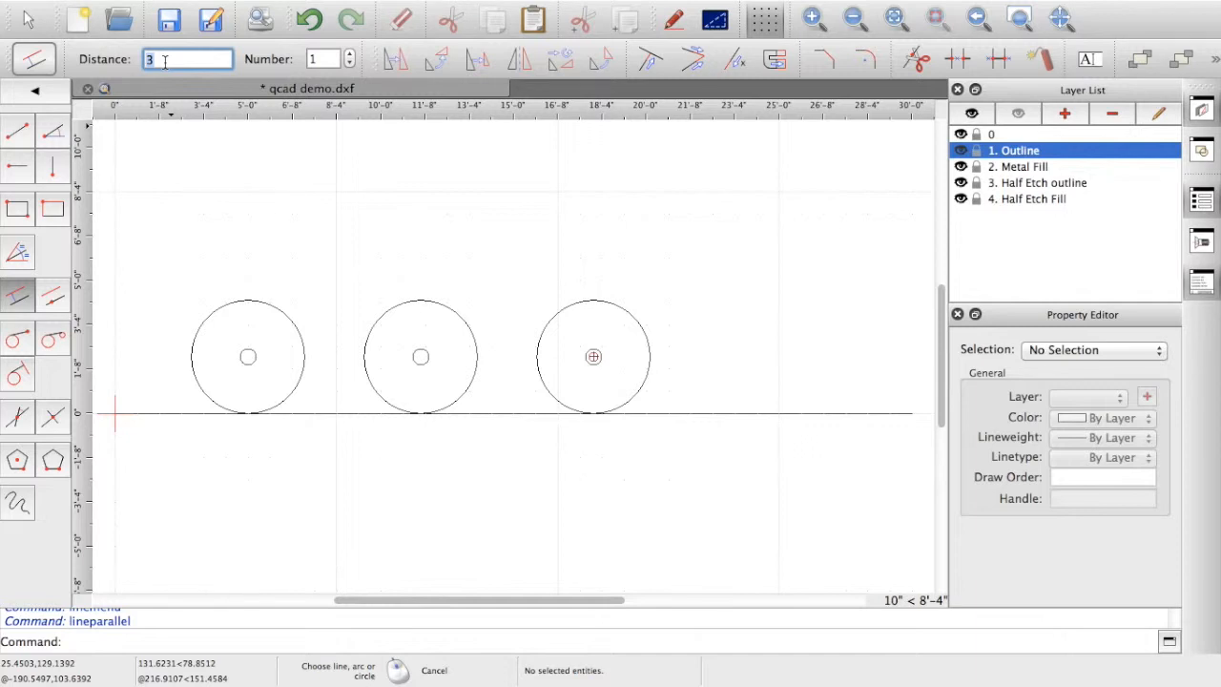
type("50.25")
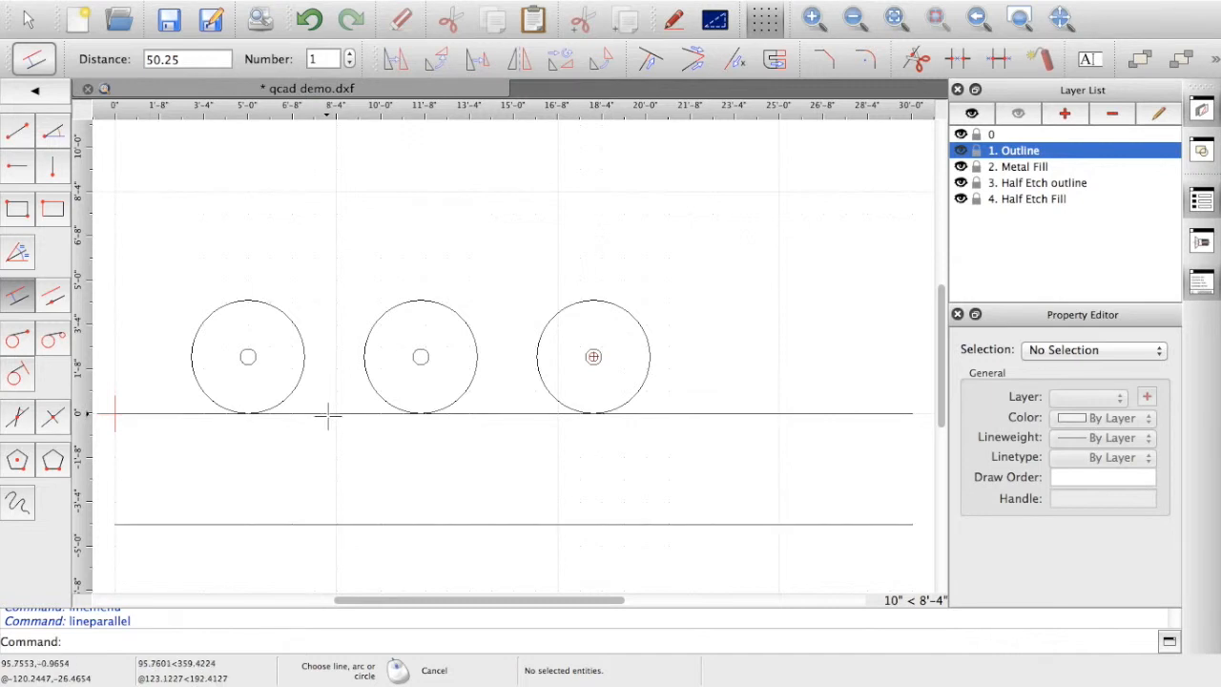
mouse_move(330, 422)
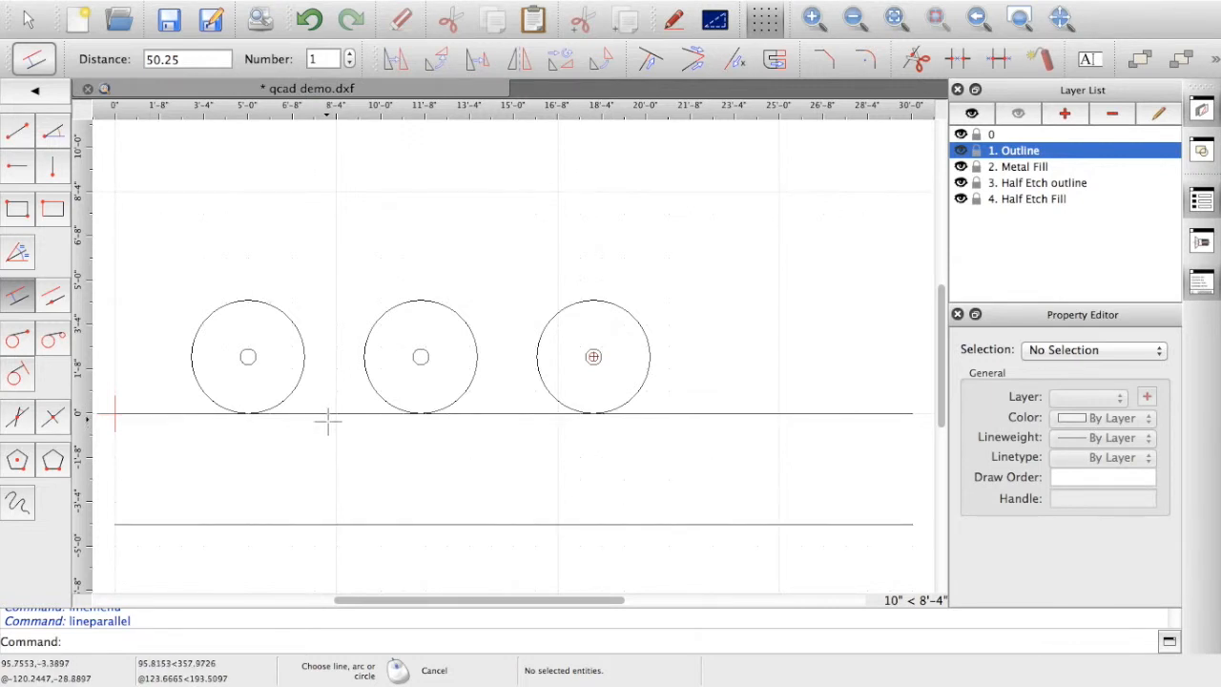
- Offset the baseline upward by 50.25 so it touches the three circle tops
left_click(329, 408)
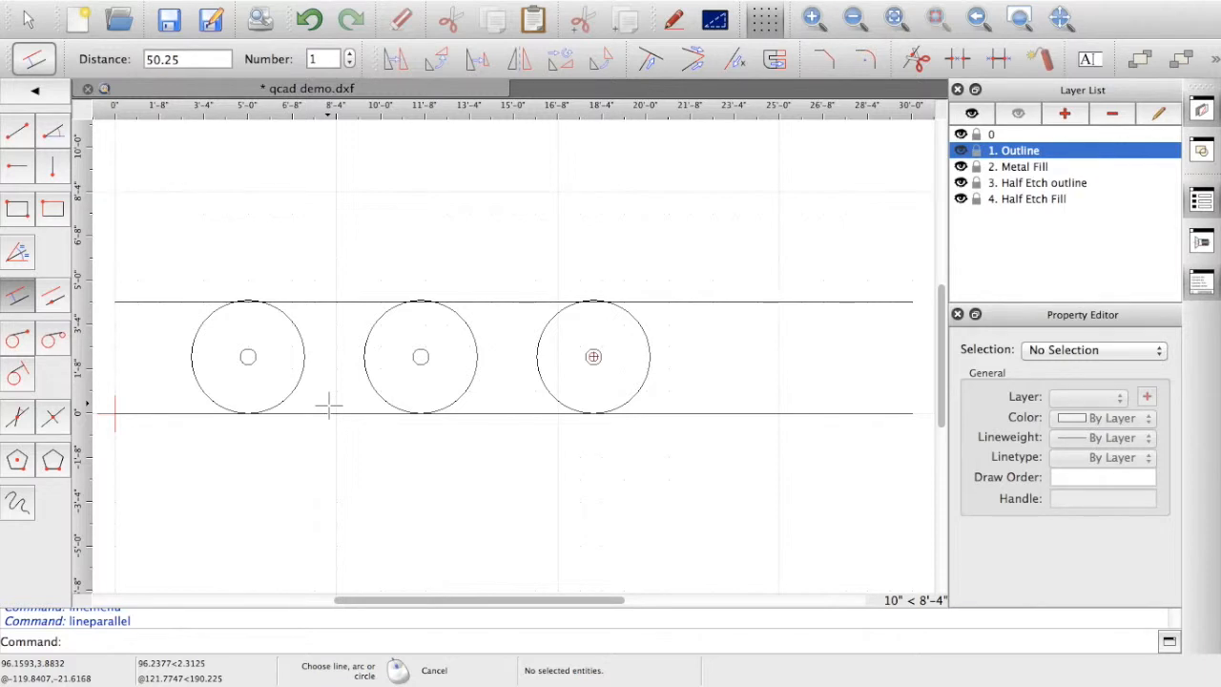
mouse_move(331, 410)
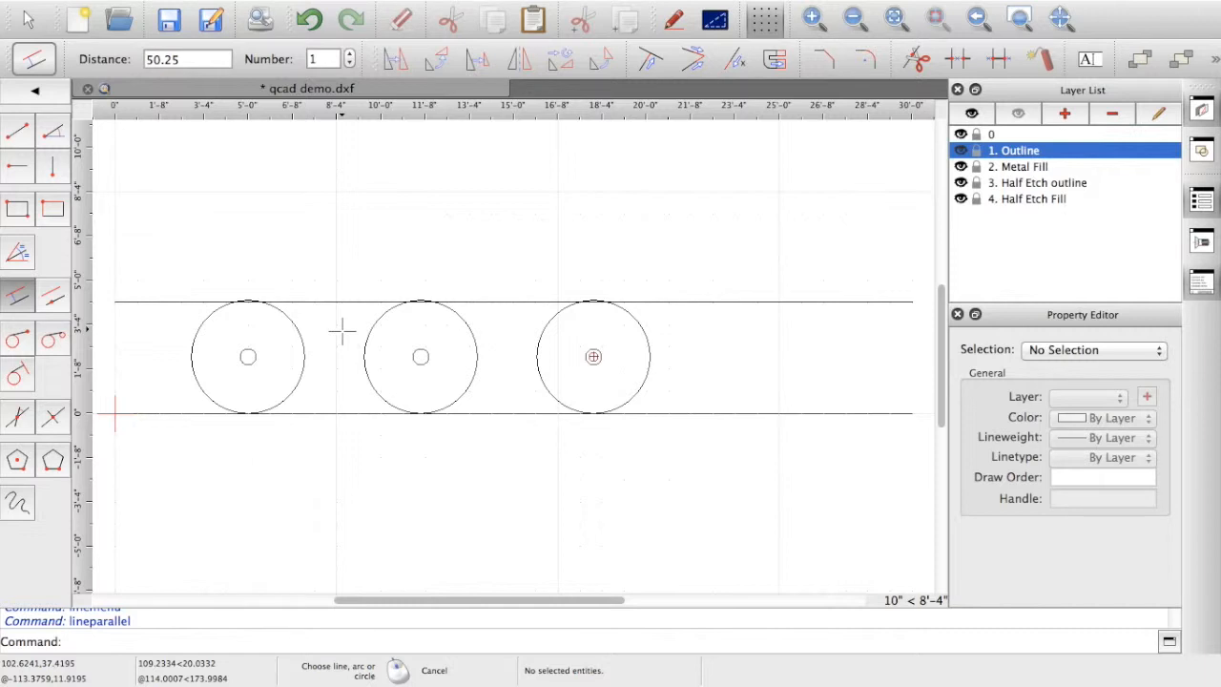
mouse_move(317, 385)
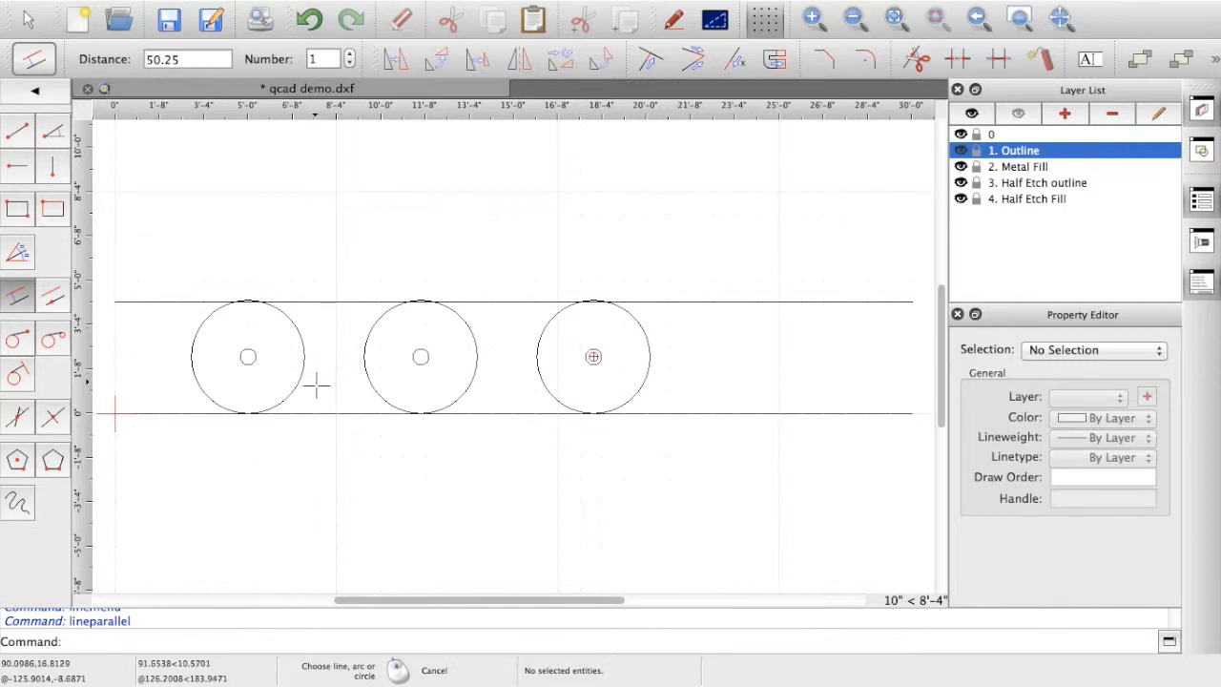
mouse_move(341, 401)
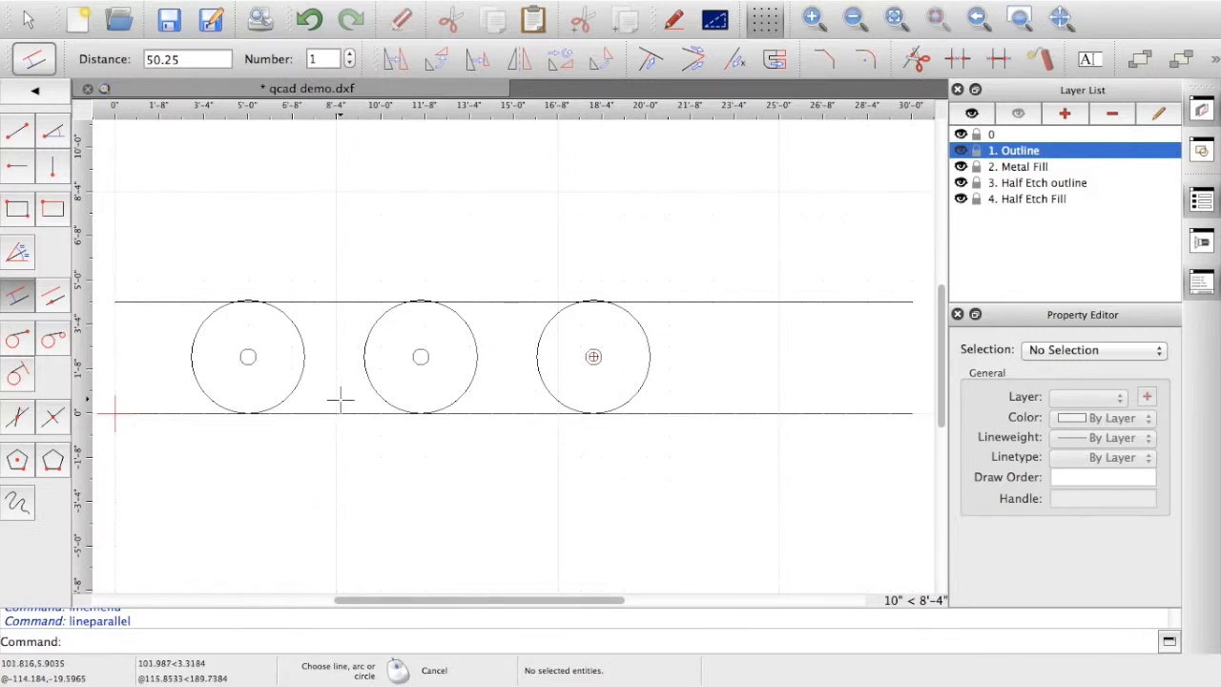
mouse_move(334, 393)
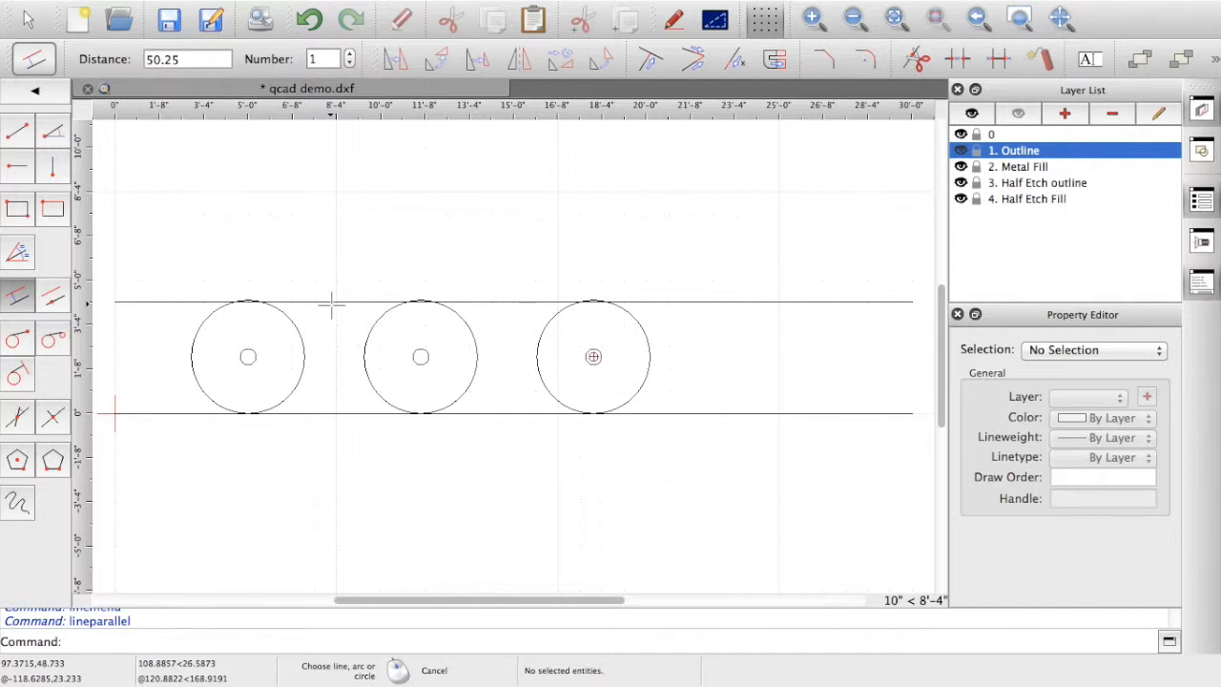
mouse_move(333, 383)
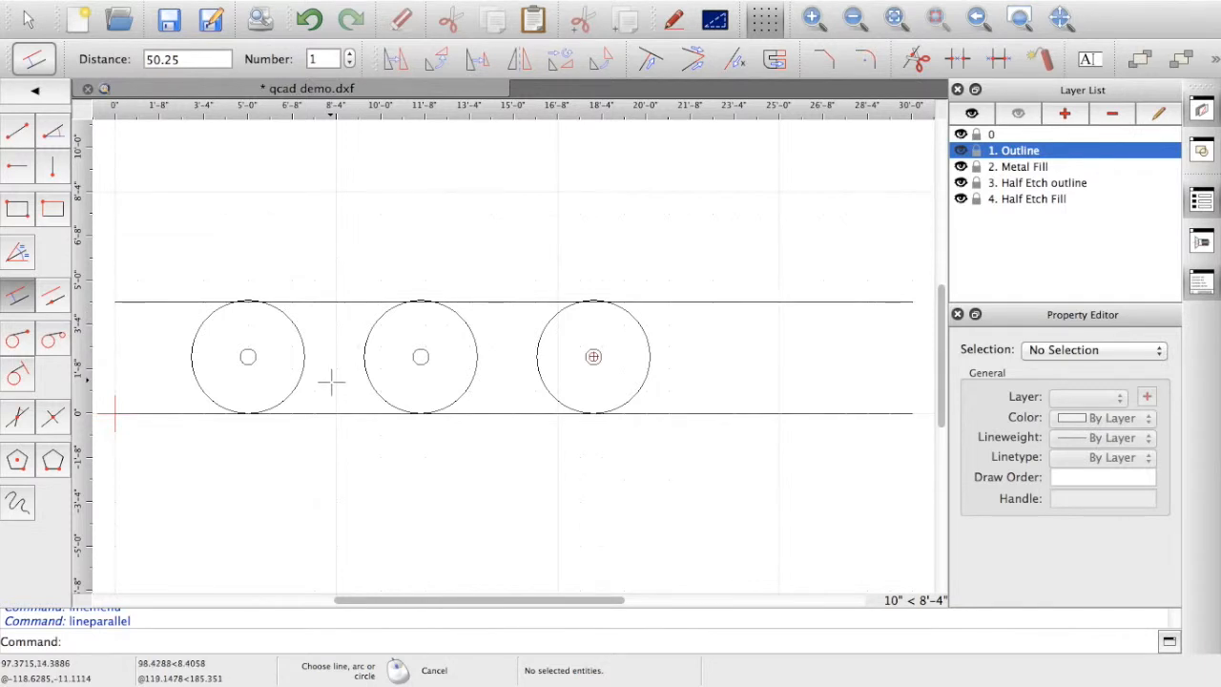
mouse_move(332, 342)
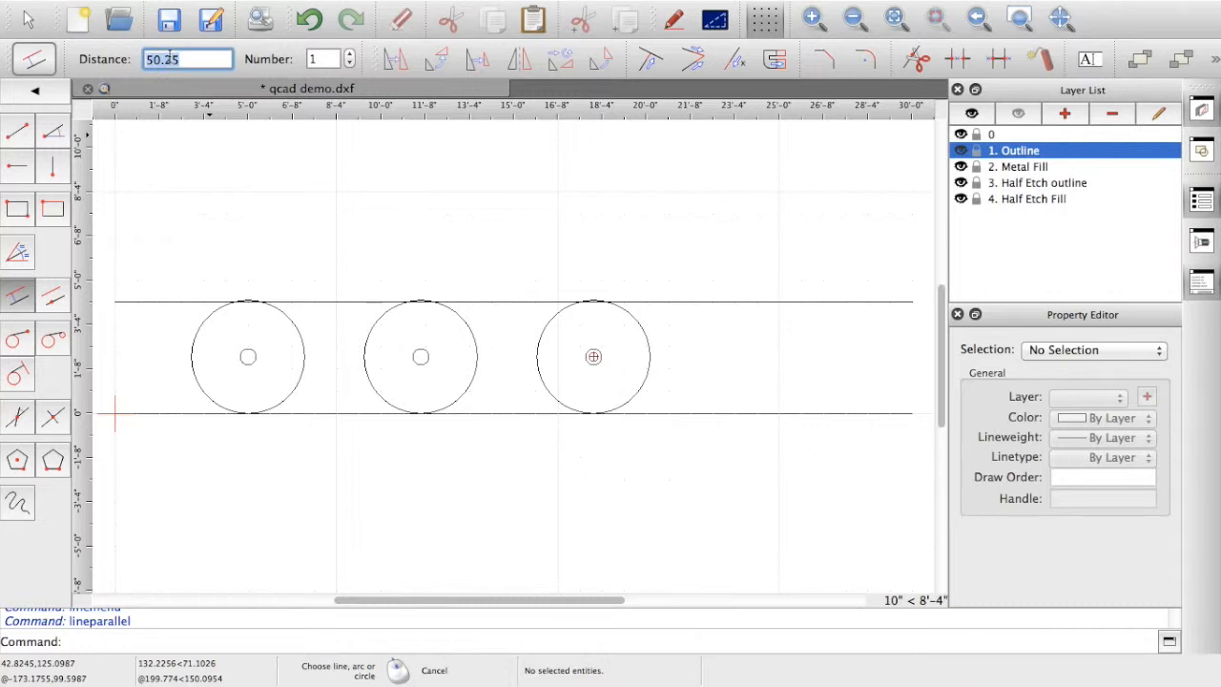
type("33")
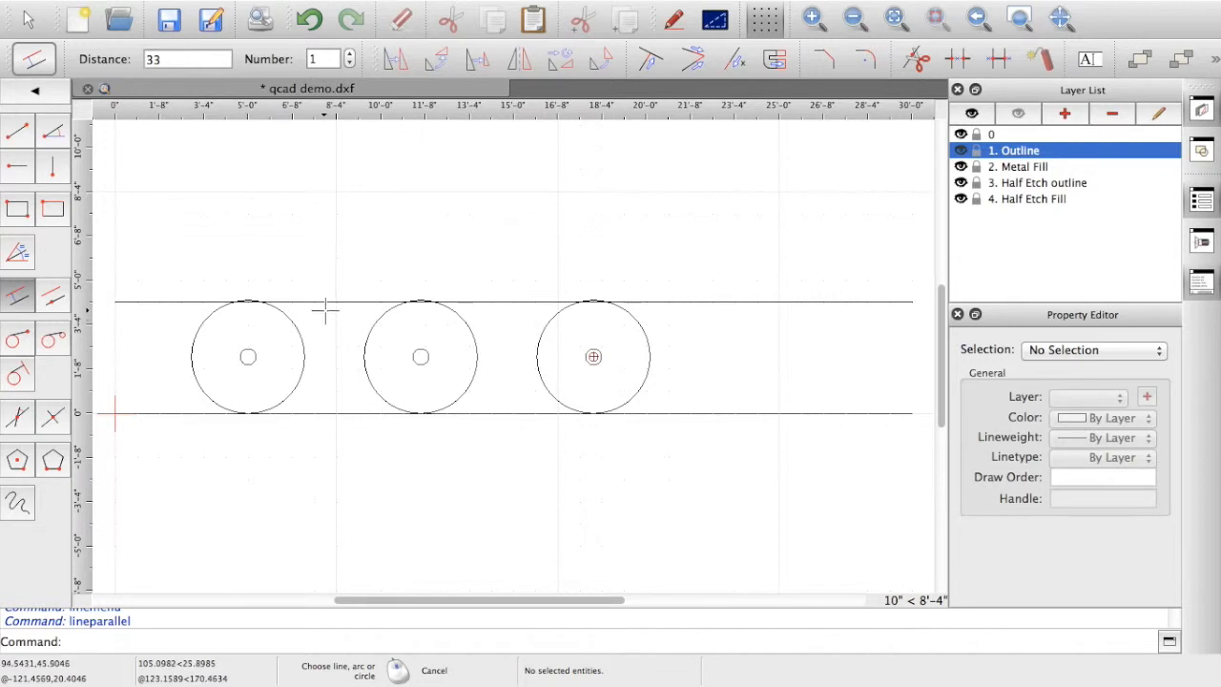
mouse_move(331, 315)
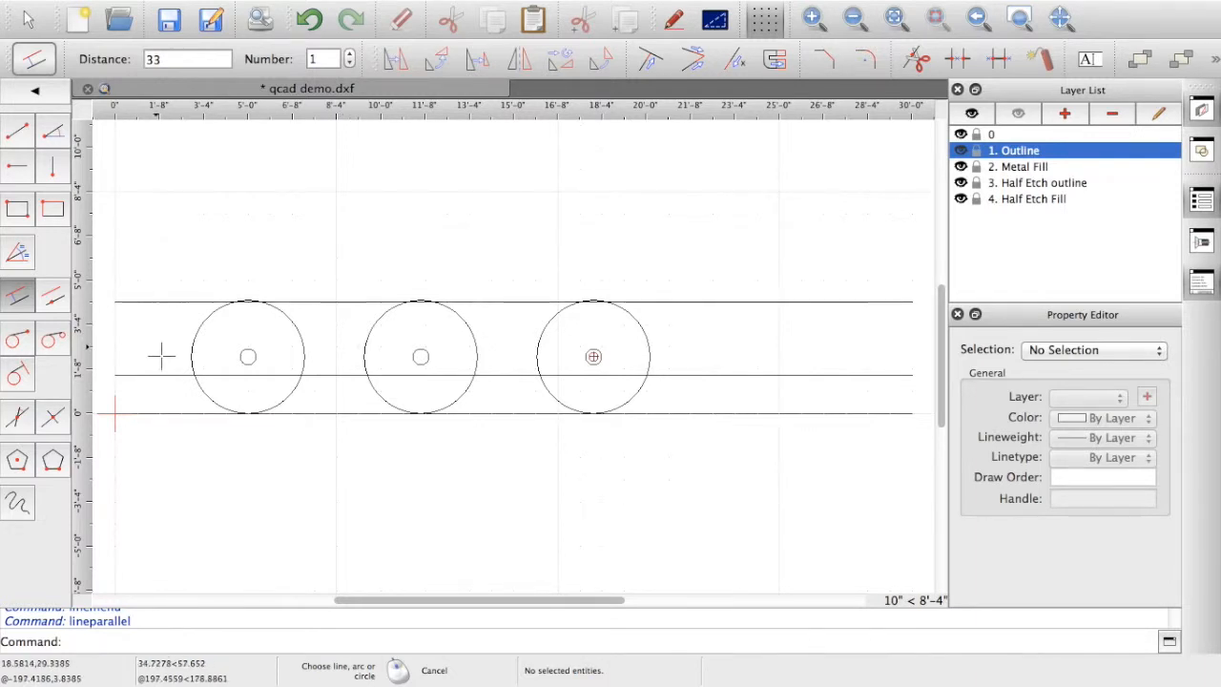
mouse_move(773, 331)
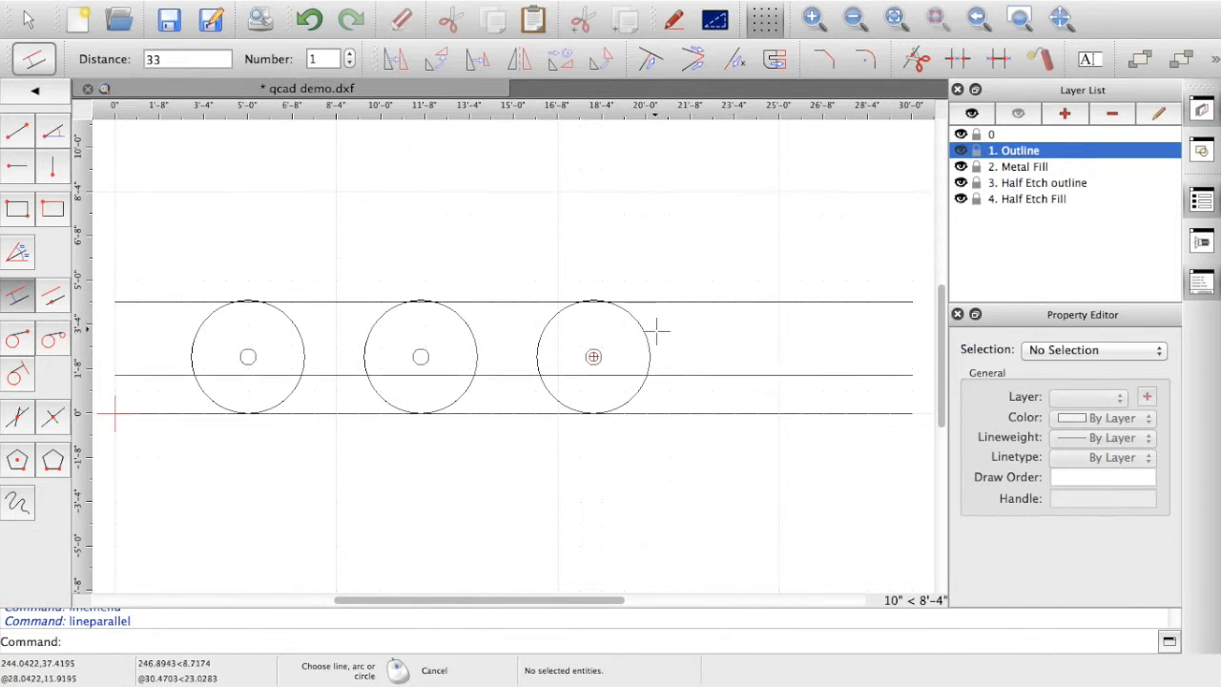
mouse_move(580, 307)
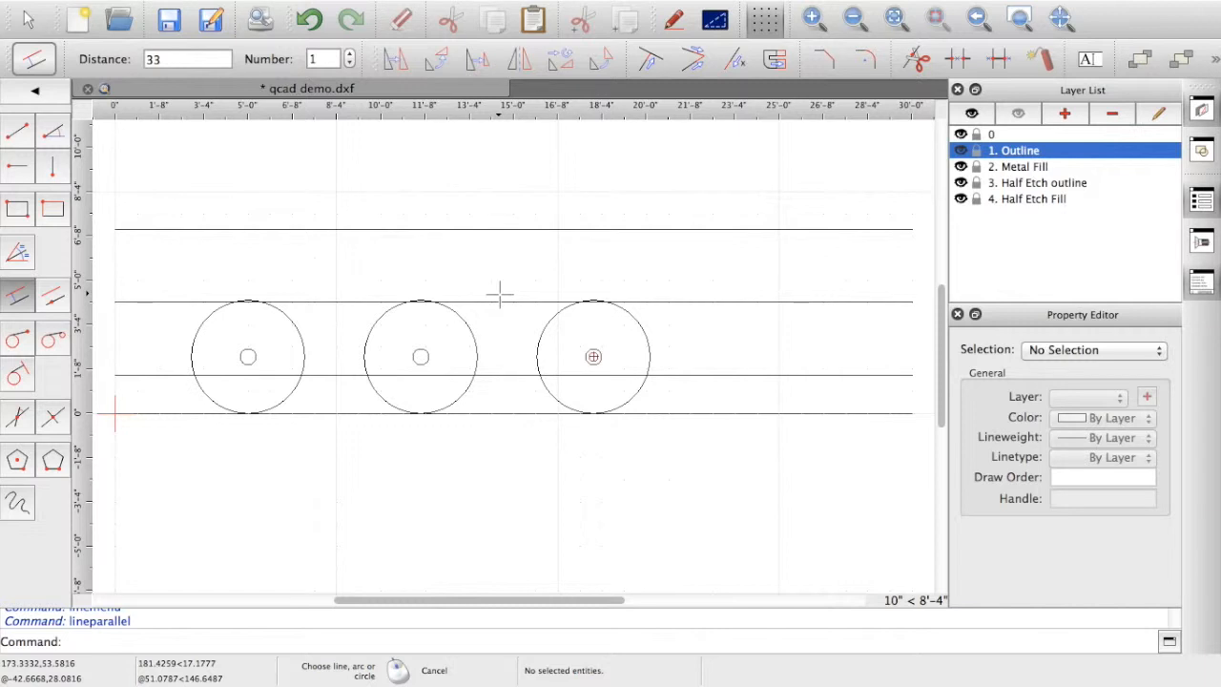
mouse_move(177, 191)
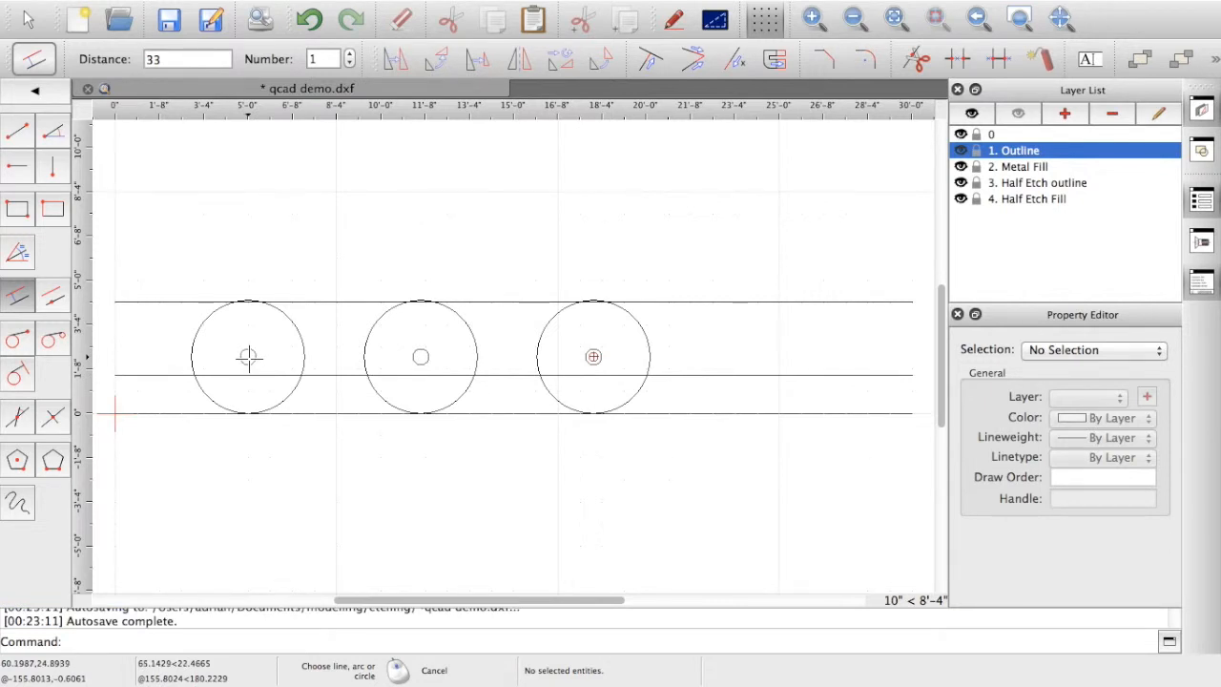
mouse_move(102, 277)
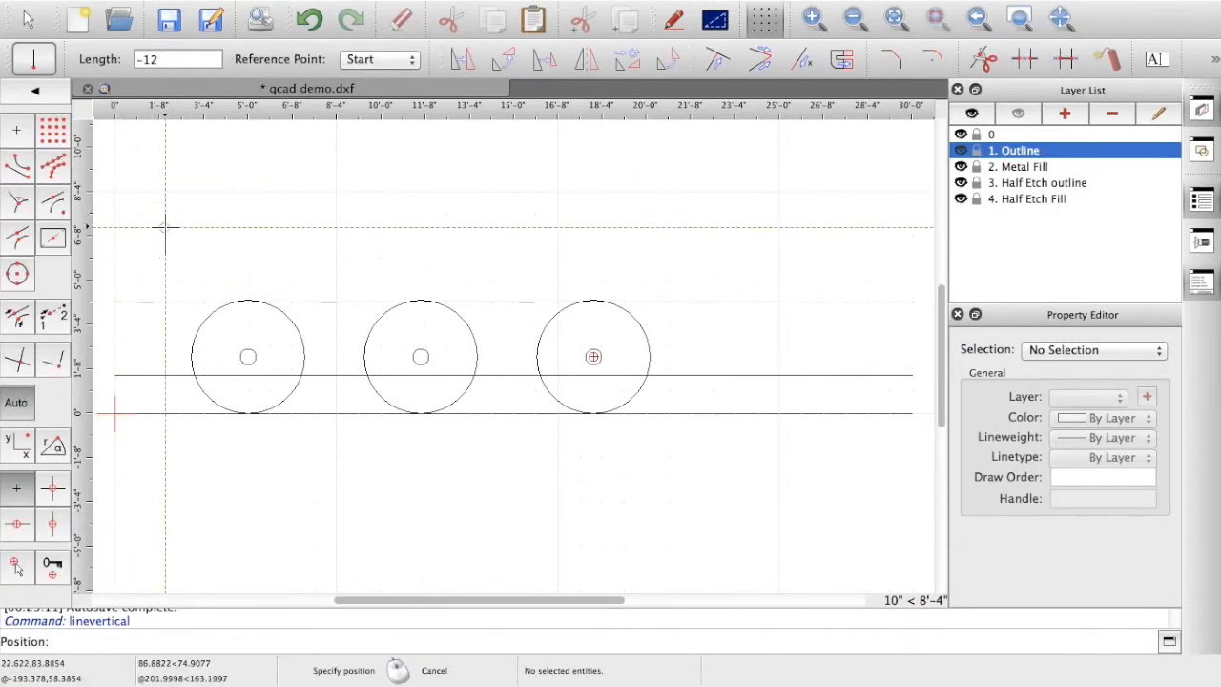
mouse_move(247, 358)
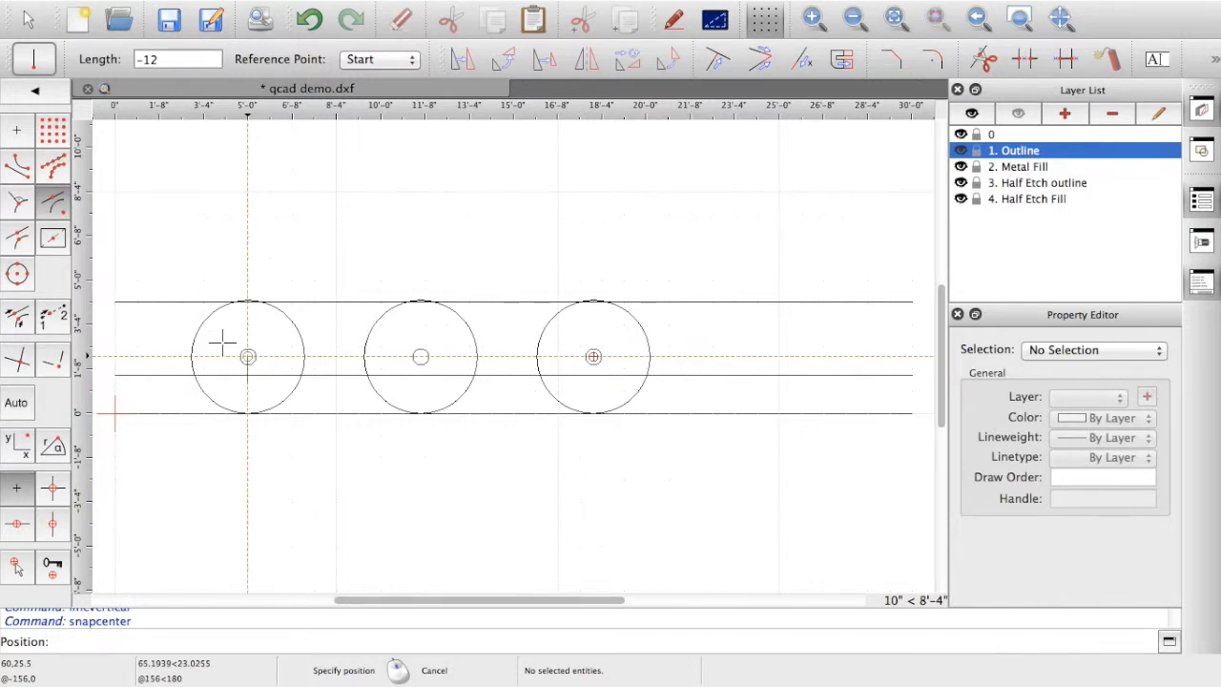
mouse_move(257, 357)
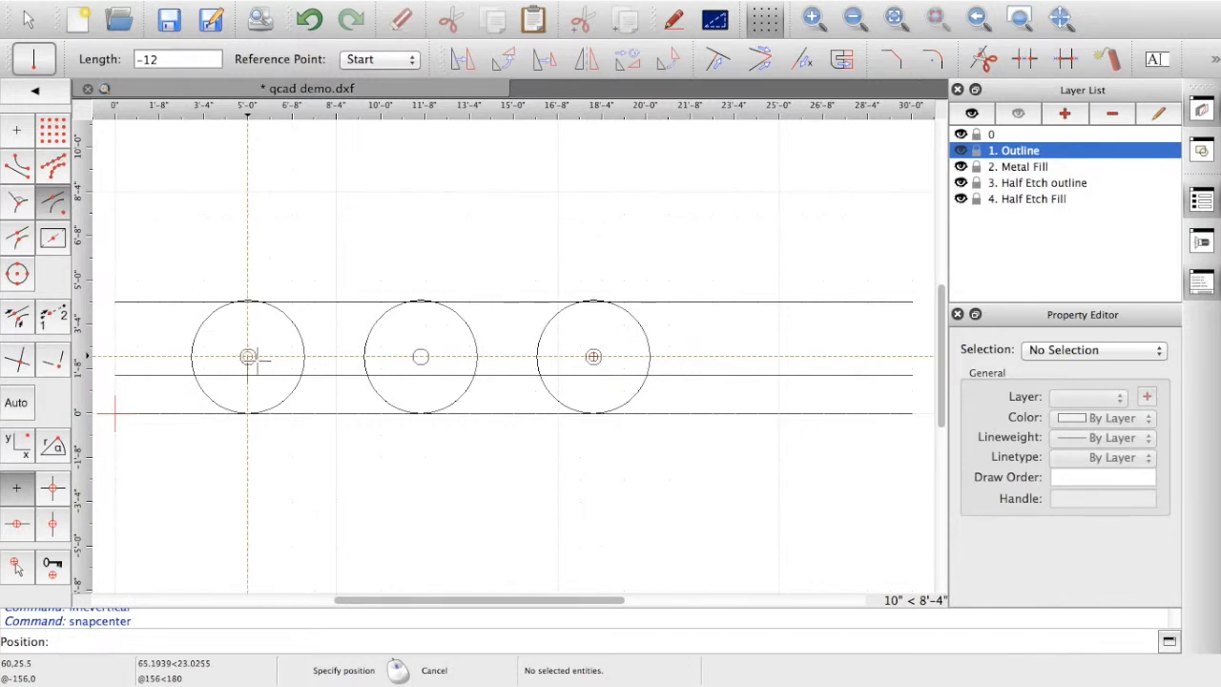
mouse_move(248, 356)
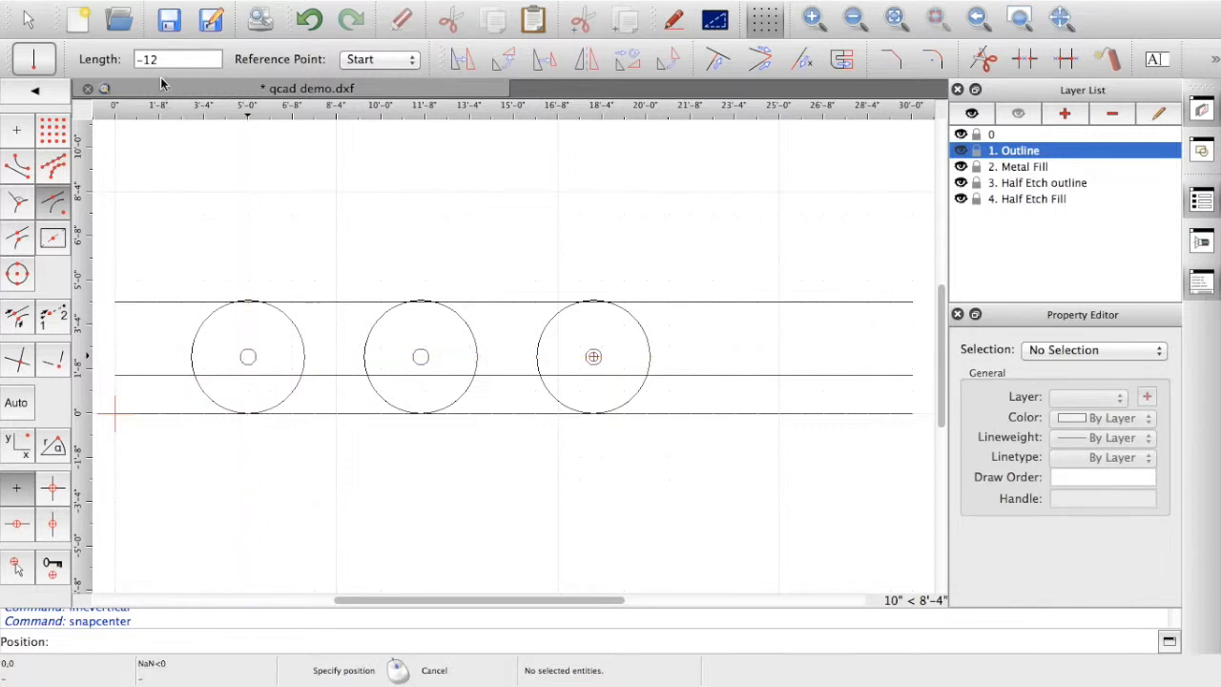
- Set the vertical line tool's length to 30
left_click(177, 58)
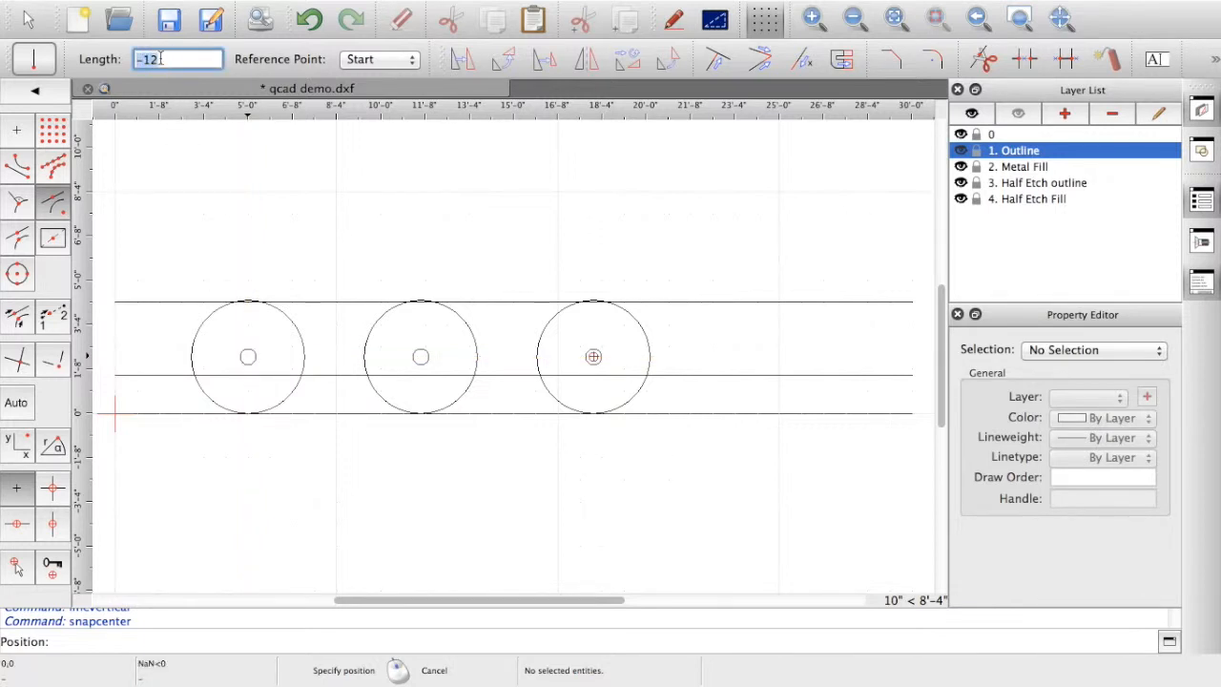
type("30")
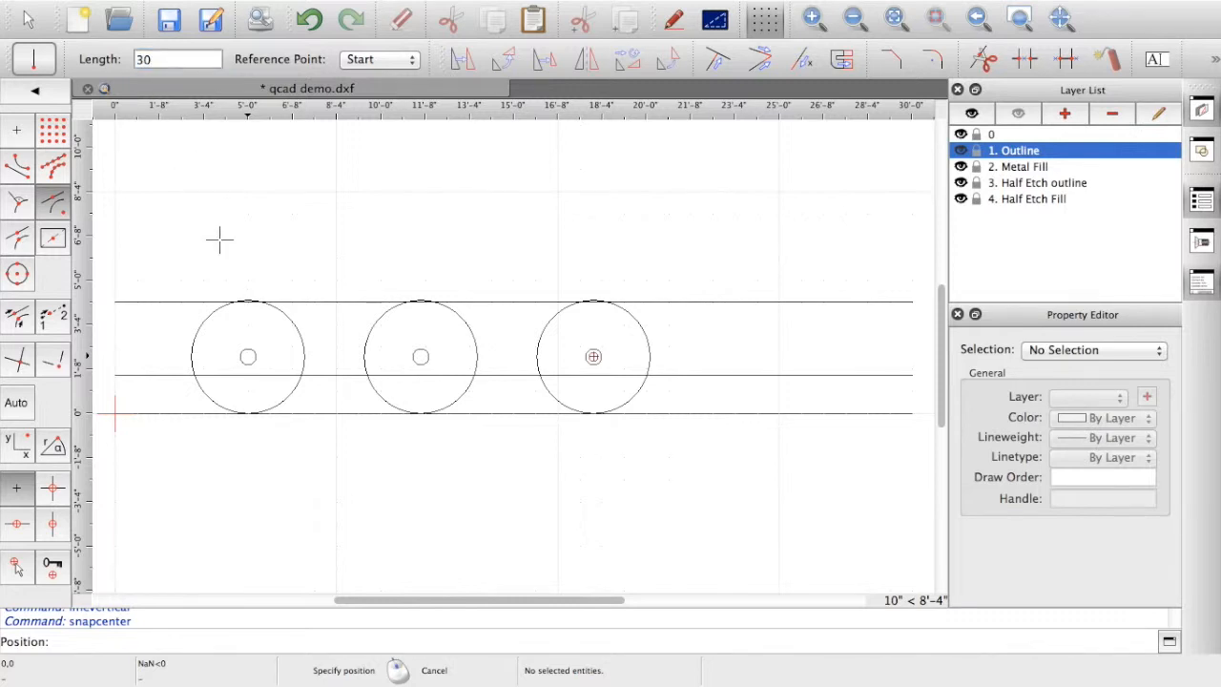
mouse_move(247, 357)
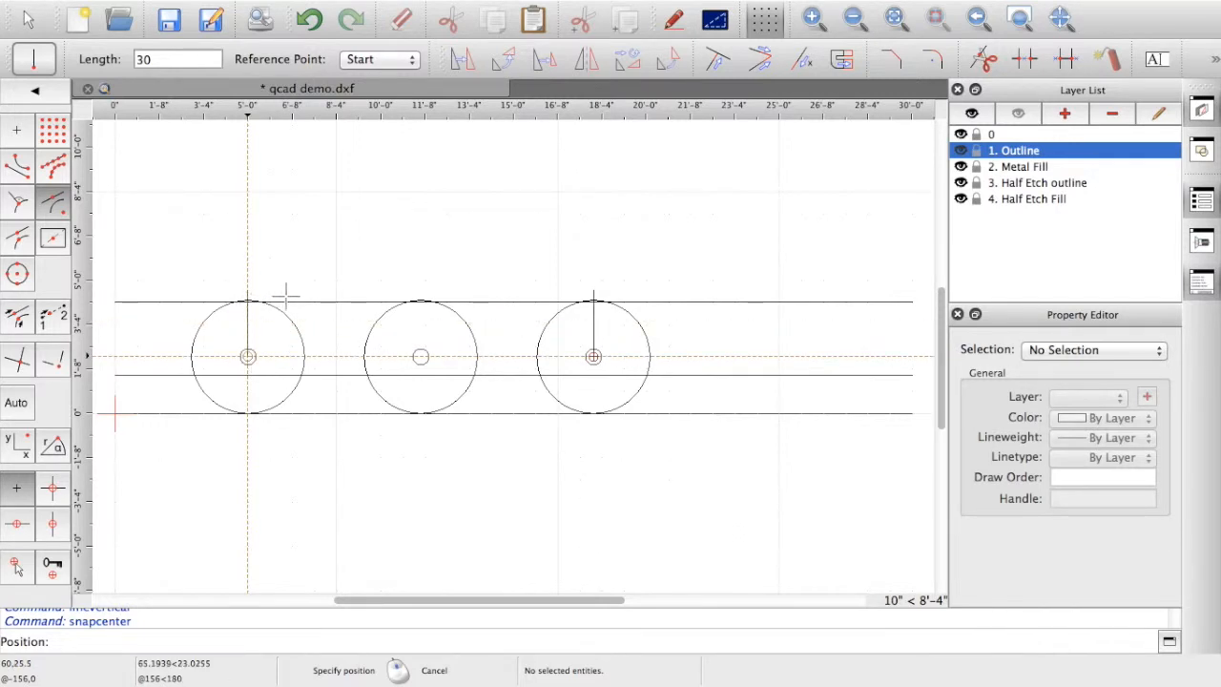
mouse_move(305, 293)
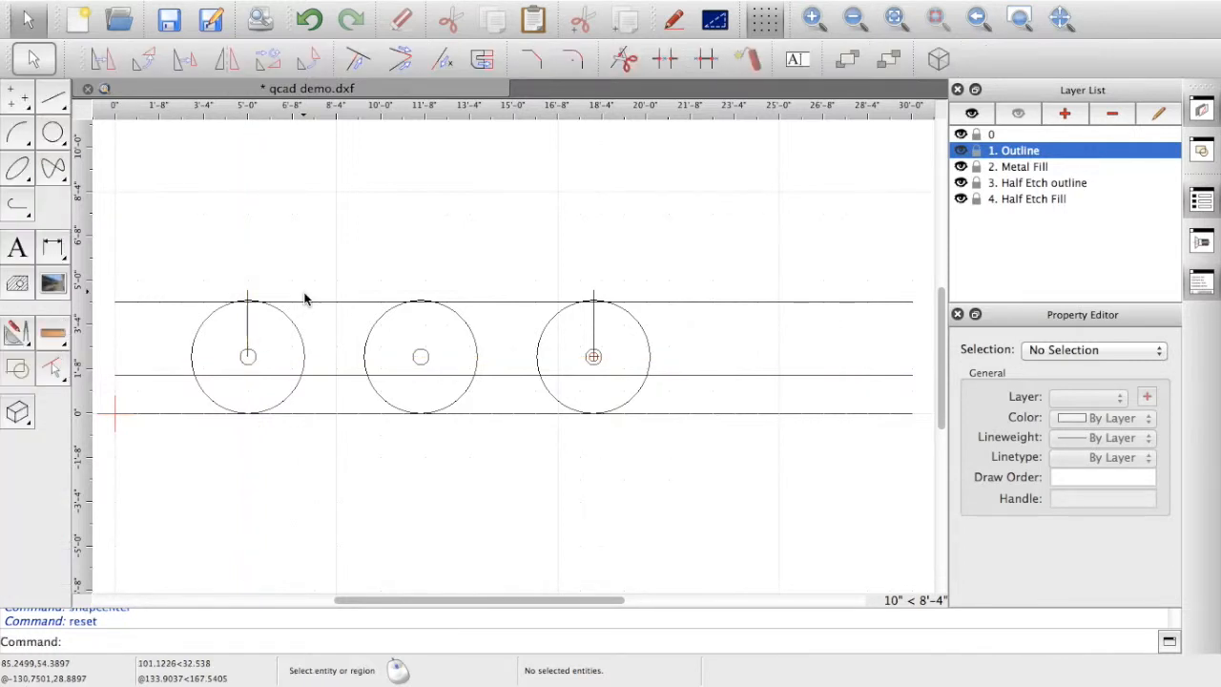
mouse_move(250, 340)
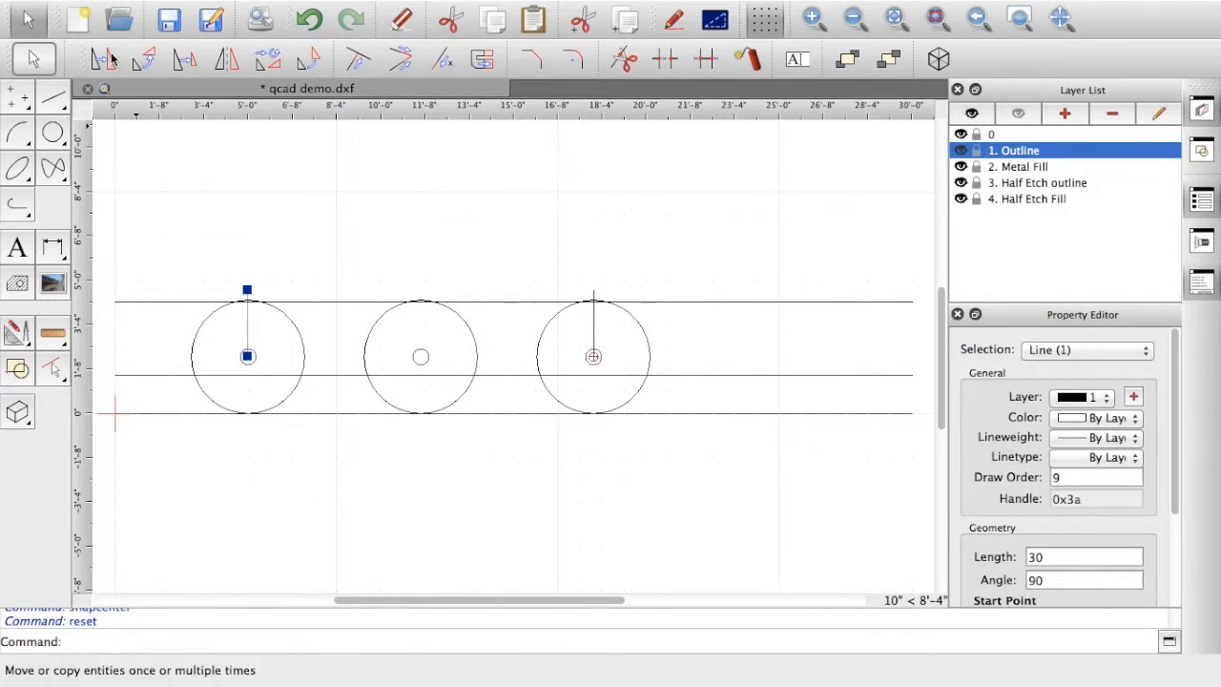
mouse_move(103, 60)
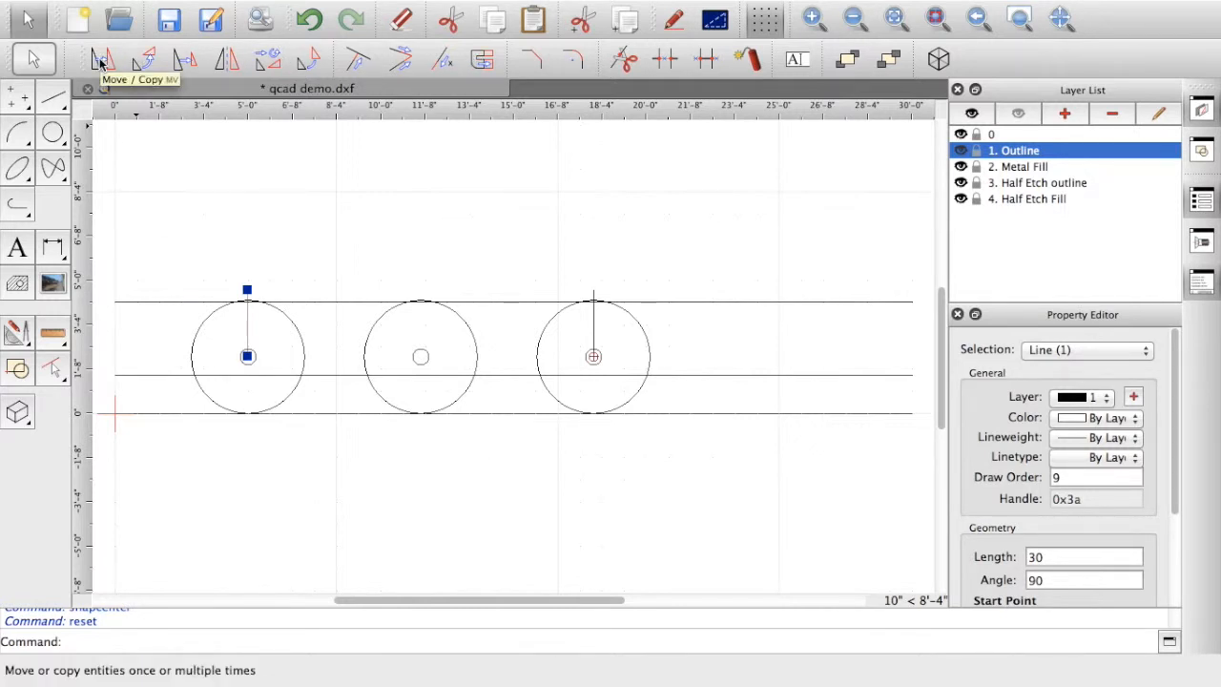
mouse_move(146, 60)
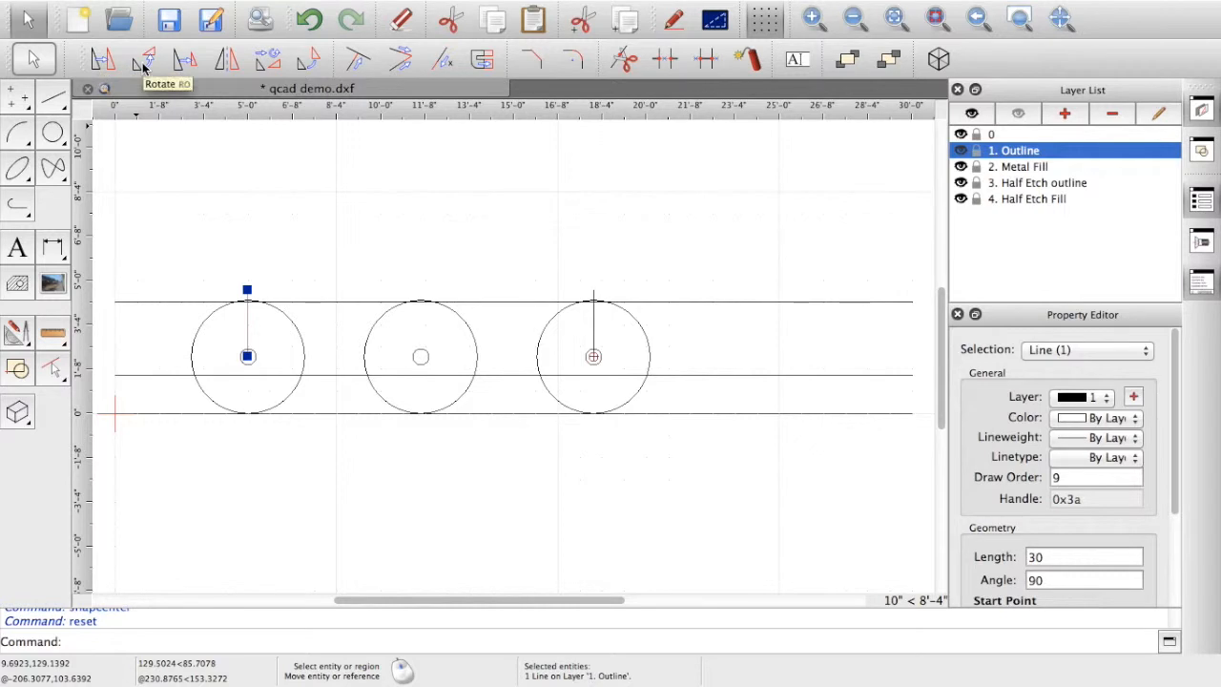
mouse_move(184, 64)
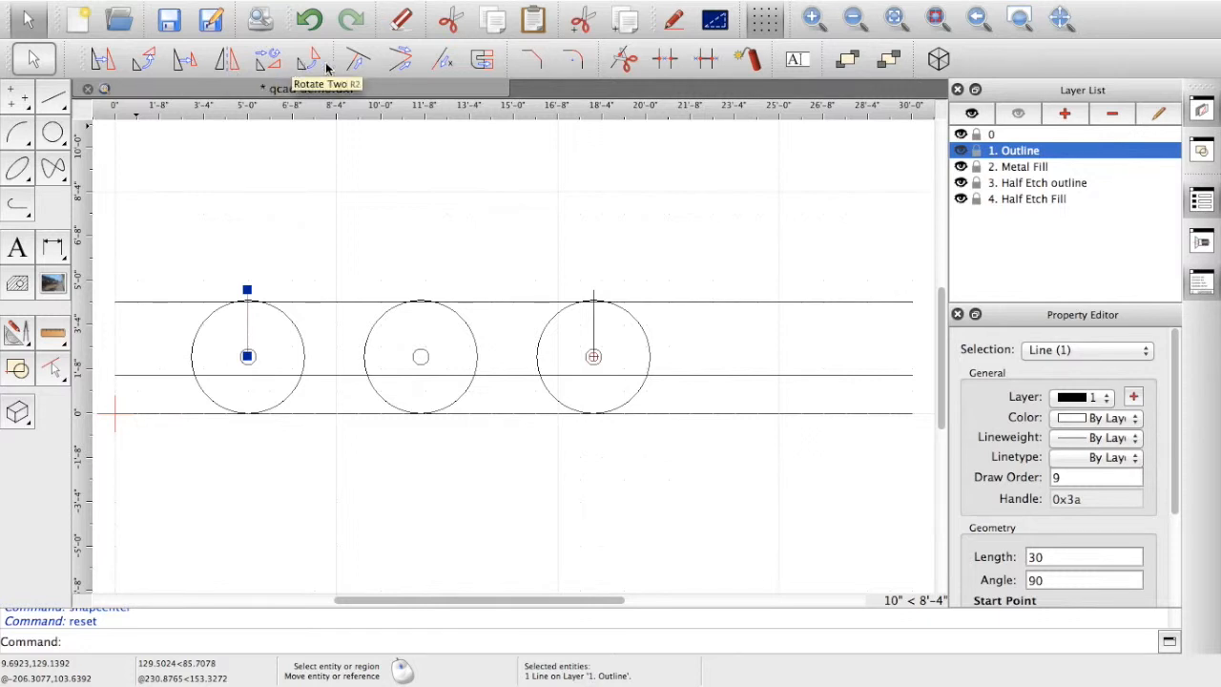
mouse_move(399, 60)
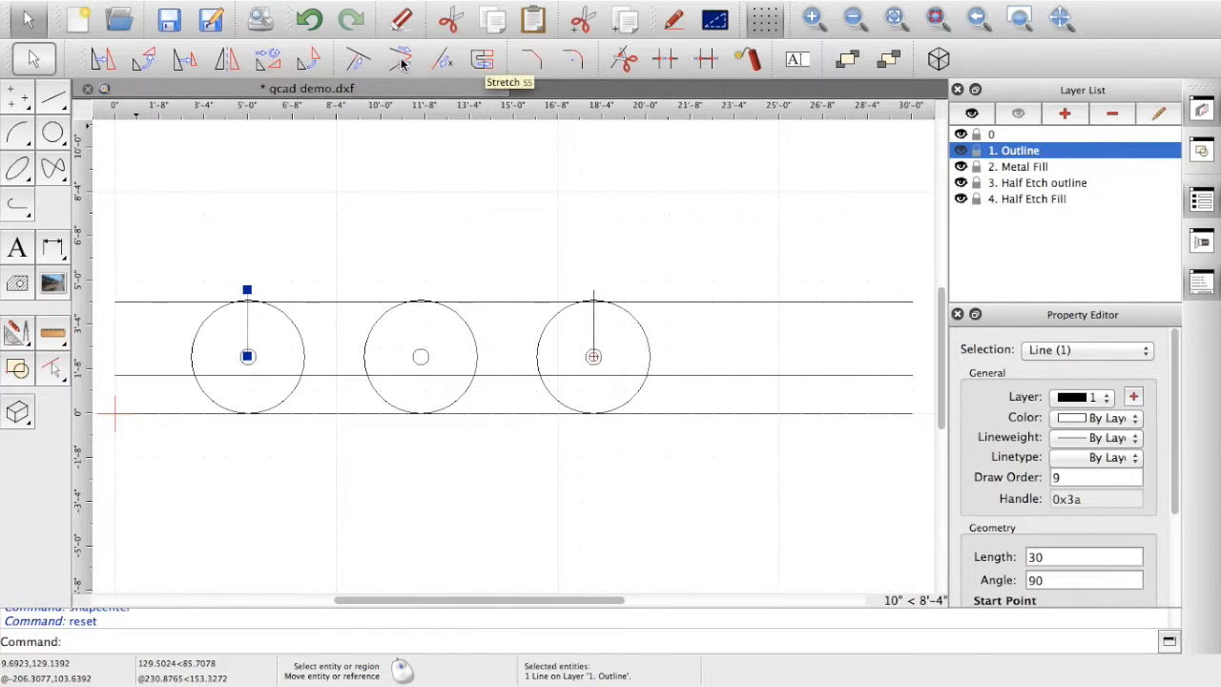
mouse_move(442, 60)
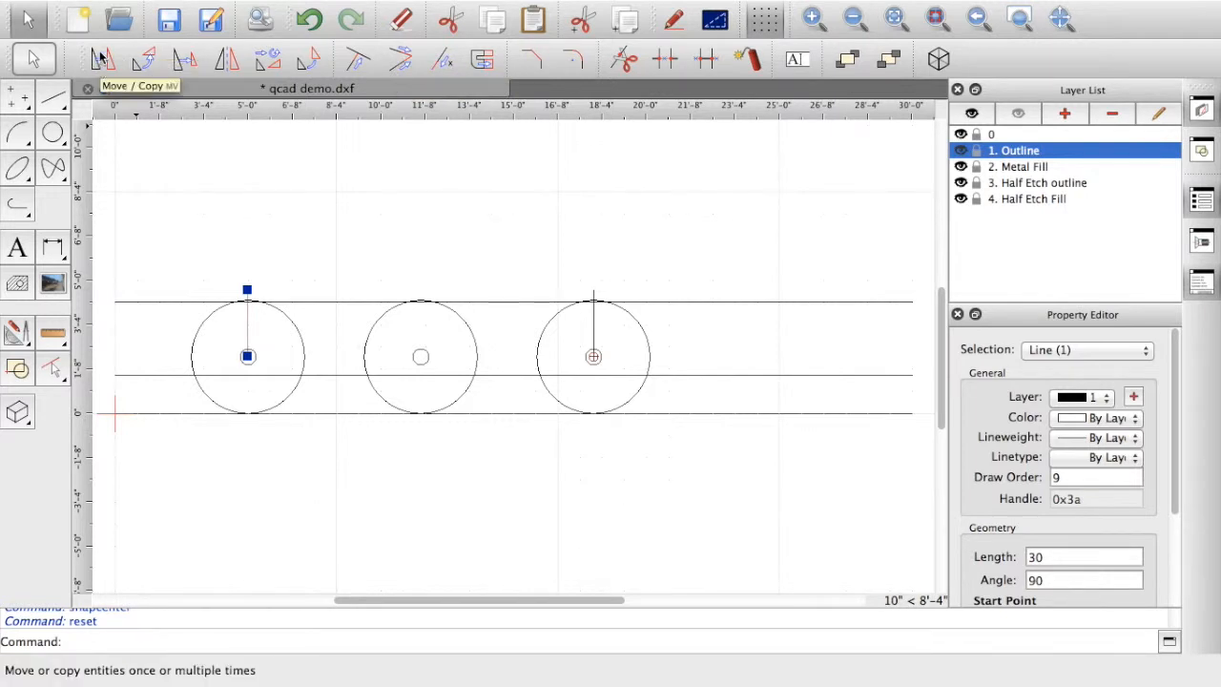
mouse_move(167, 167)
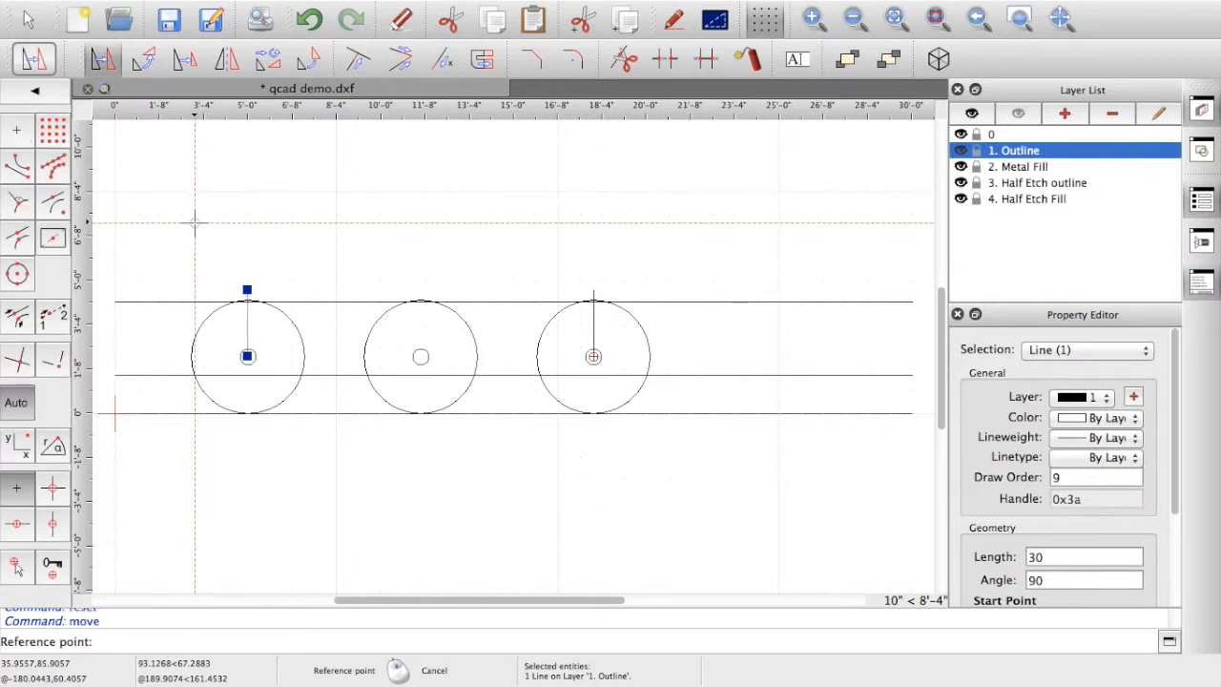
mouse_move(291, 434)
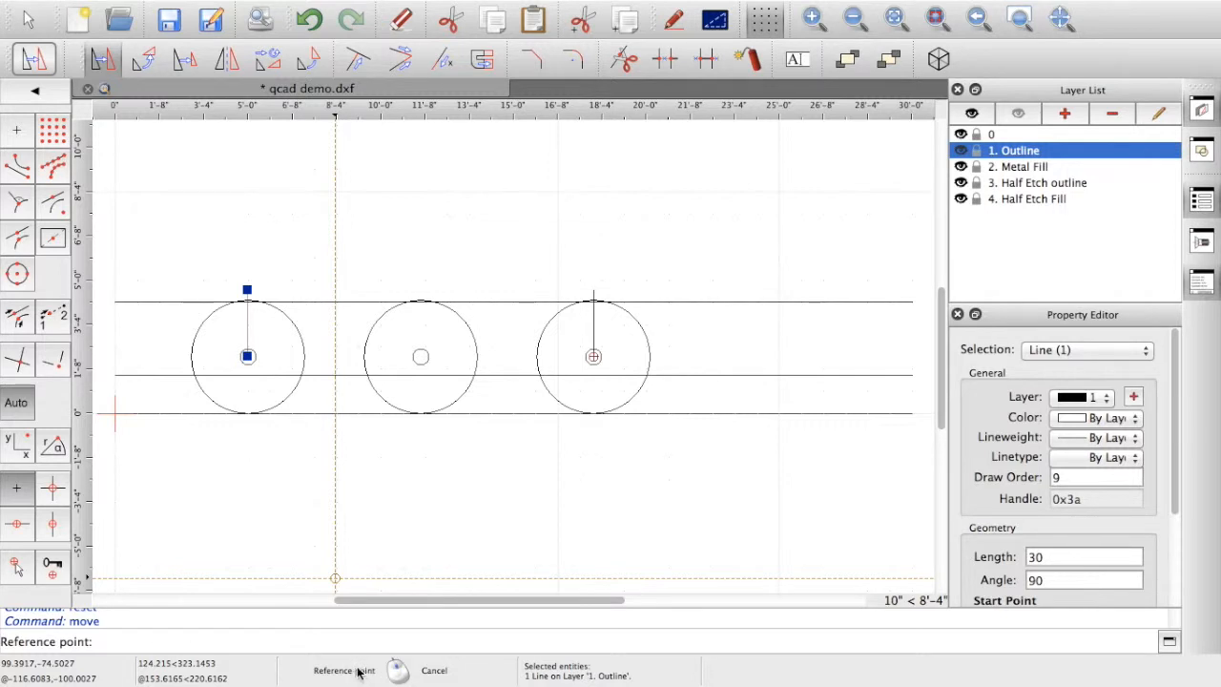
mouse_move(247, 288)
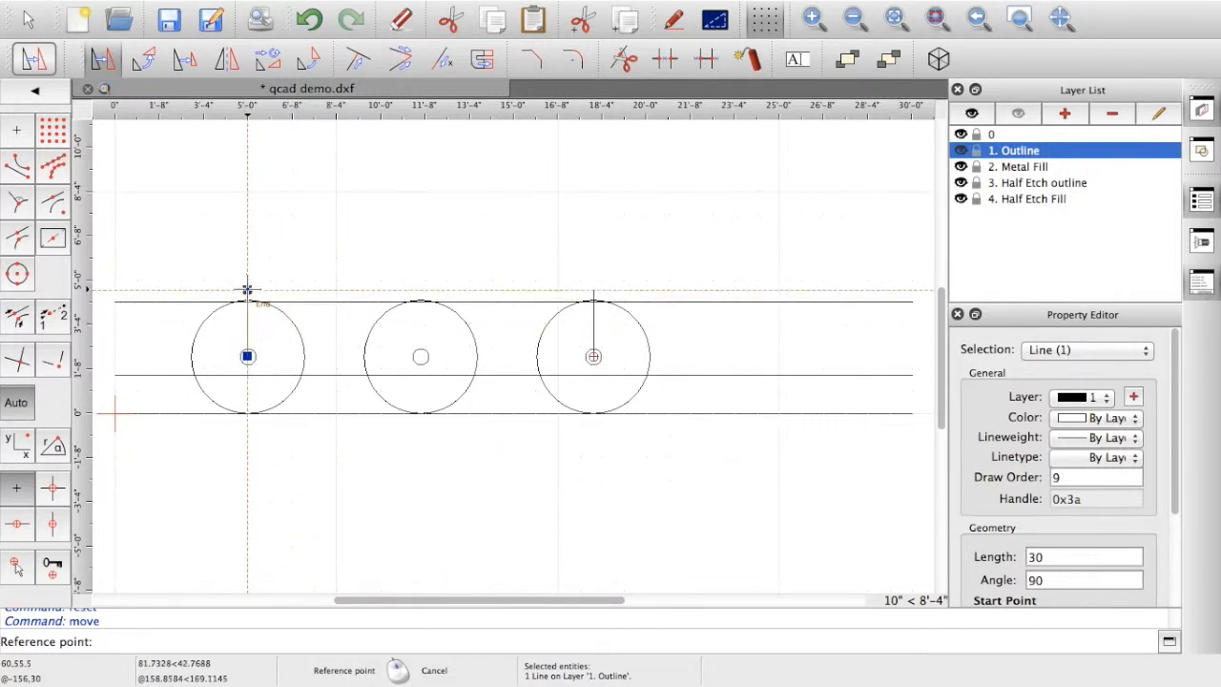
- Move the first wheel's vertical line by @-48,0 from its top endpoint, deleting the original
left_click(593, 357)
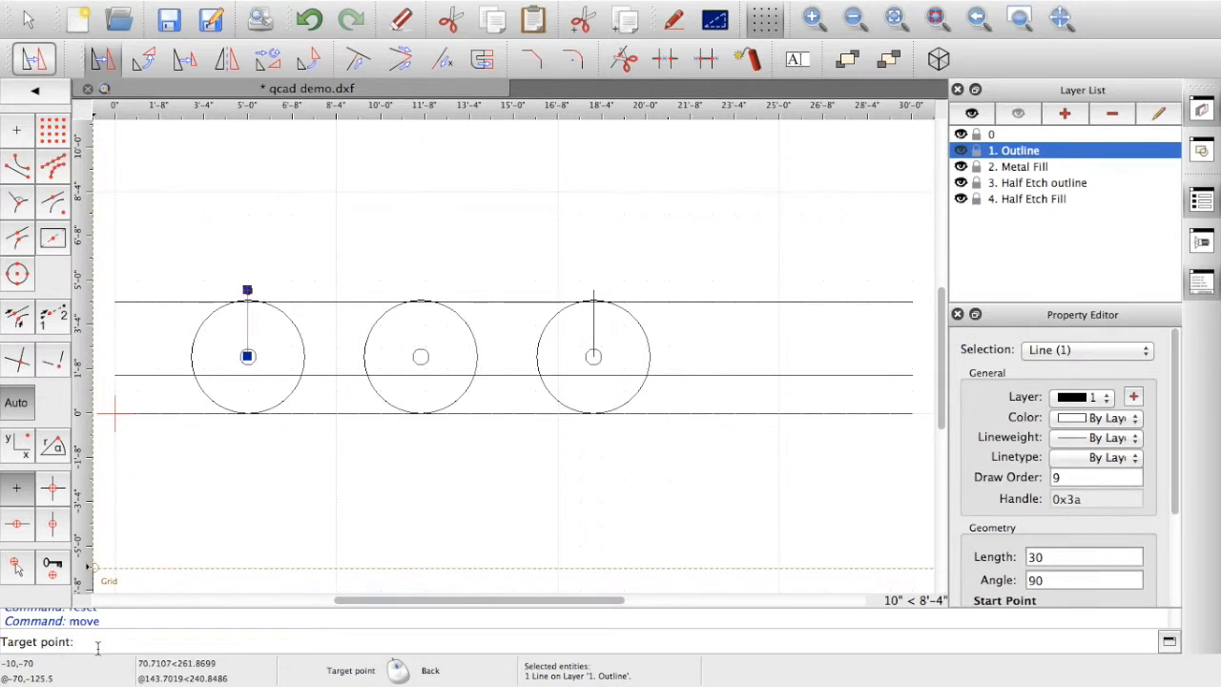
mouse_move(191, 462)
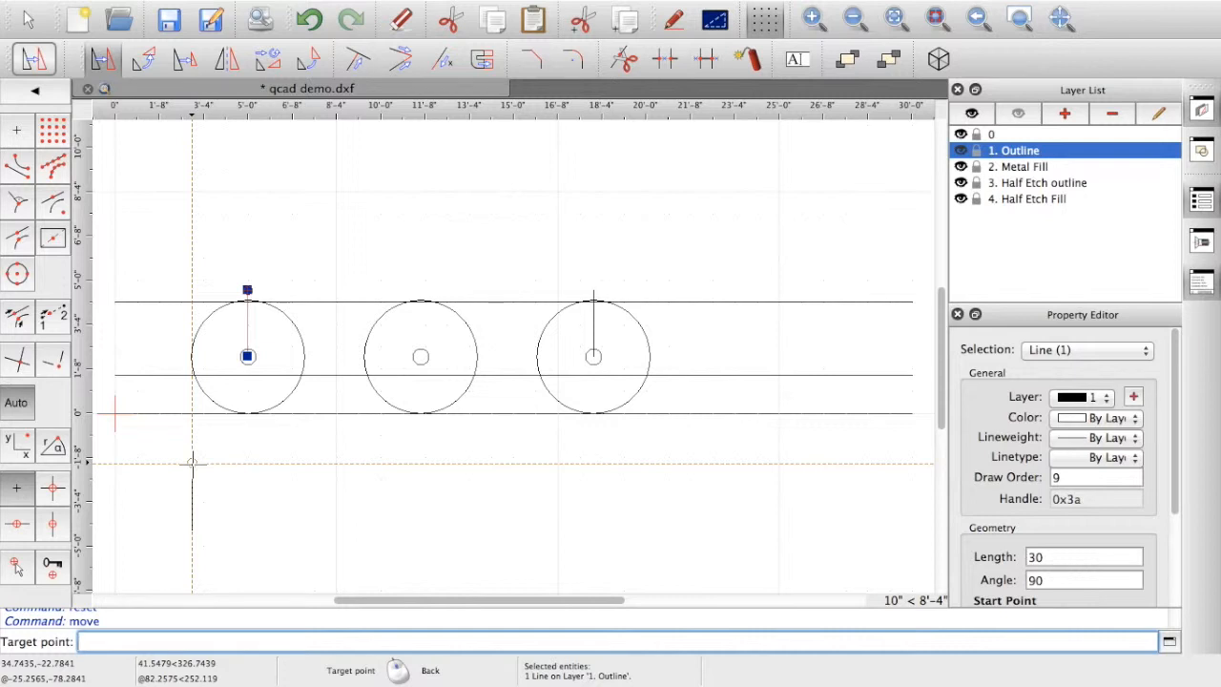
type("@")
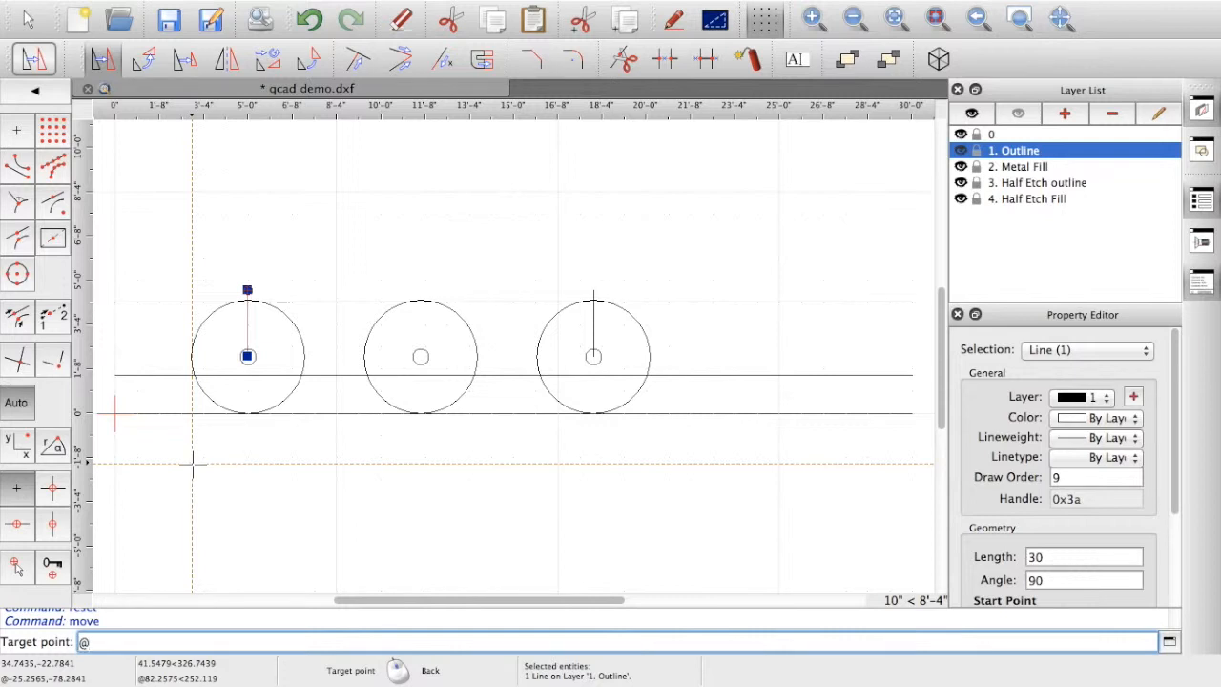
type("-48")
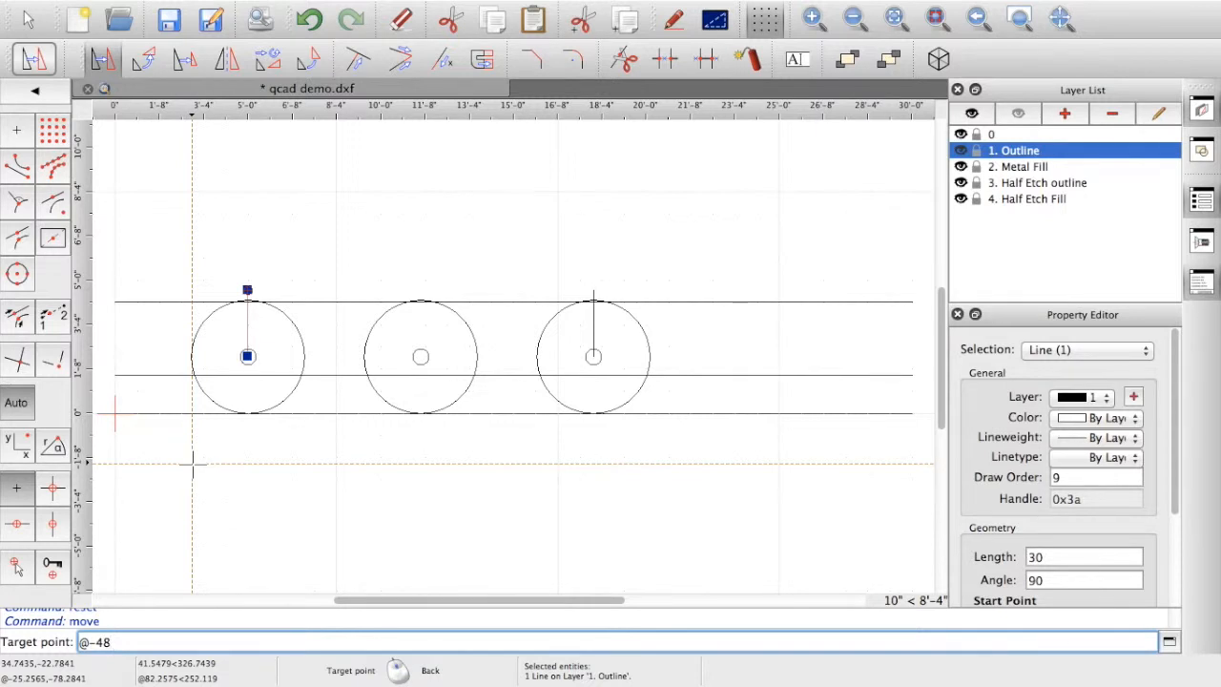
type(",")
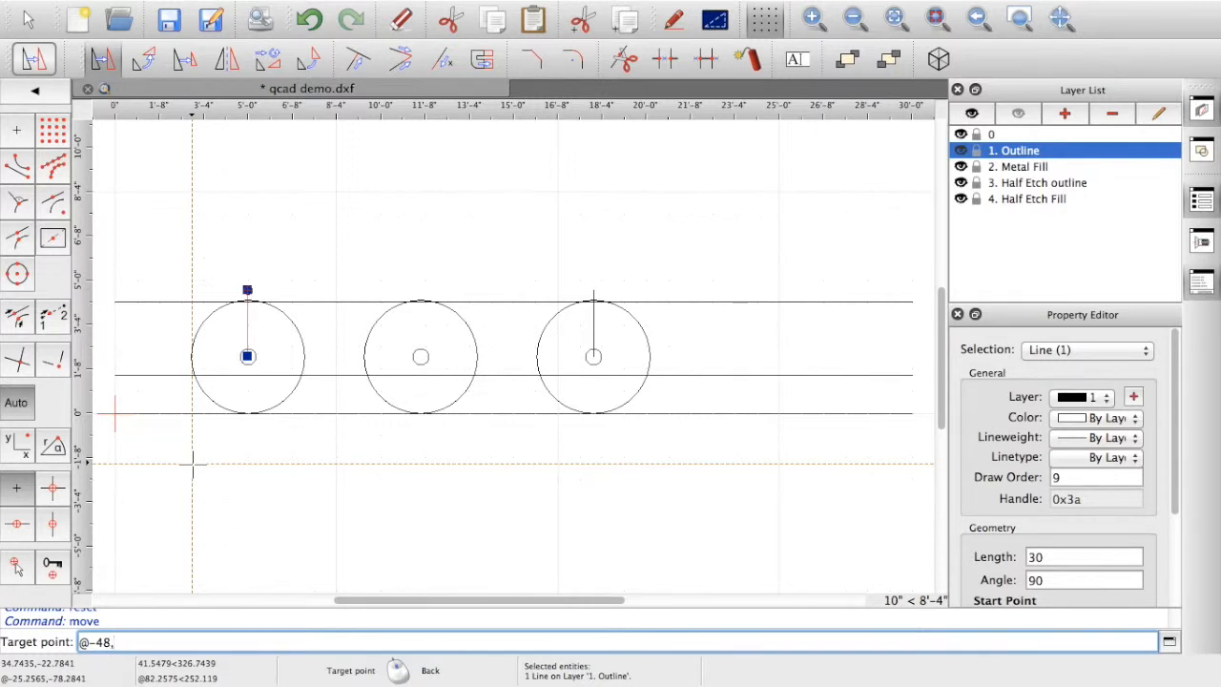
type("0")
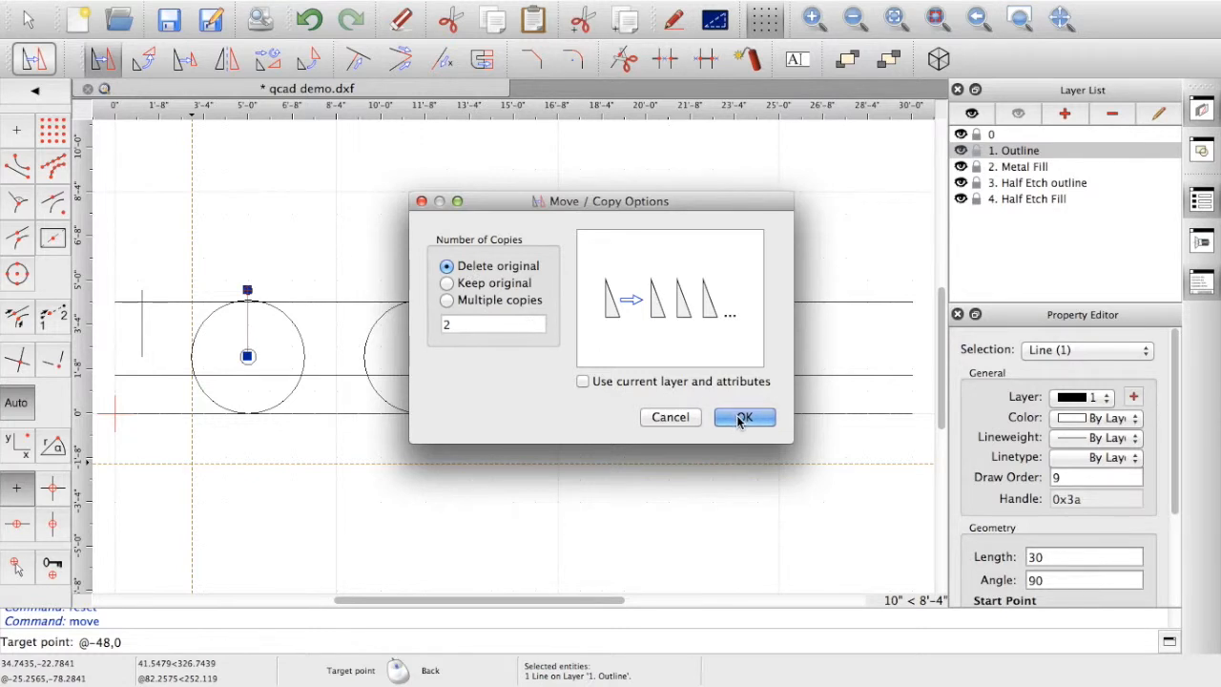
left_click(744, 417)
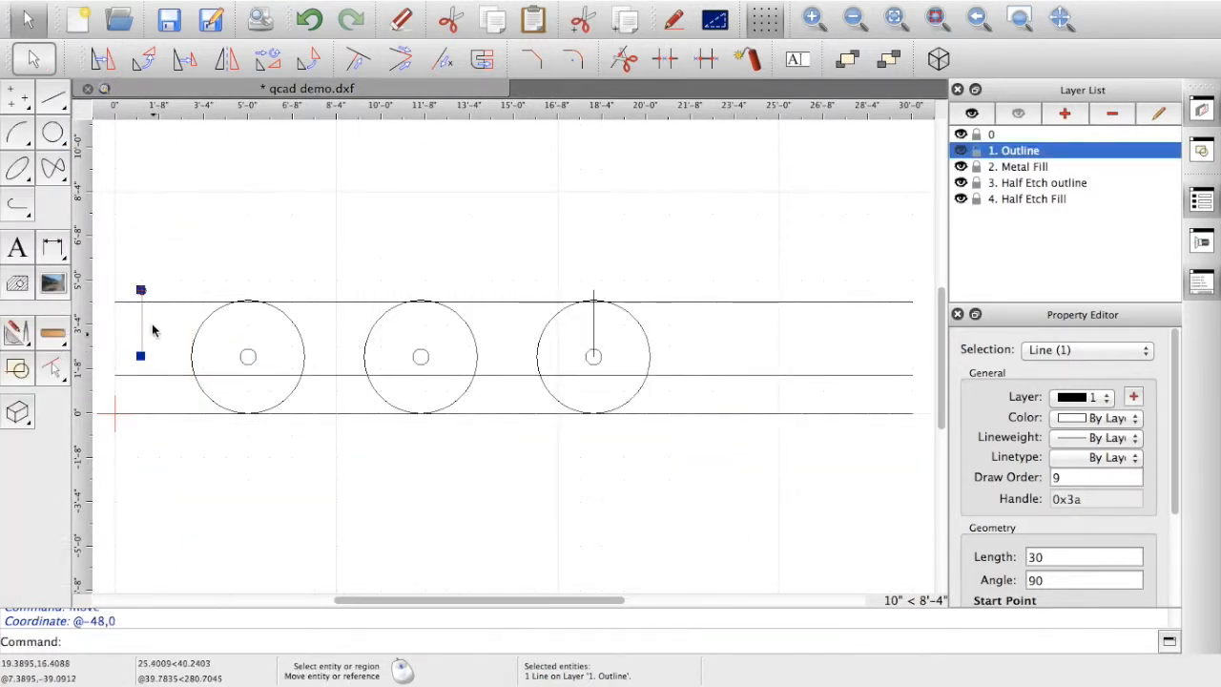
mouse_move(596, 332)
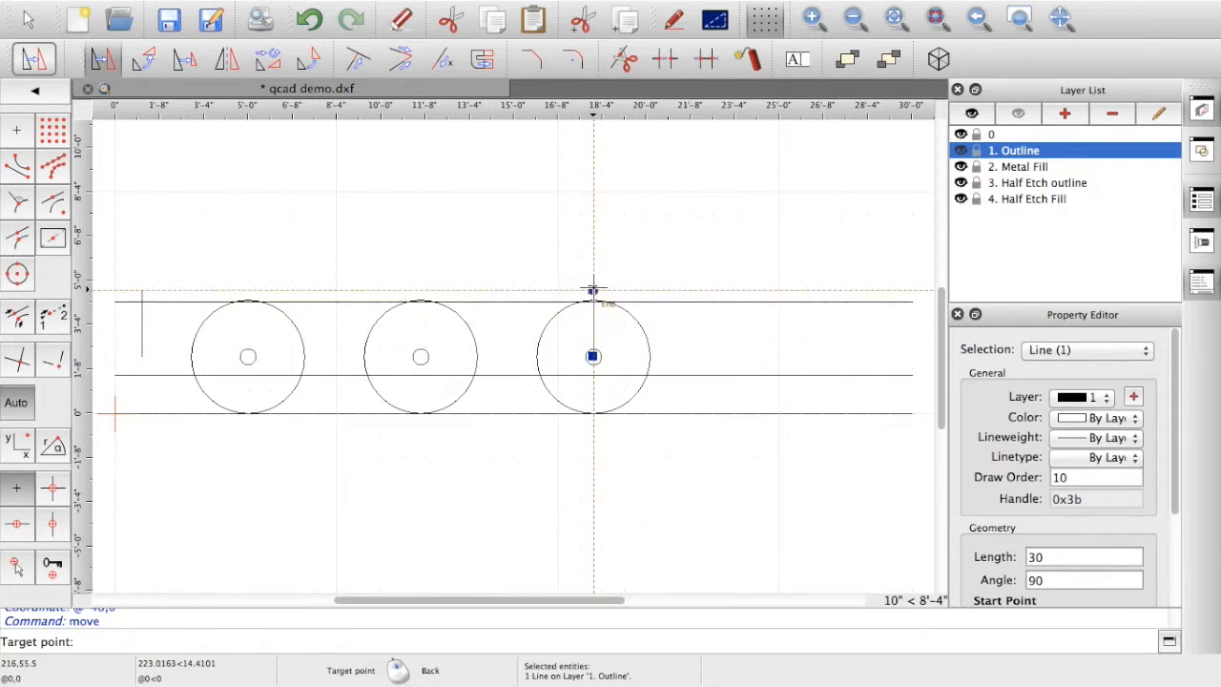
left_click(611, 641)
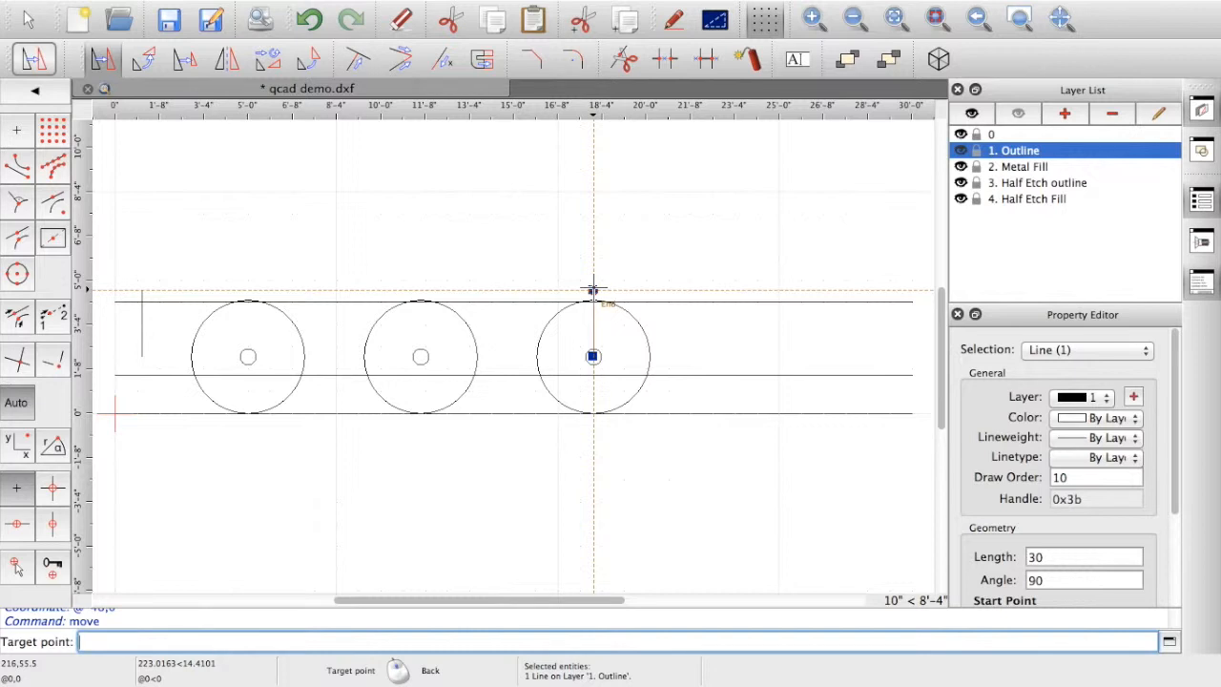
type("@")
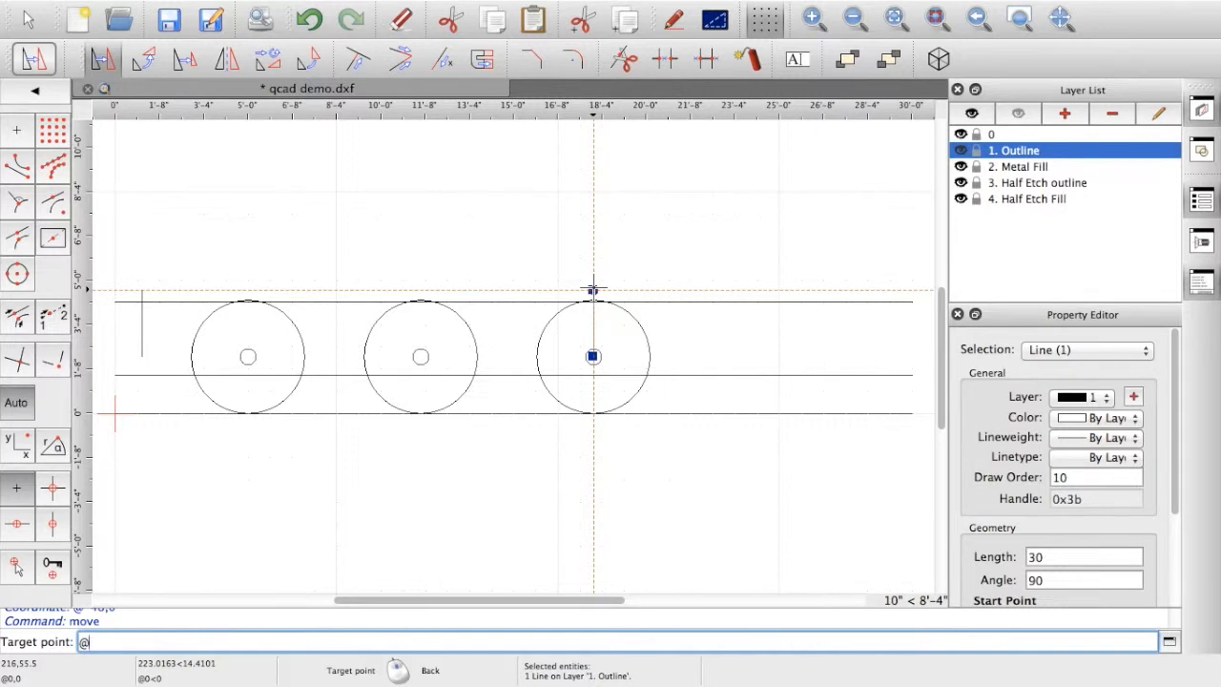
type("44")
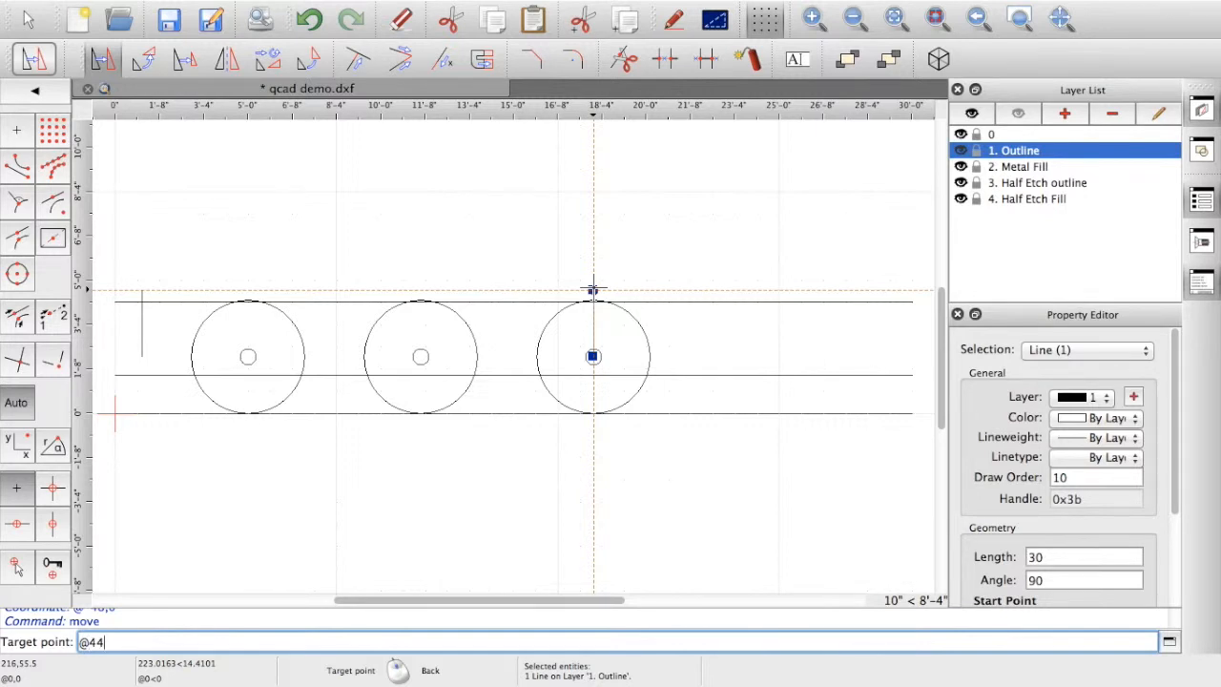
type(",0")
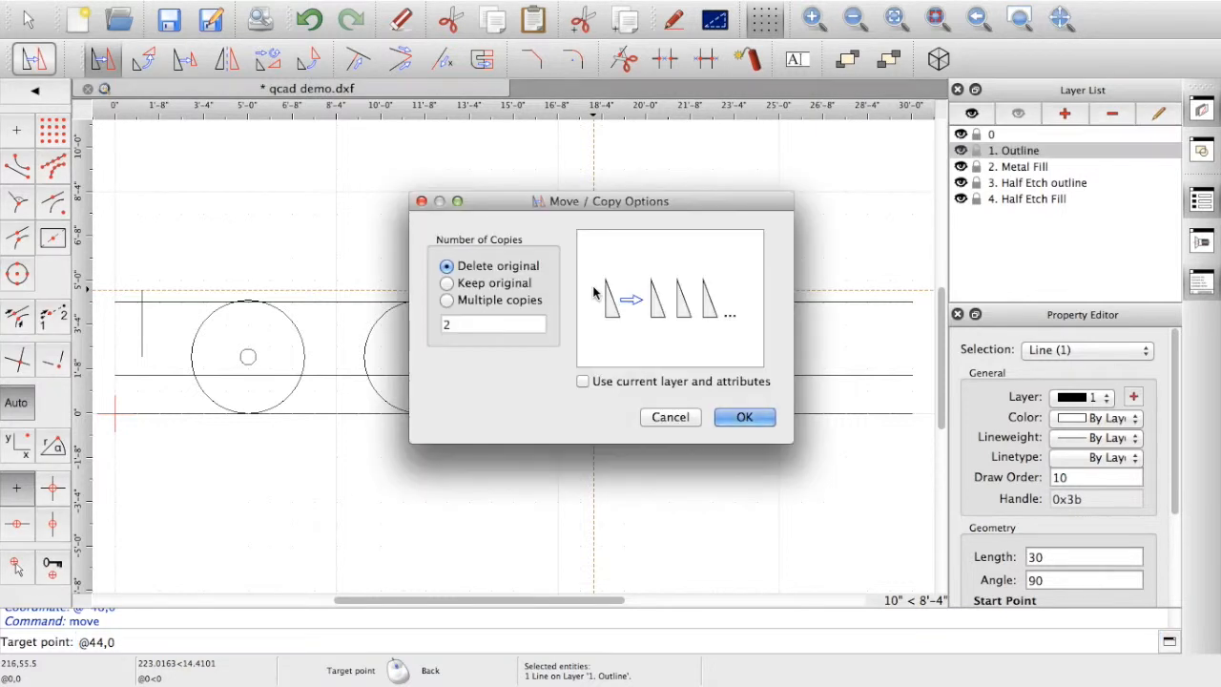
left_click(744, 417)
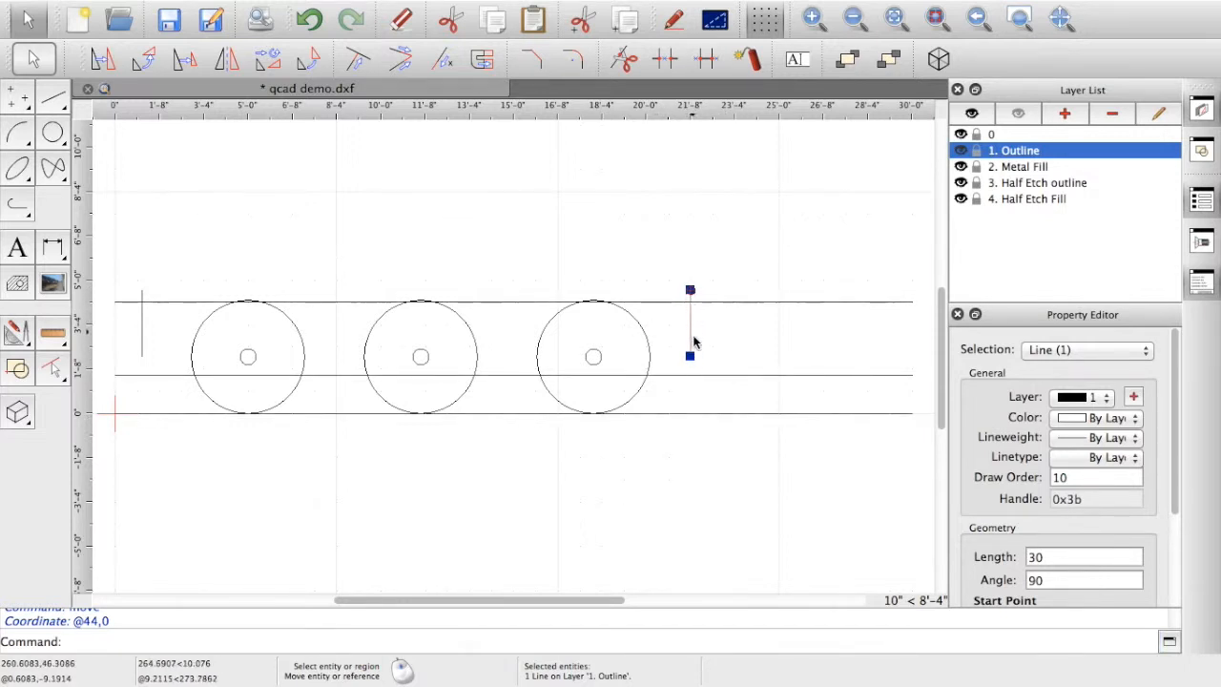
mouse_move(688, 354)
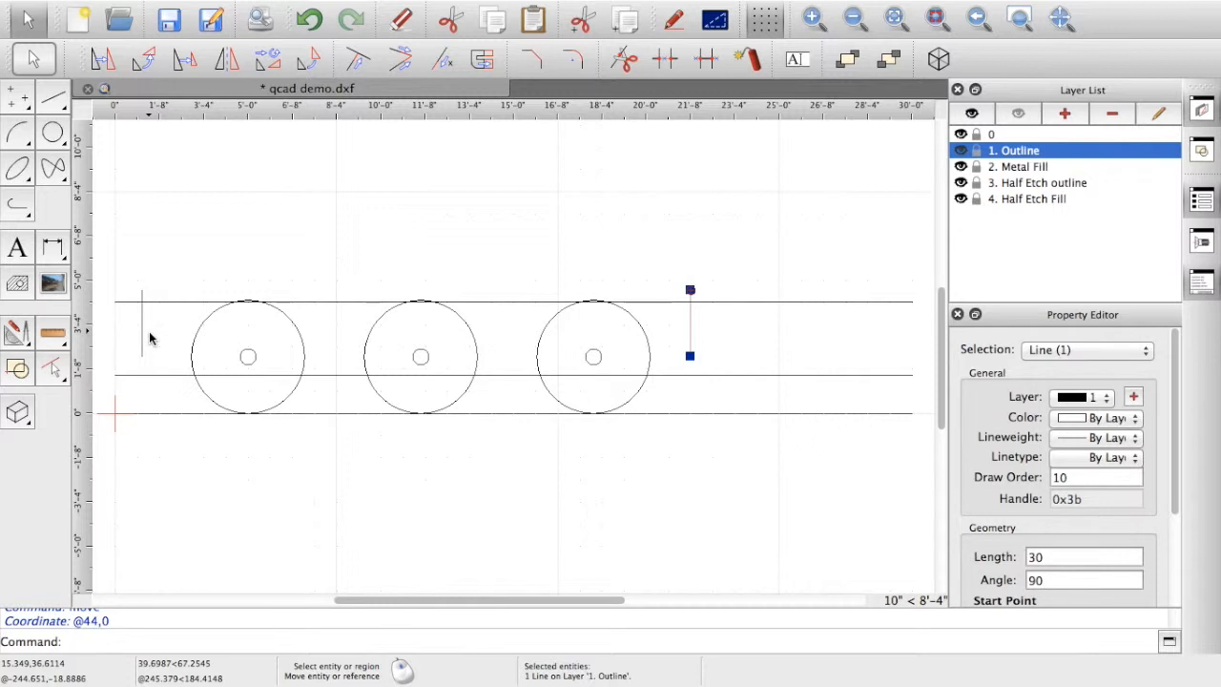
mouse_move(160, 341)
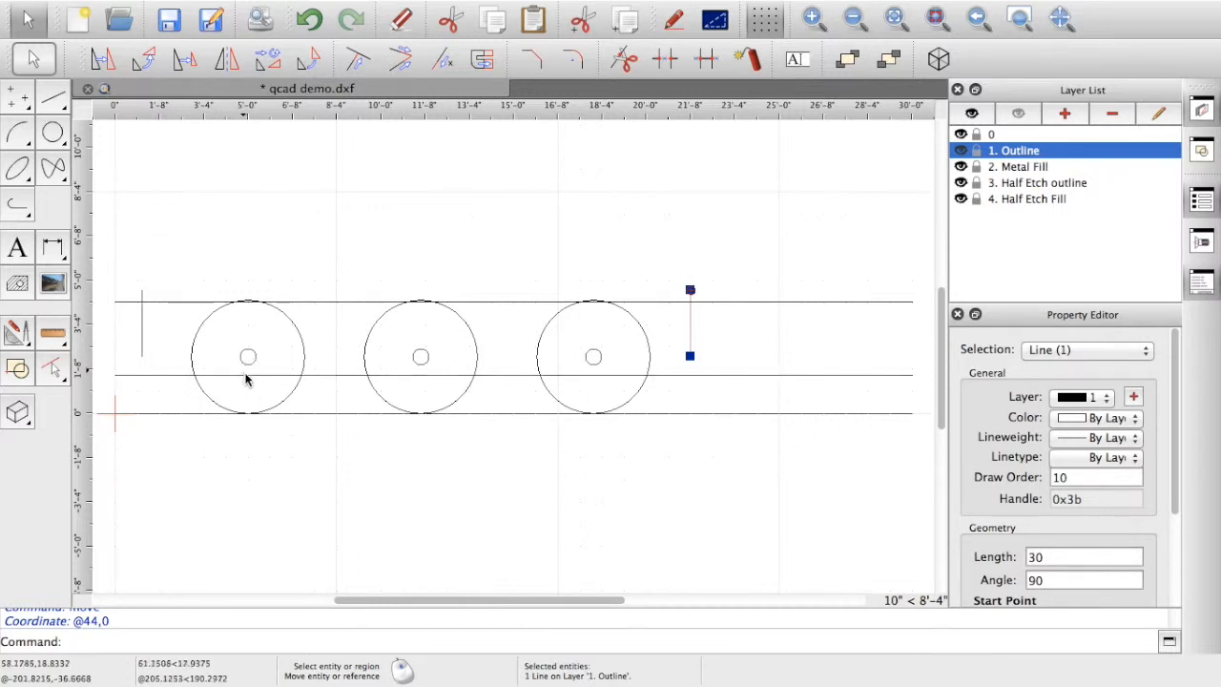
mouse_move(250, 368)
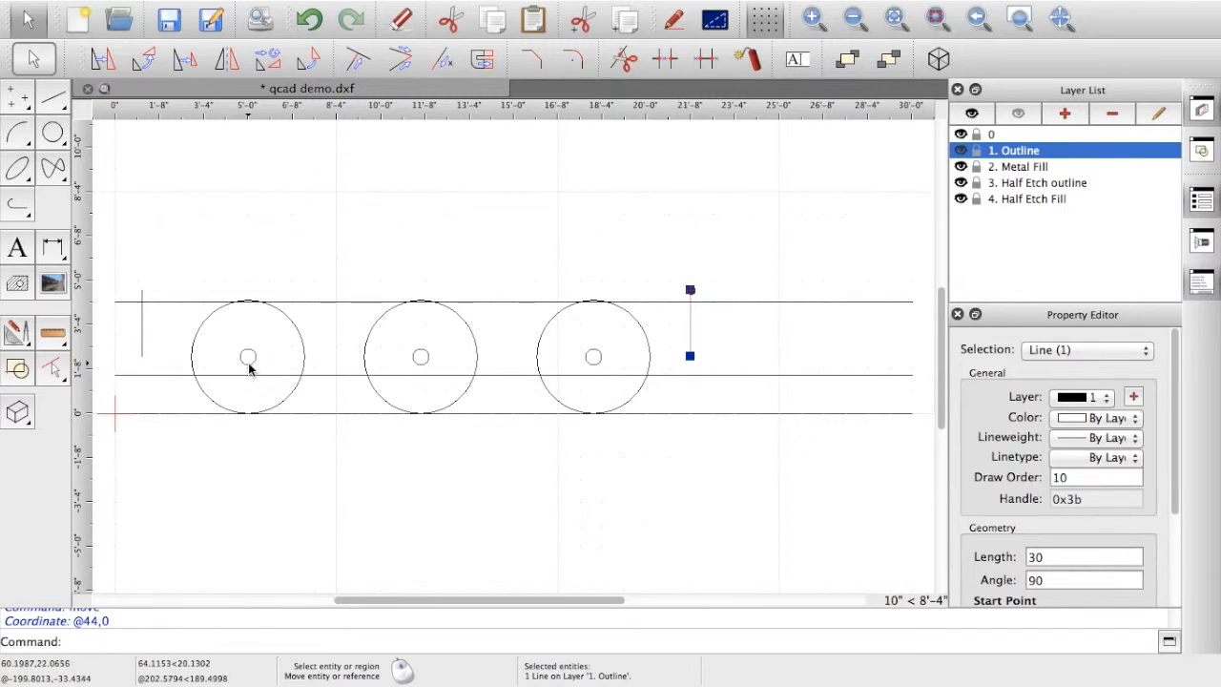
mouse_move(237, 374)
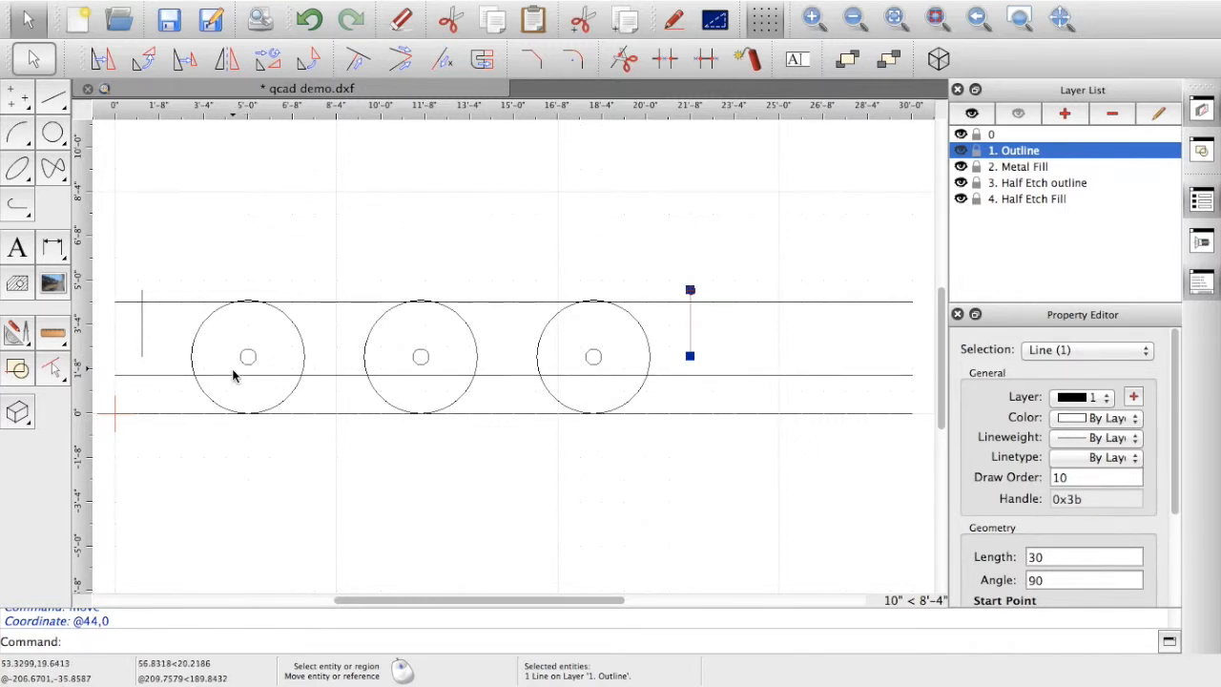
mouse_move(270, 385)
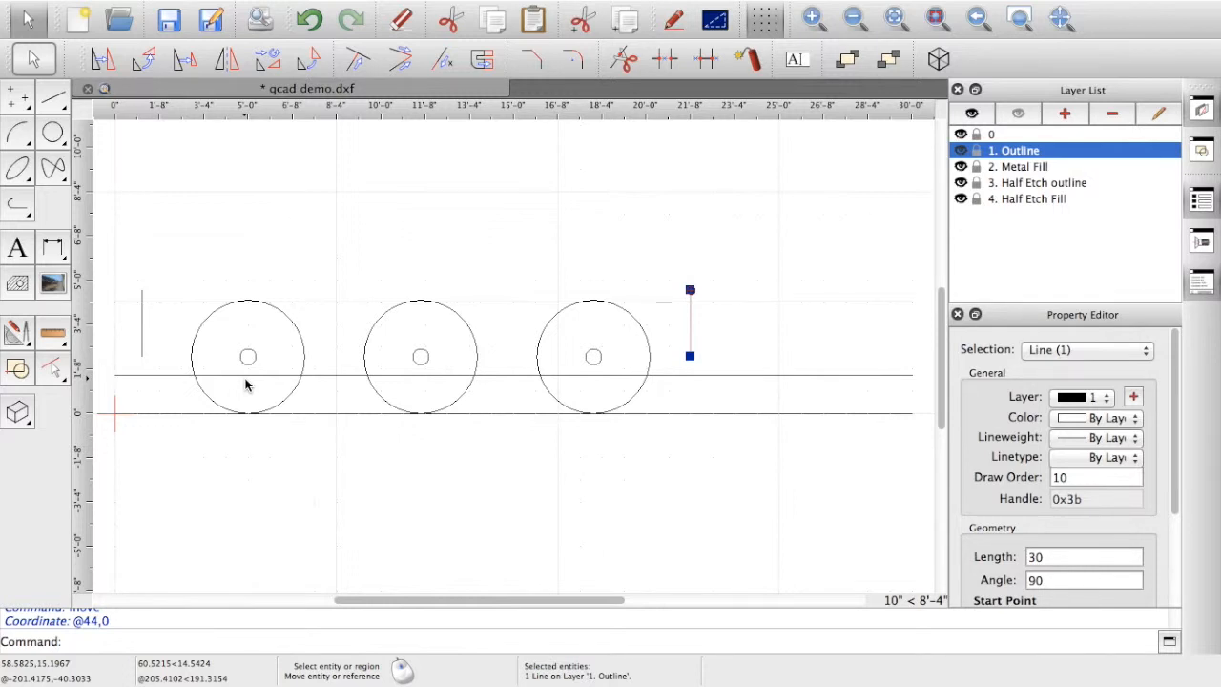
- Show the Line tools submenu from the left toolbar
left_click(52, 102)
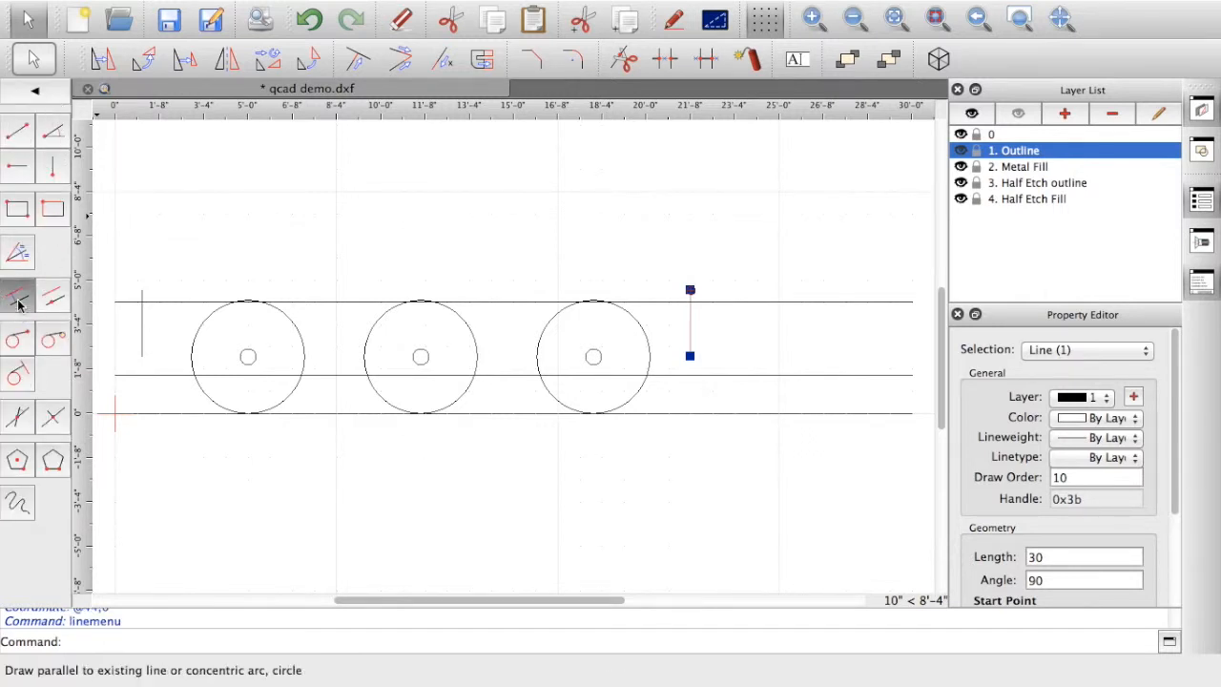
- Select the Parallel line tool for the 3-unit offset from the middle line
left_click(18, 296)
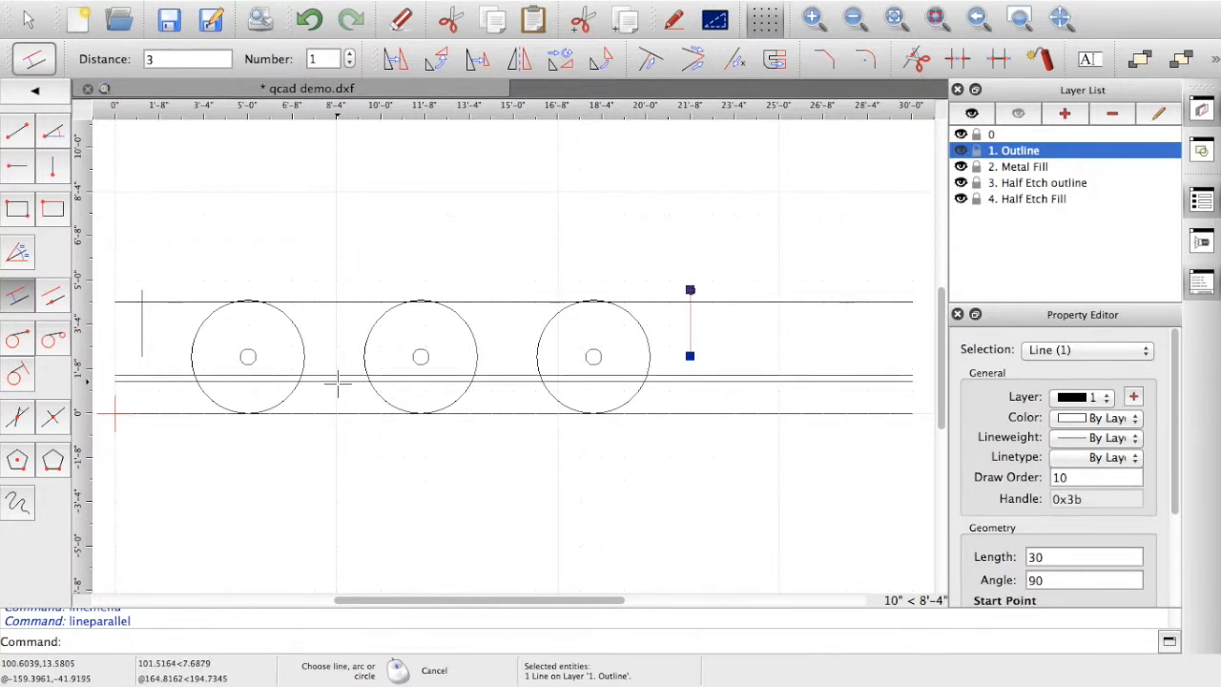
mouse_move(341, 426)
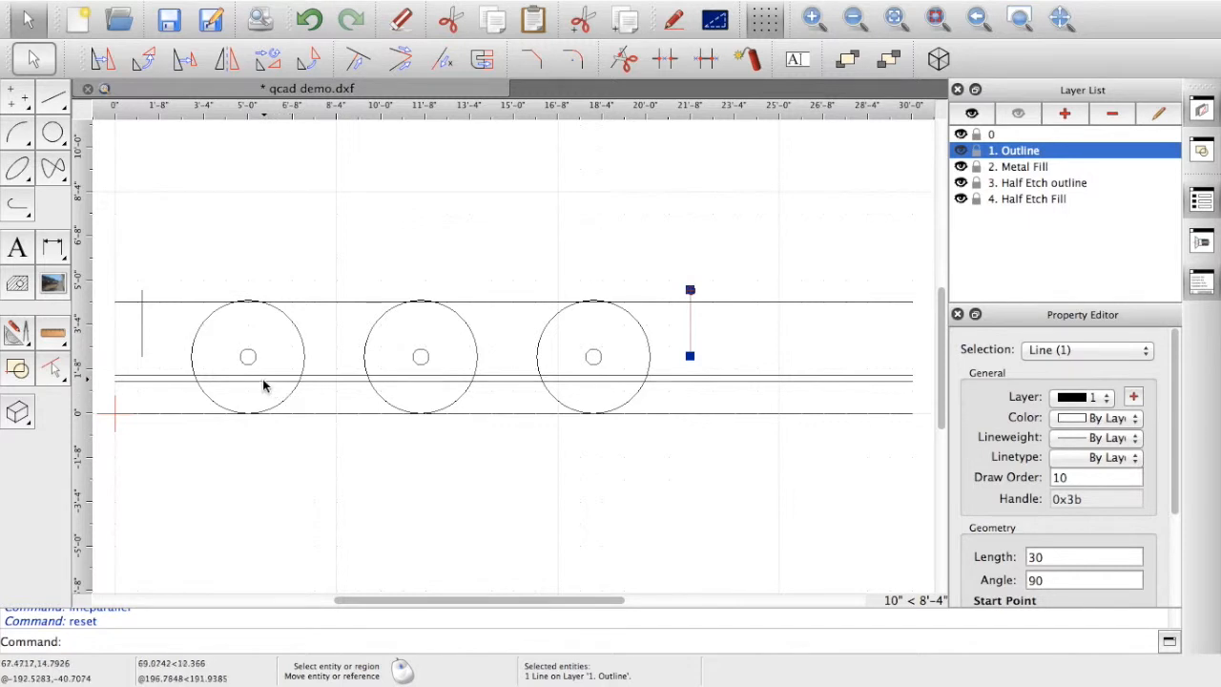
mouse_move(250, 358)
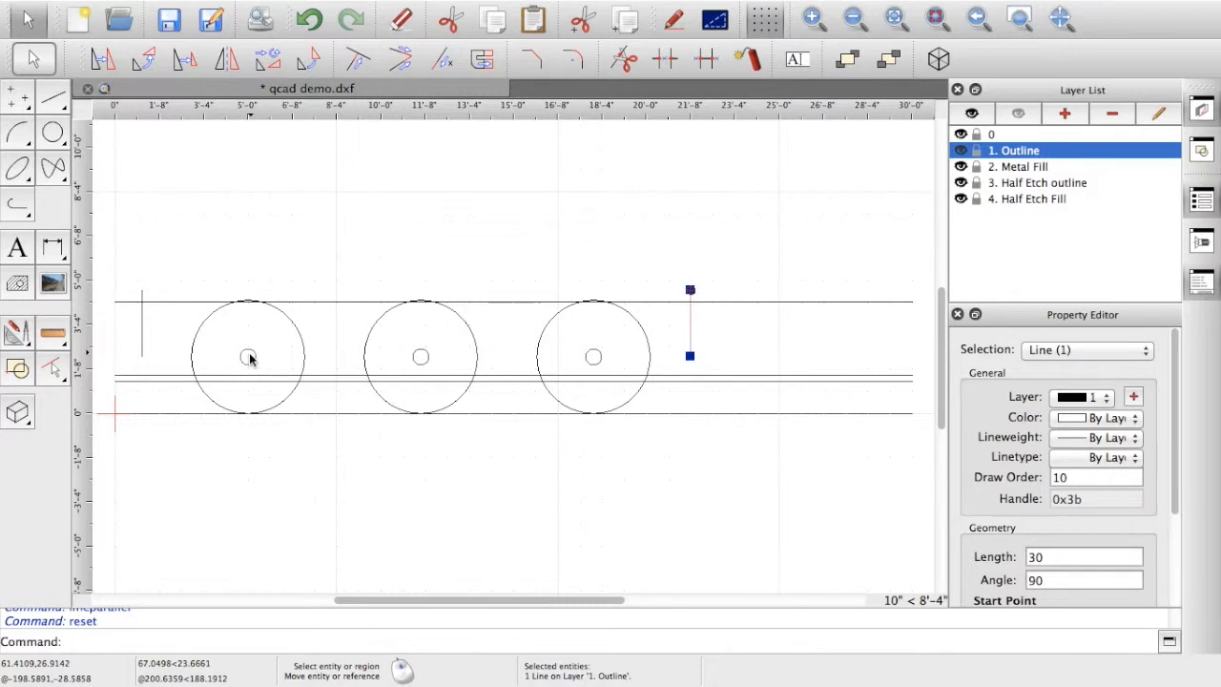
mouse_move(250, 361)
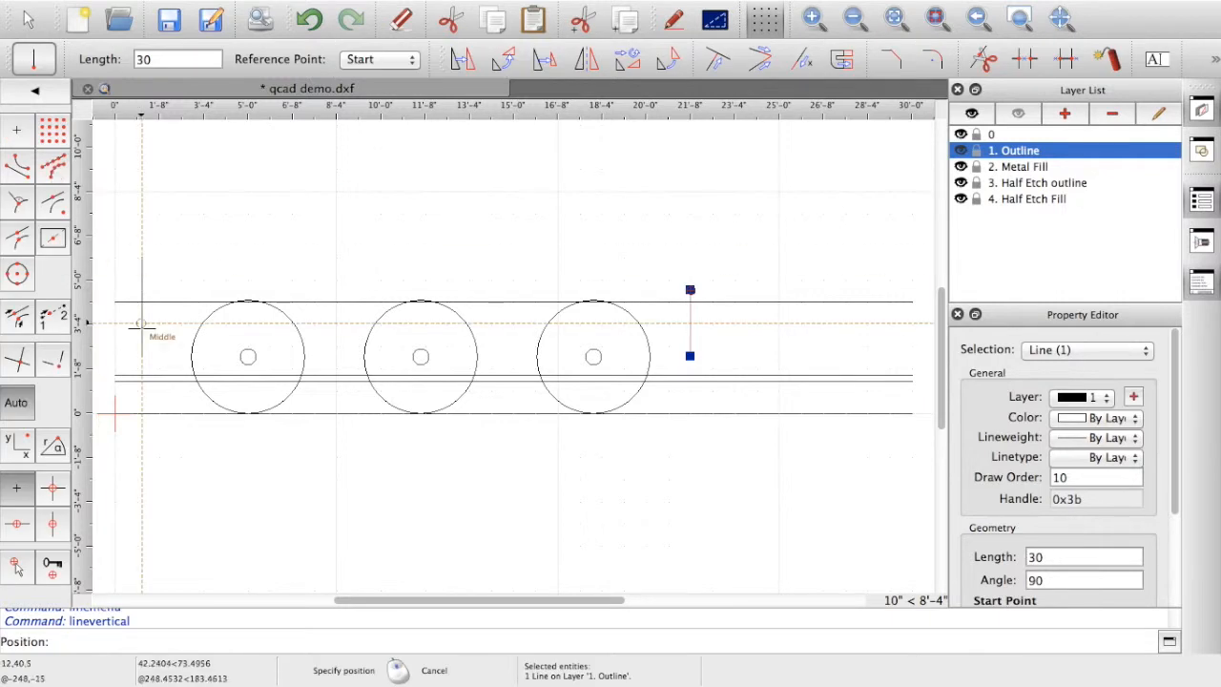
mouse_move(255, 356)
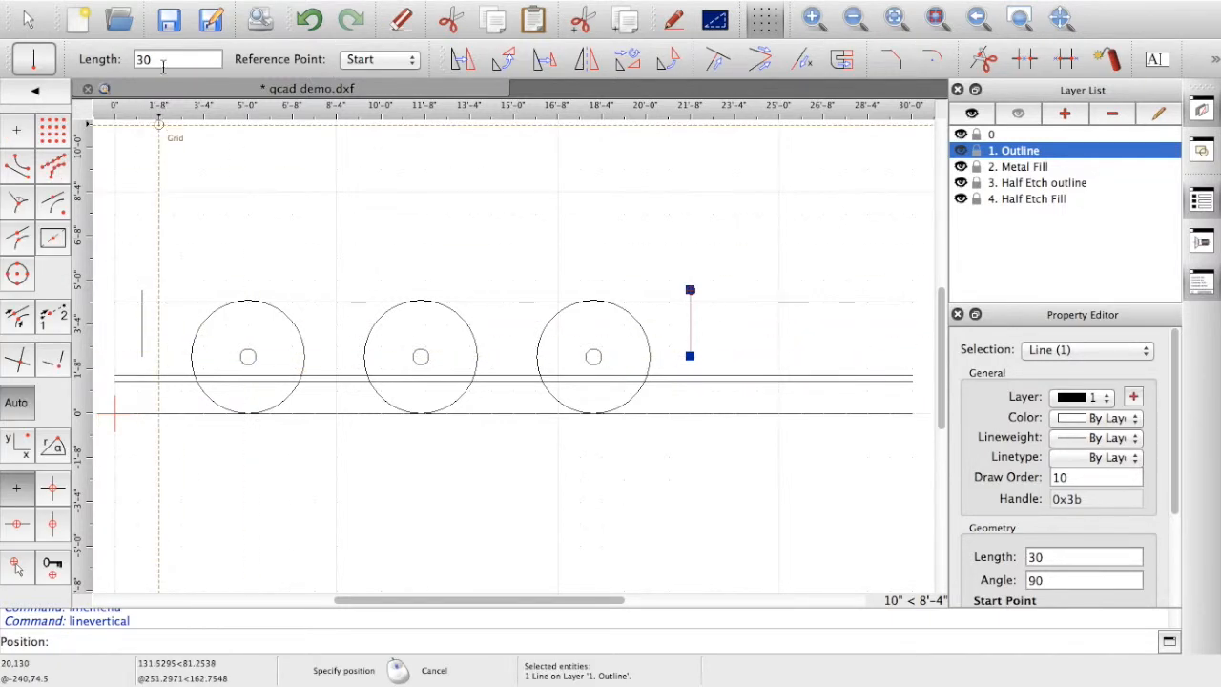
- Edit the vertical line tool's Length field to -12
left_click(178, 59)
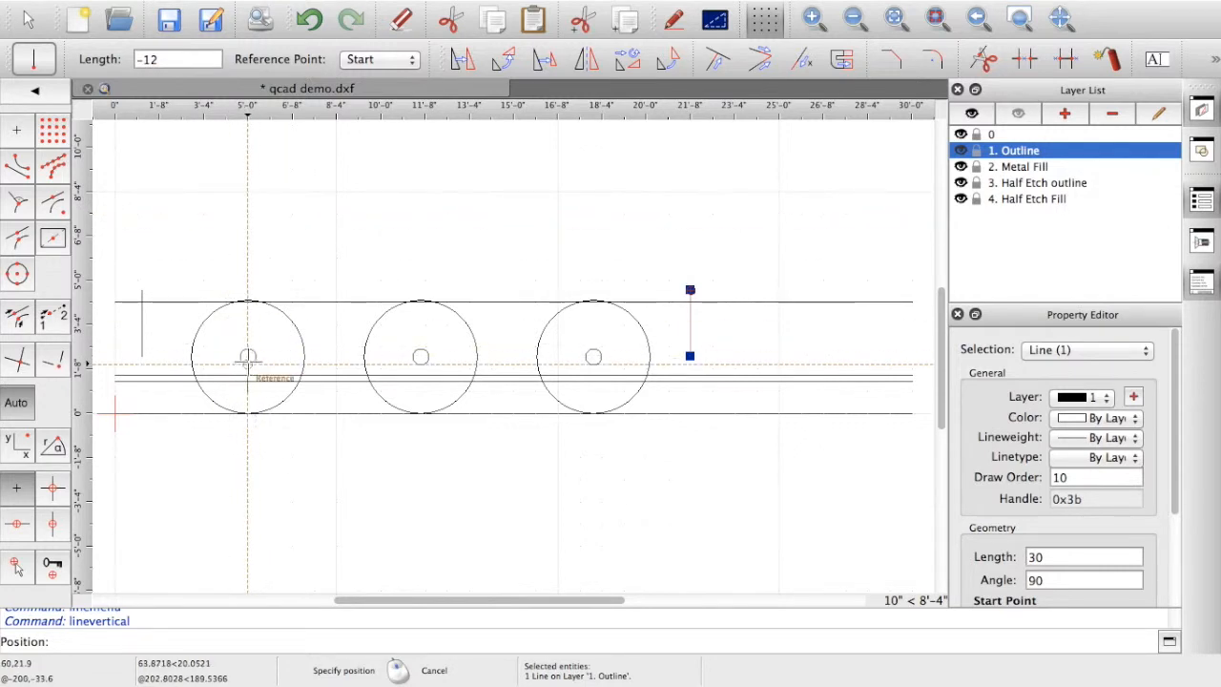
mouse_move(248, 358)
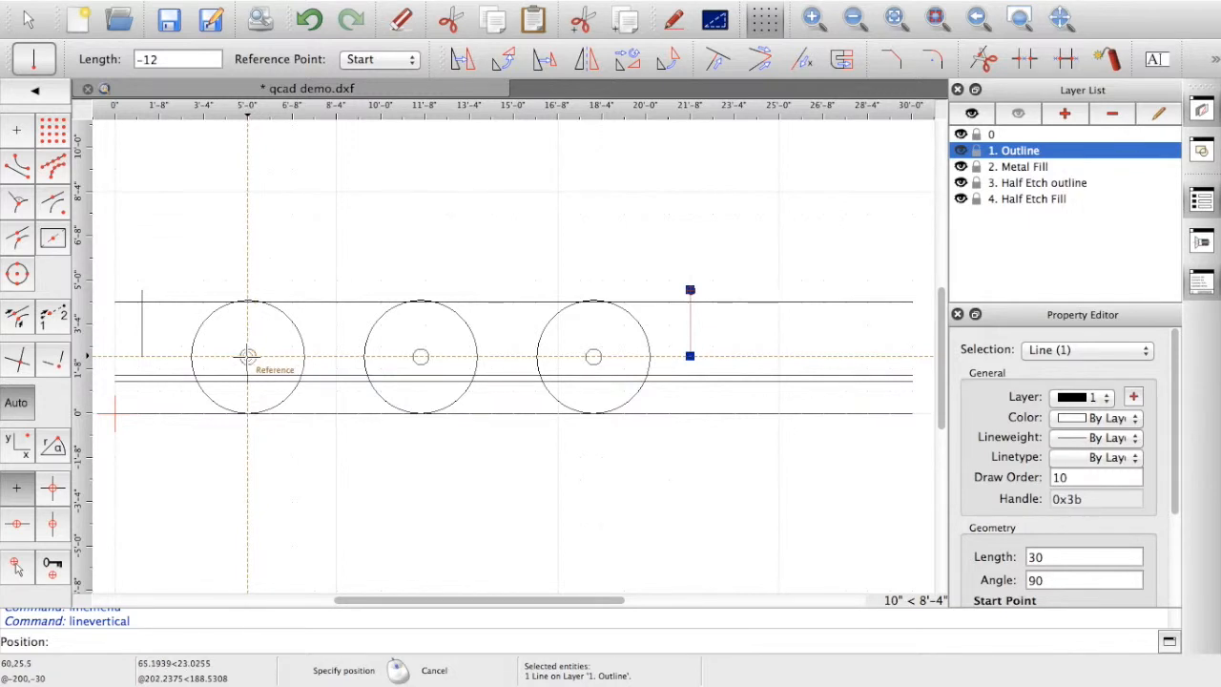
mouse_move(100, 258)
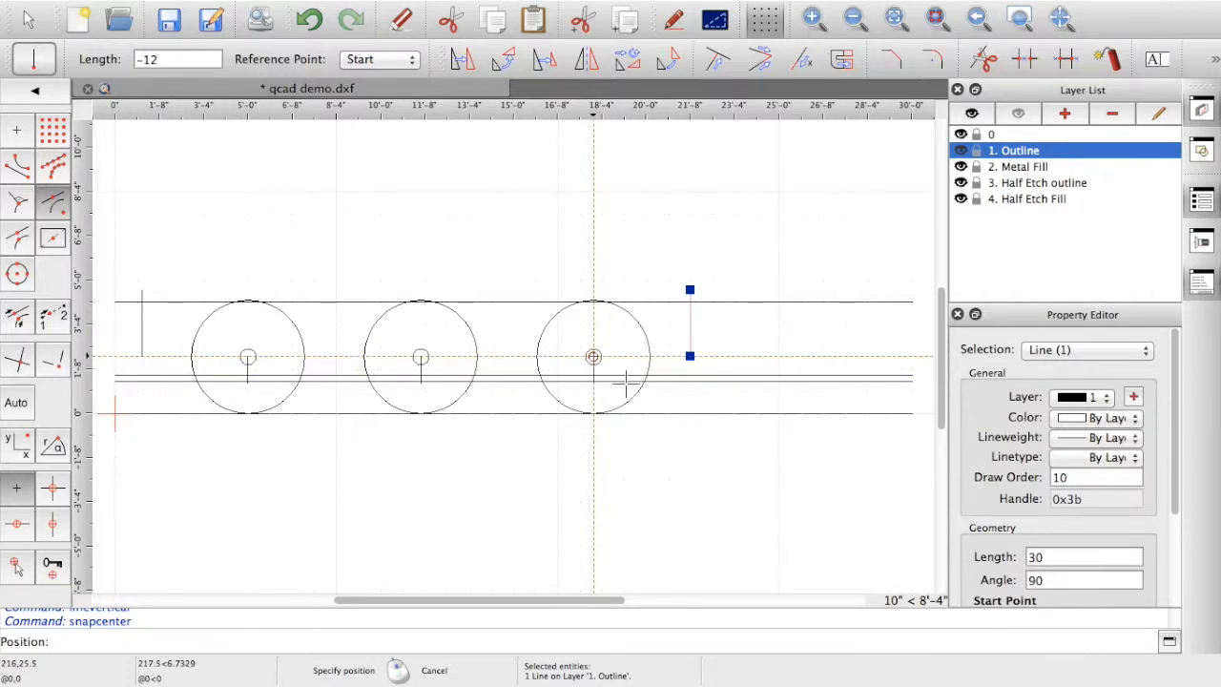
mouse_move(582, 362)
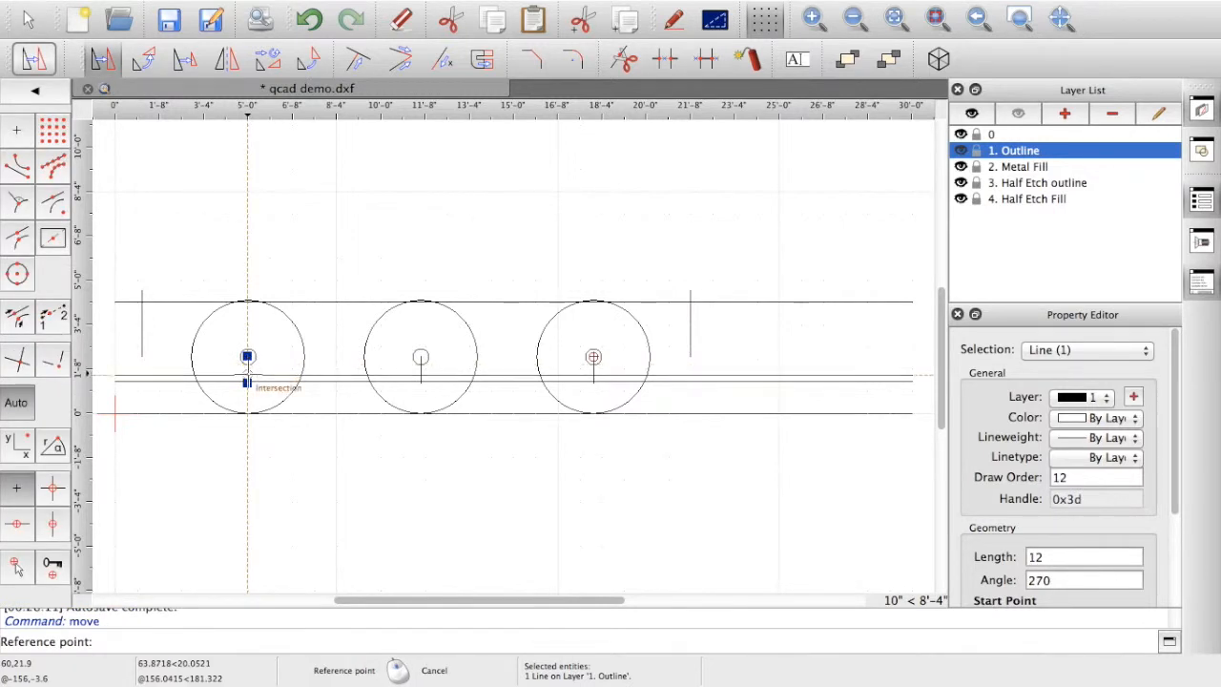
mouse_move(246, 355)
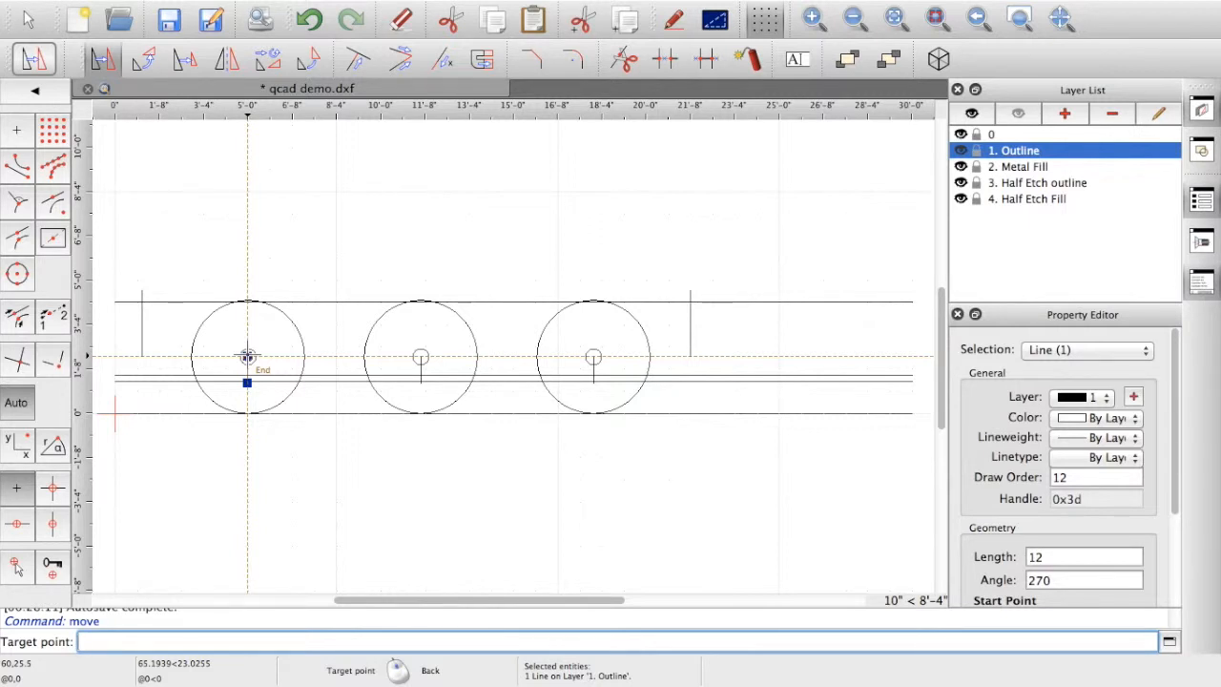
type("@")
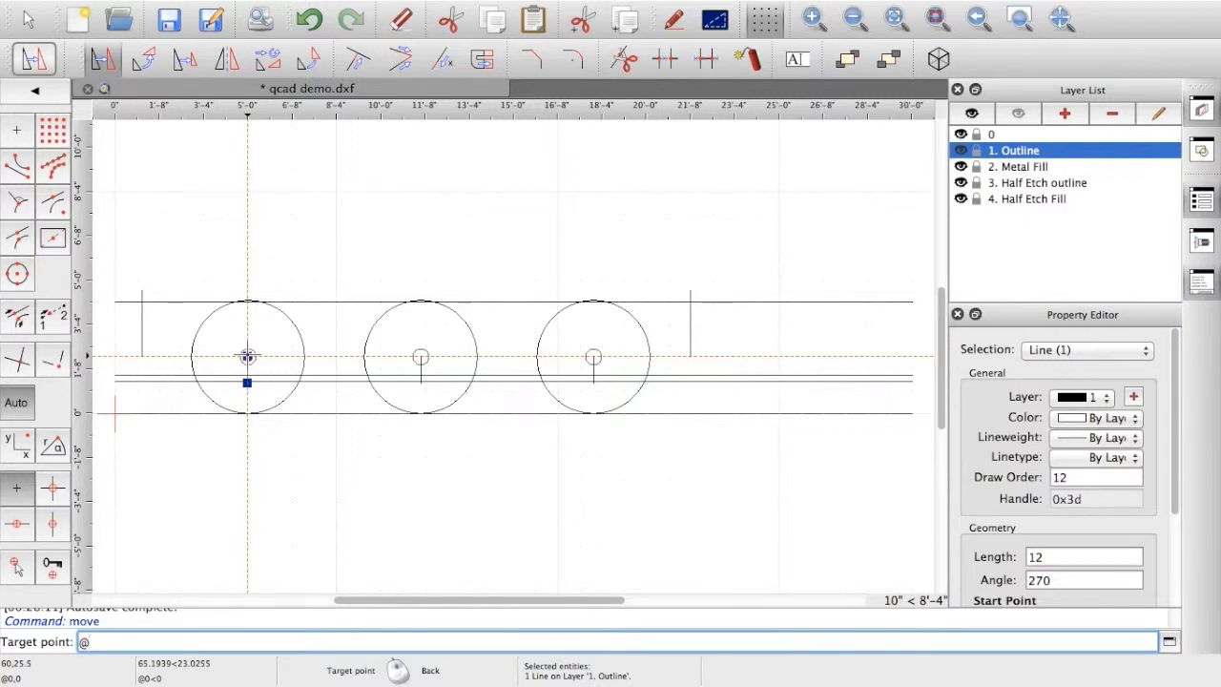
type("2")
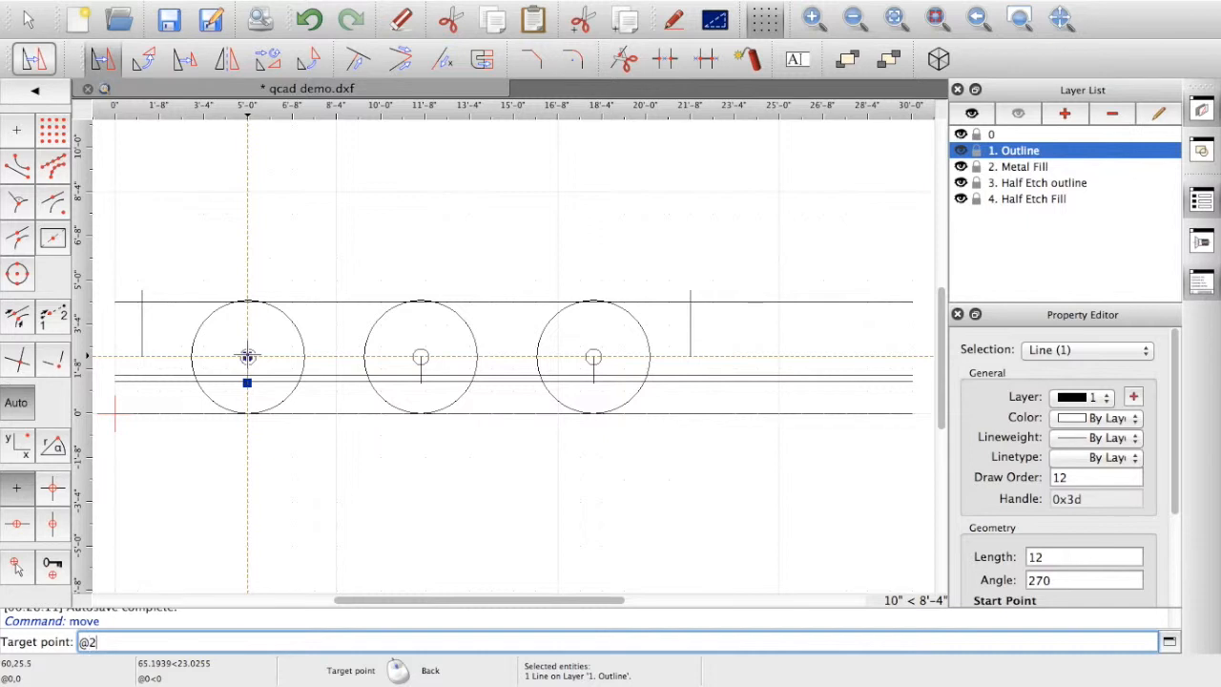
type("0.2")
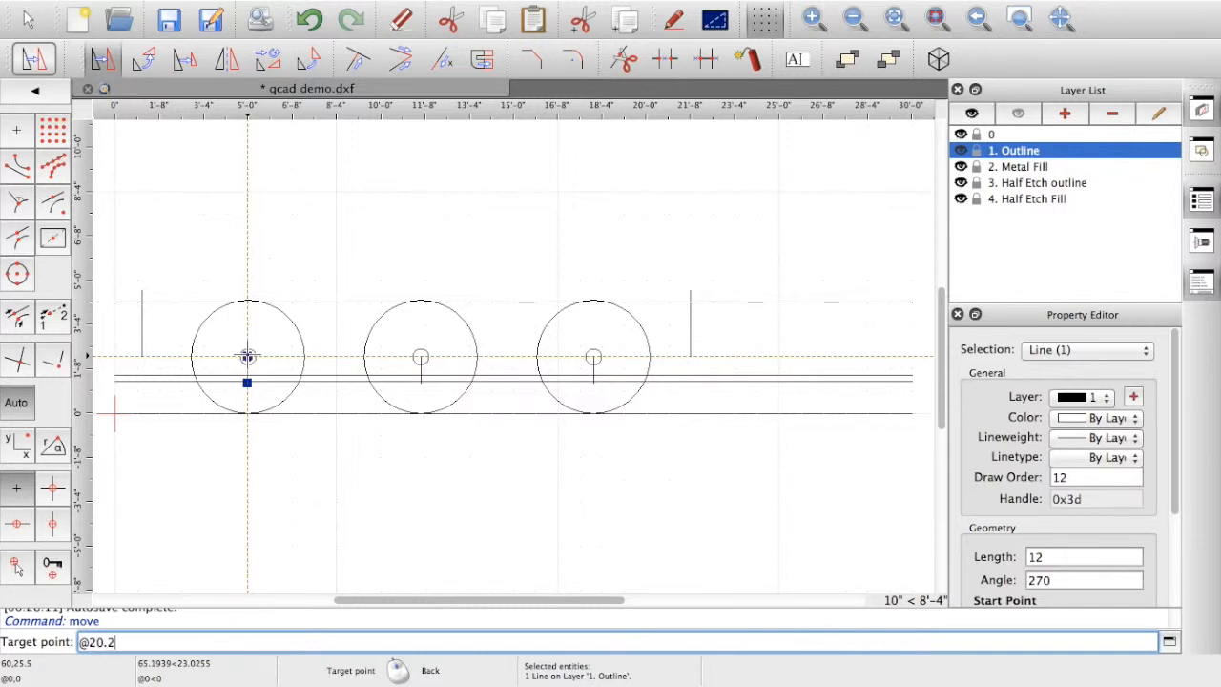
type("5")
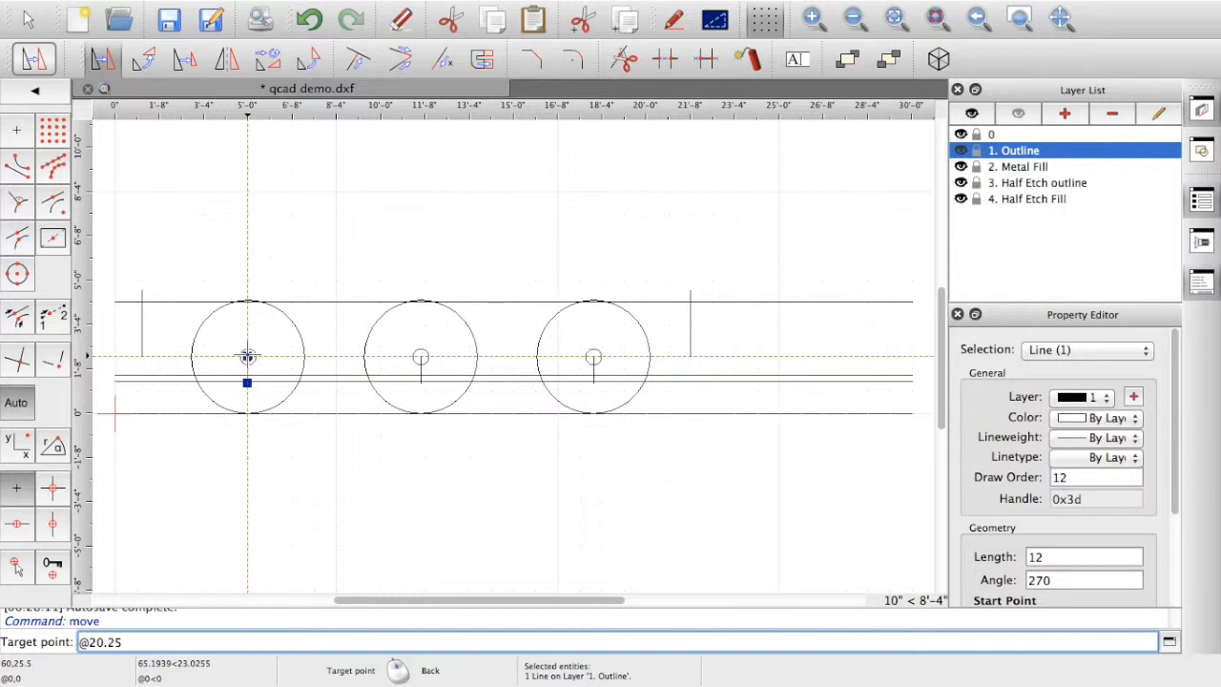
type("/2,0")
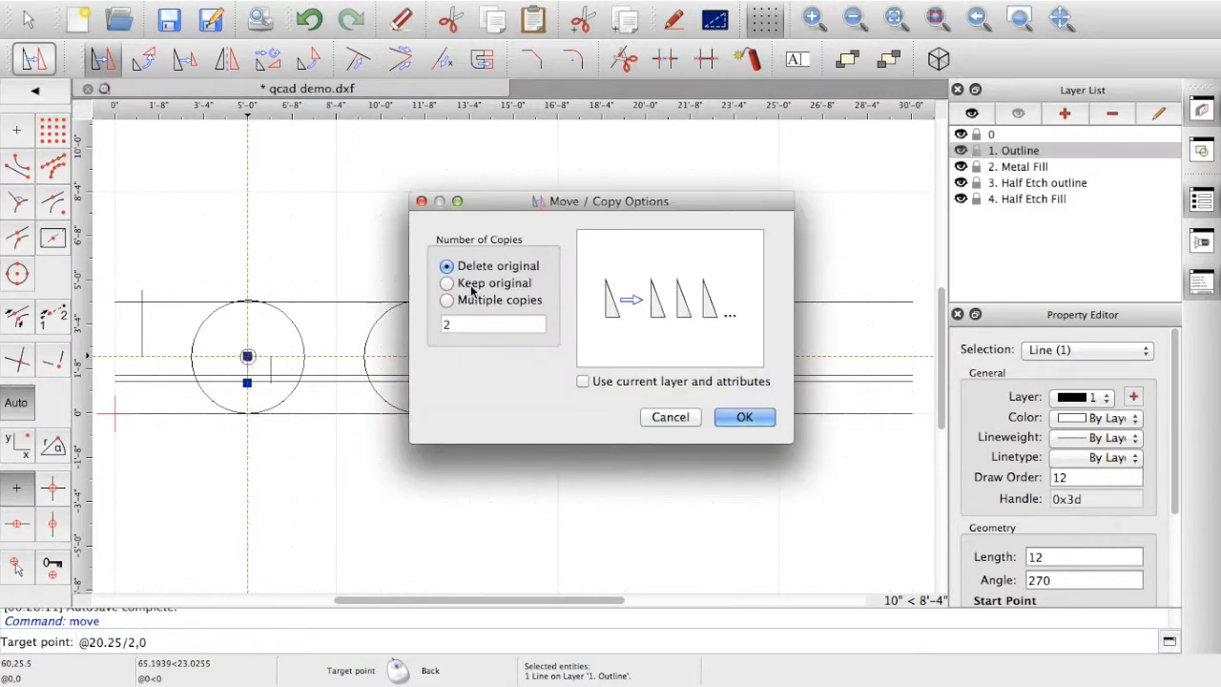
left_click(446, 266)
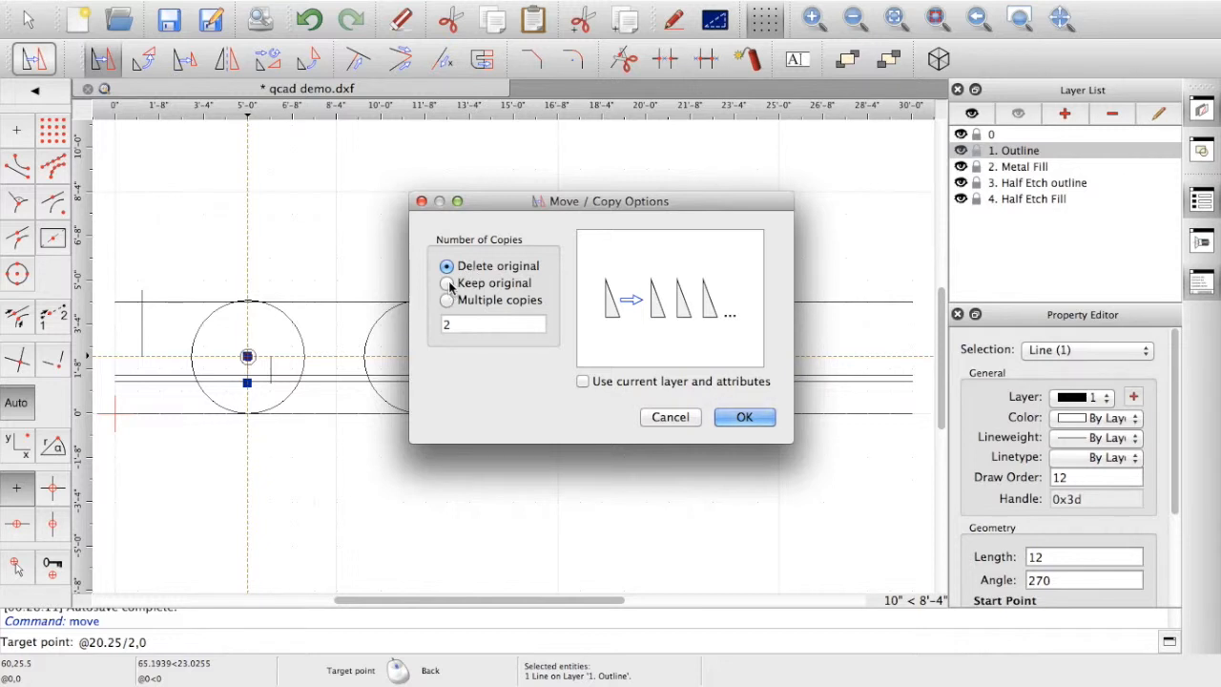
left_click(447, 282)
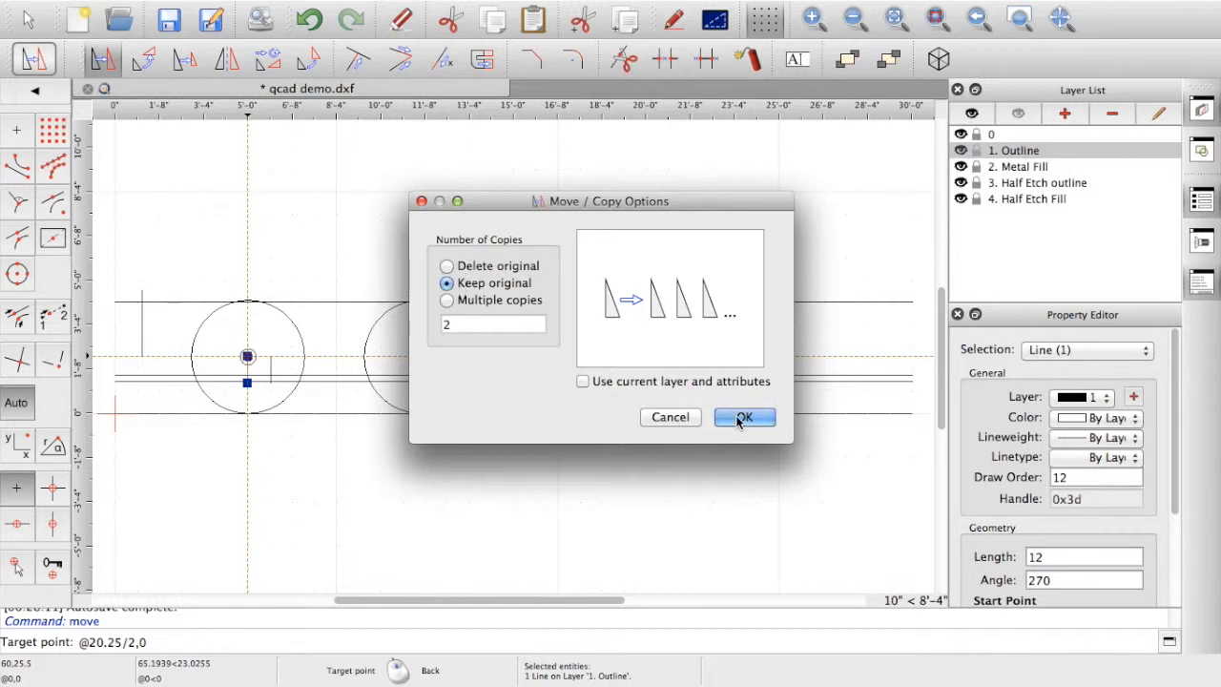
left_click(744, 417)
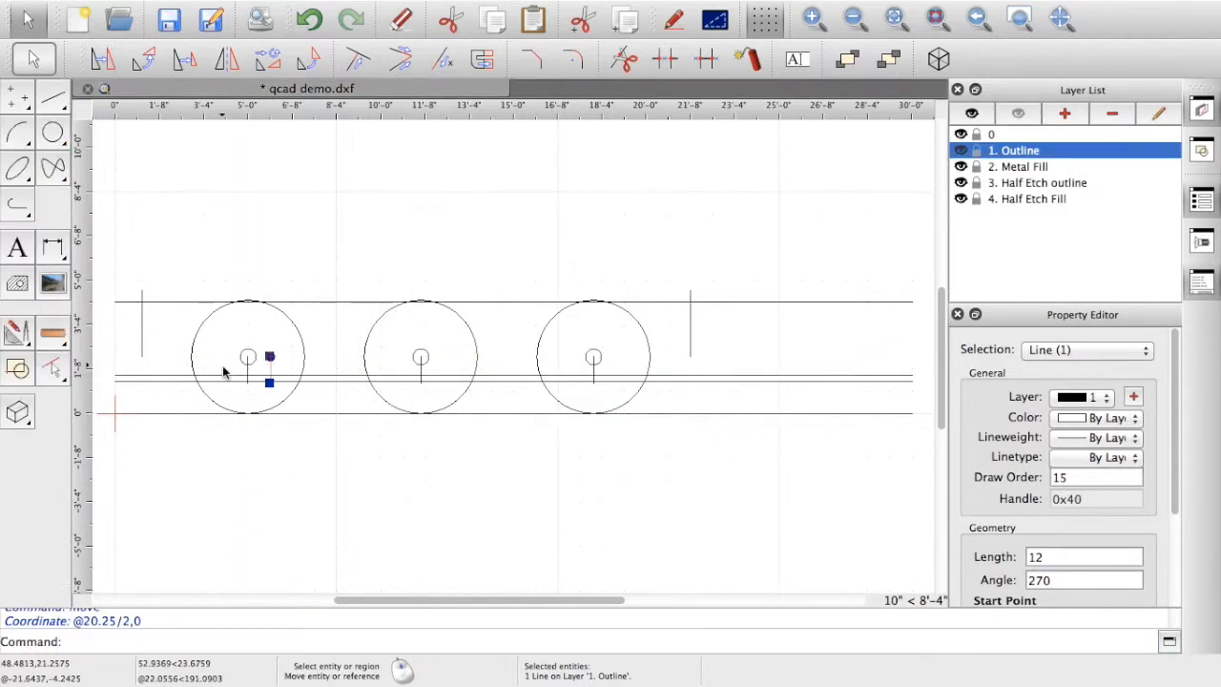
mouse_move(442, 375)
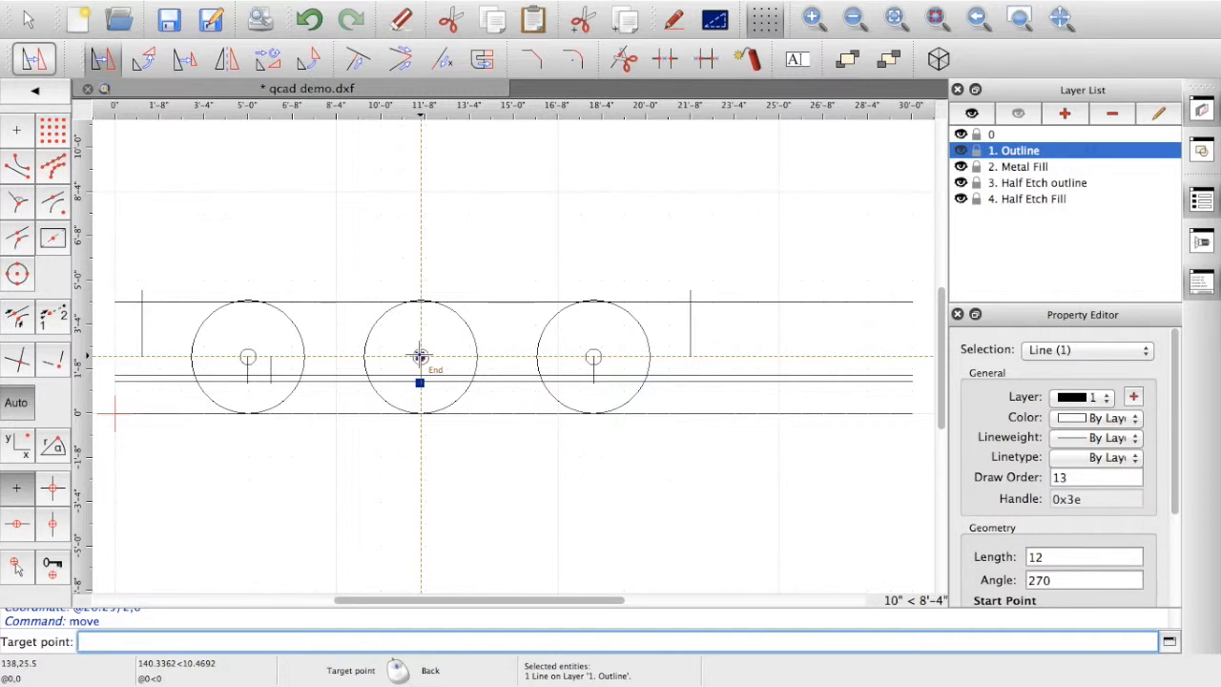
type("move")
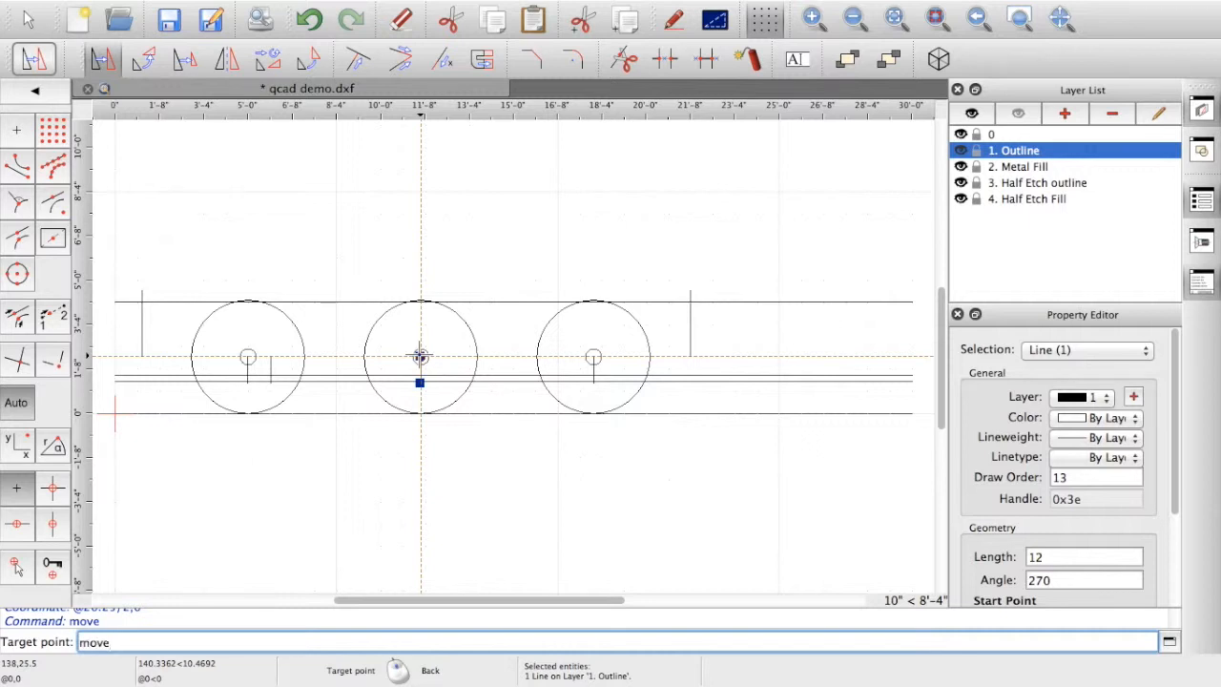
type("linevertical")
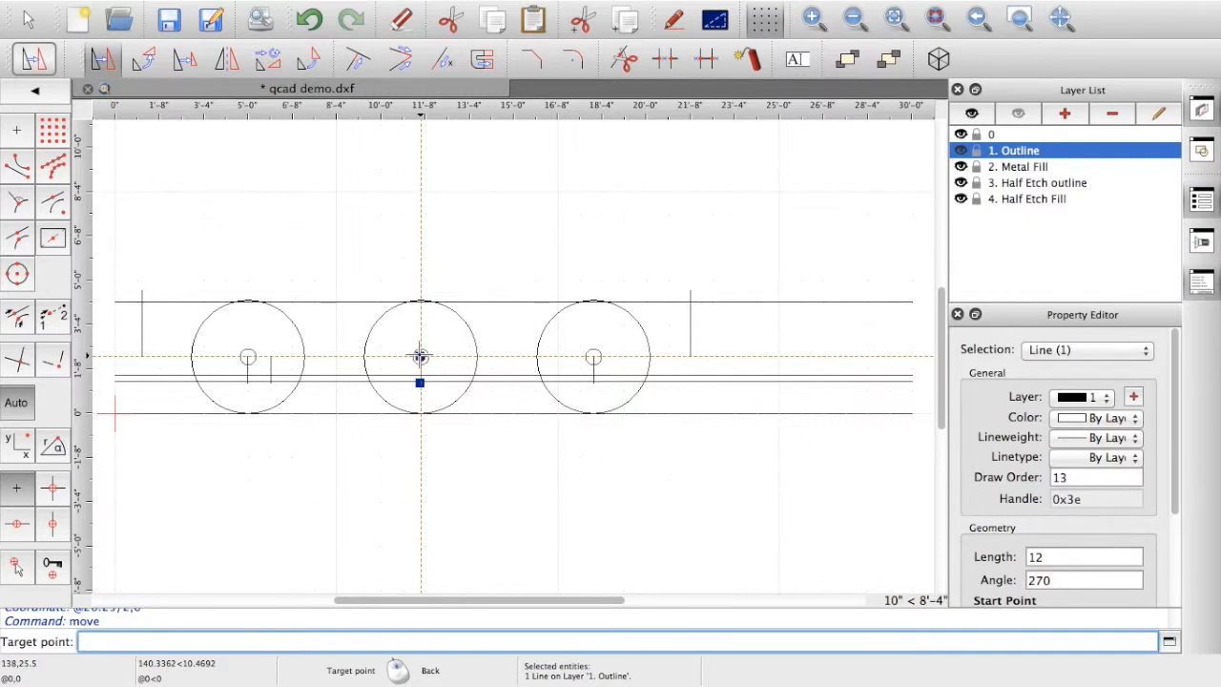
type("move")
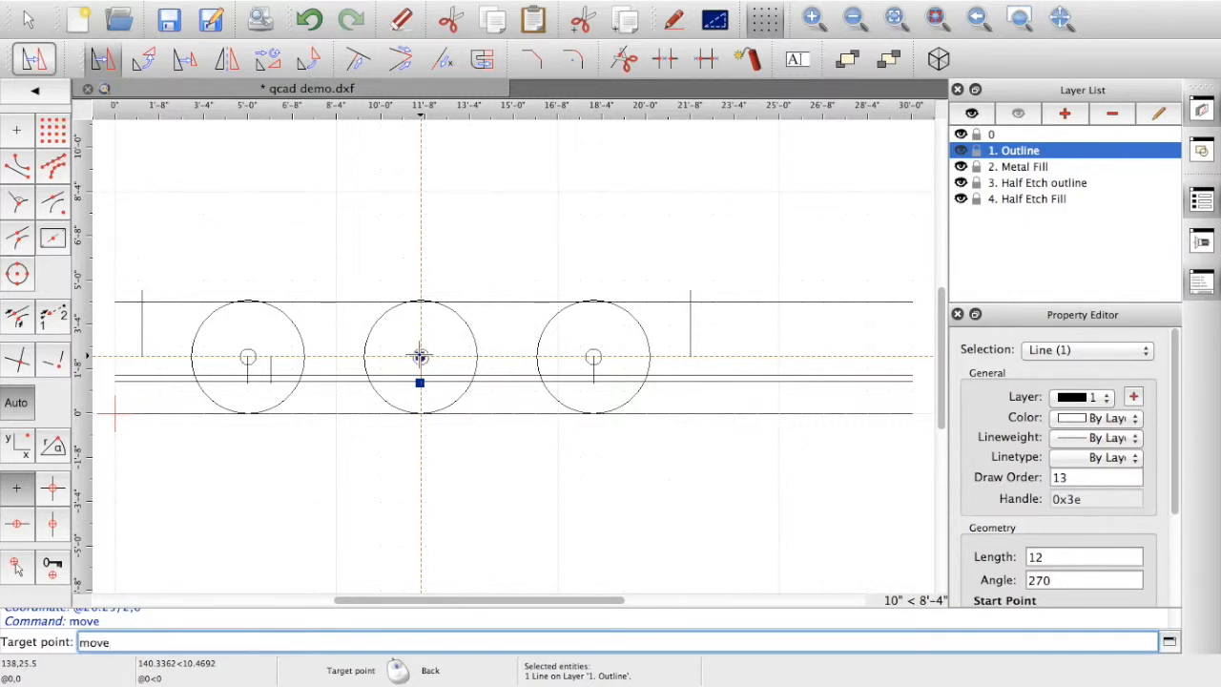
type("@20.25/2,0")
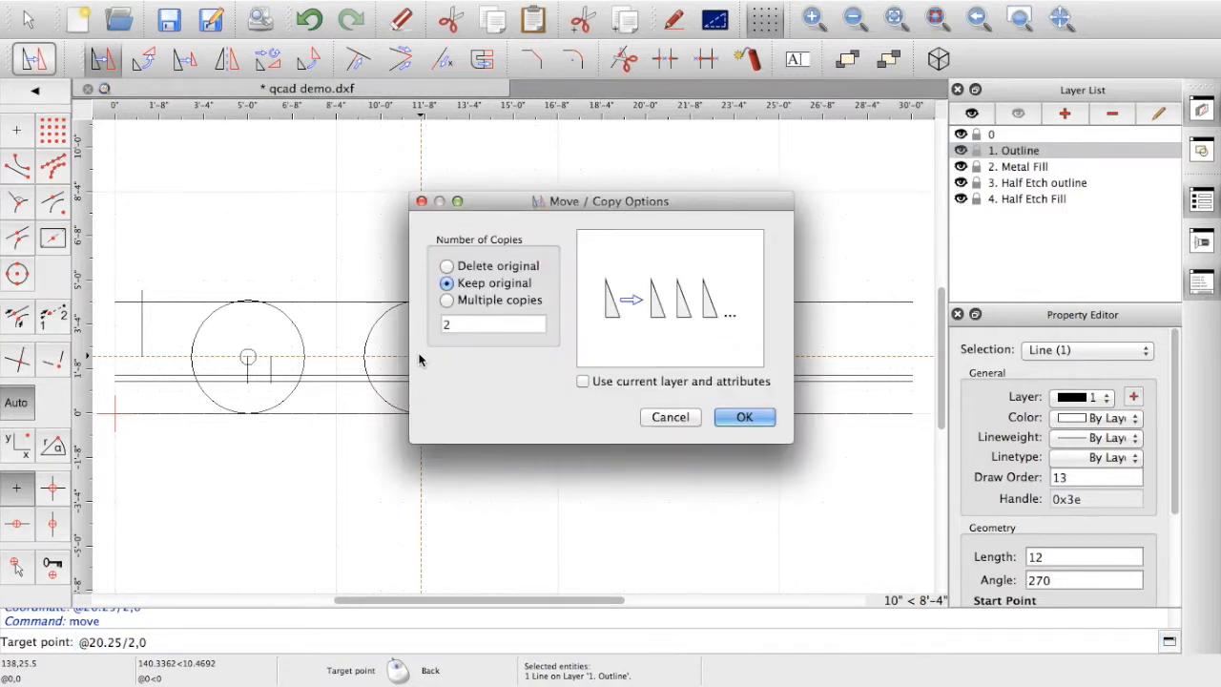
left_click(744, 417)
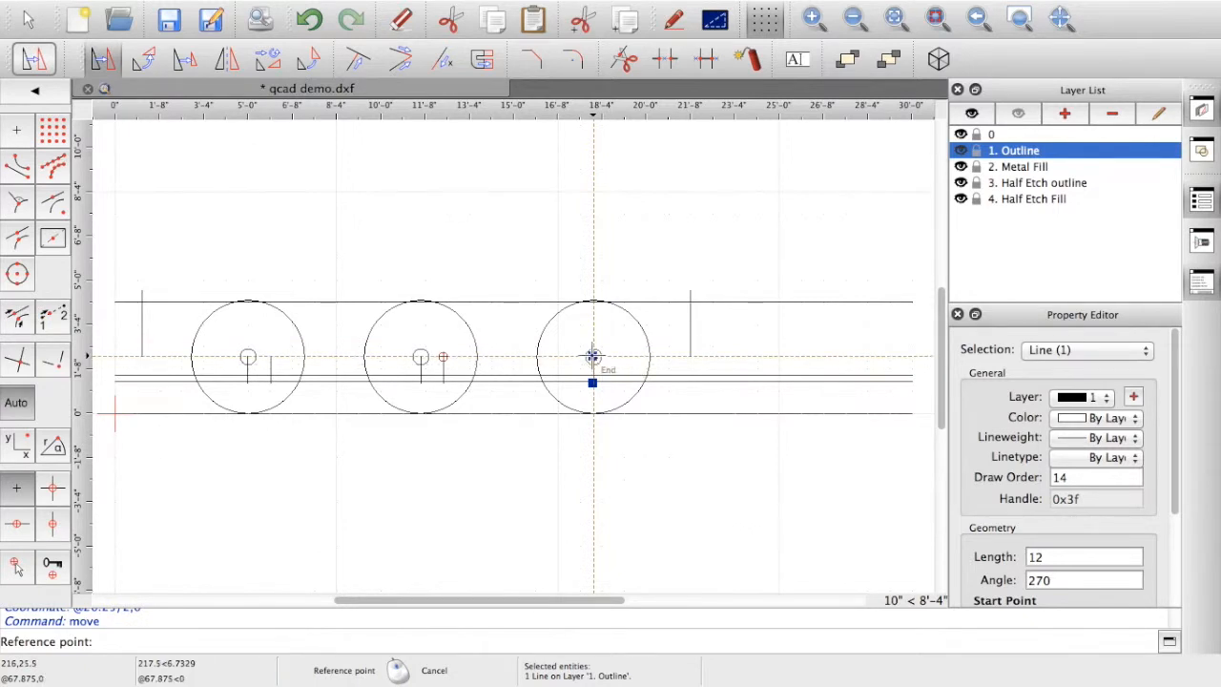
left_click(593, 355)
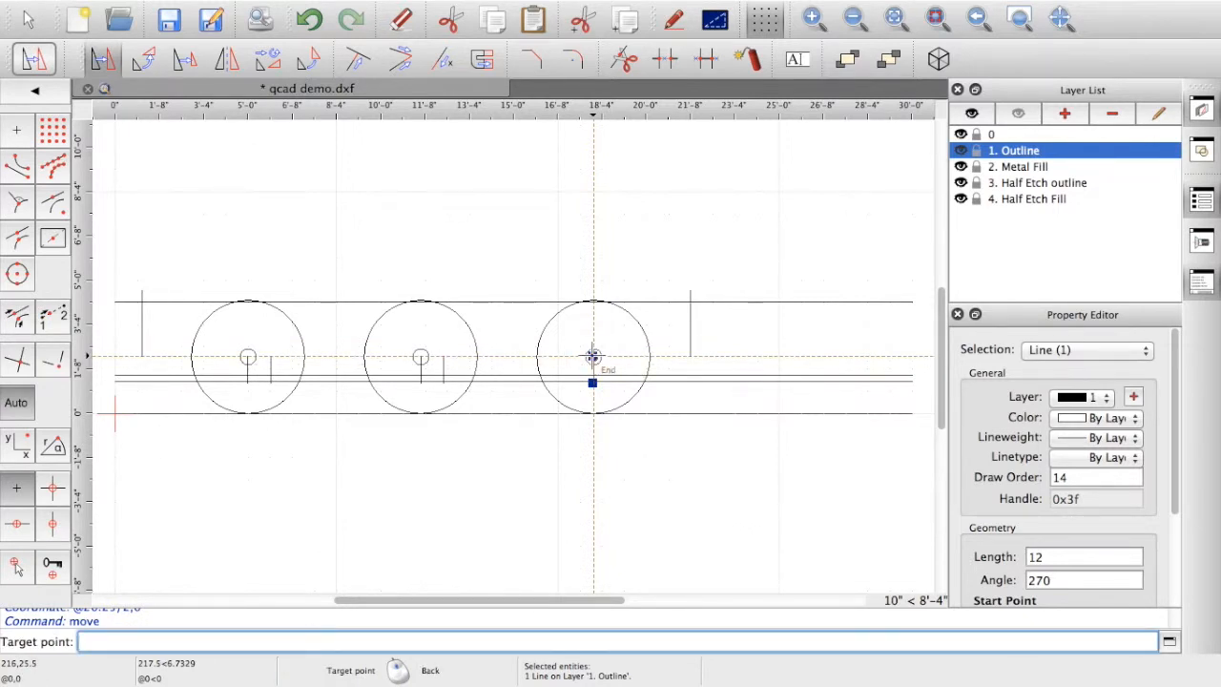
type("@20.25/2,0")
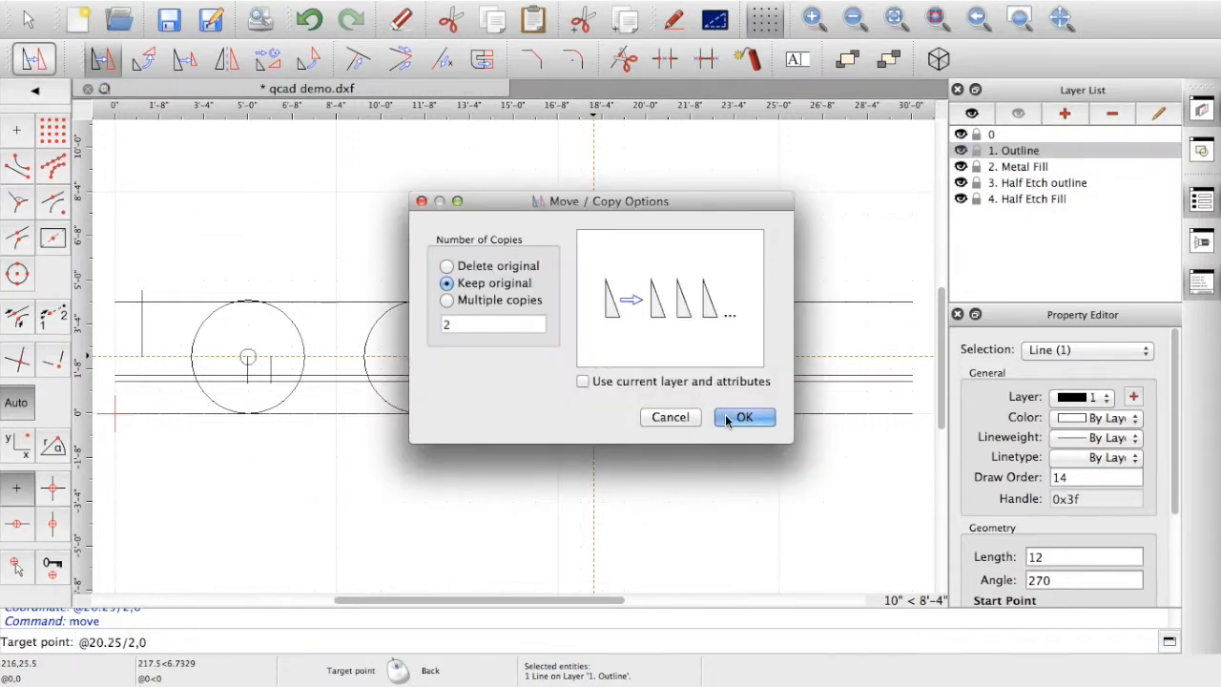
- Finish the third wheel's copy, then move its line 20.25/2 left, deleting the original
left_click(744, 417)
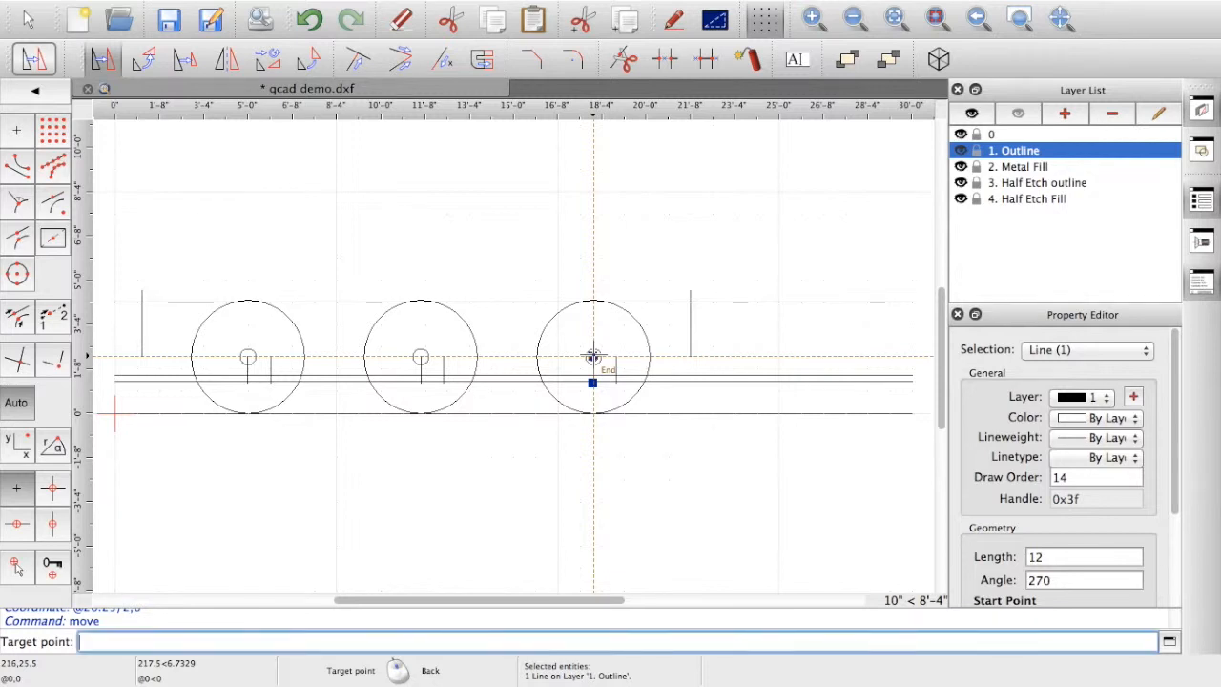
type("move")
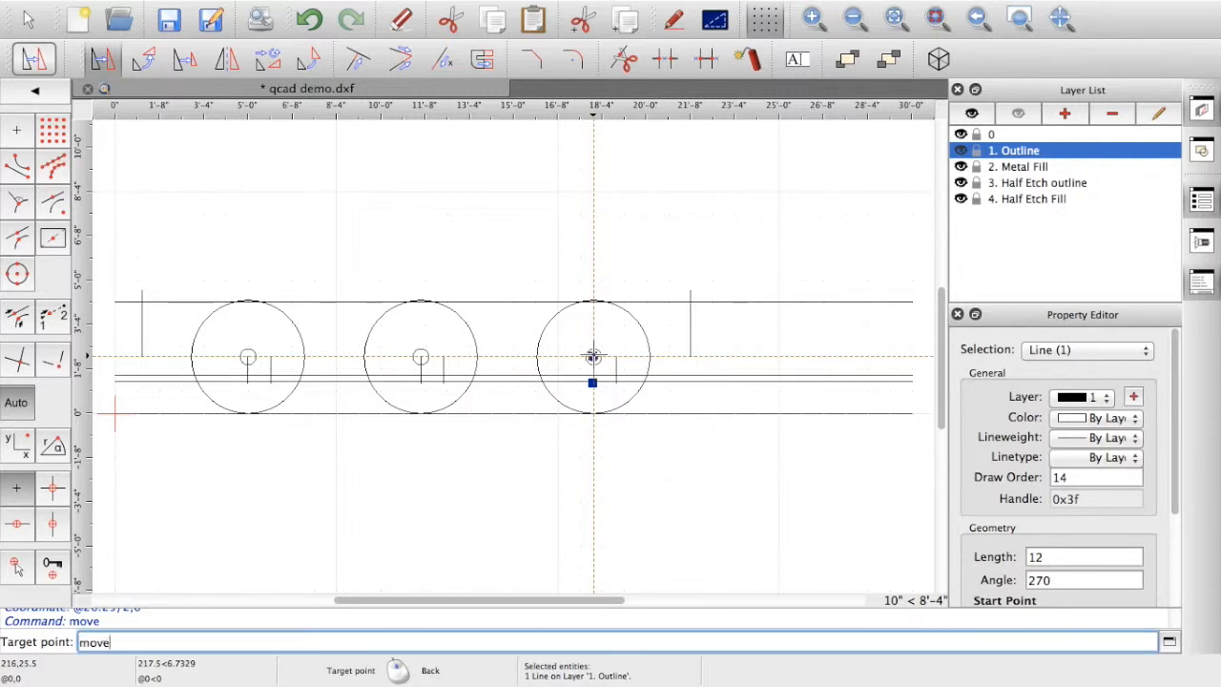
type("@20.25/2,0")
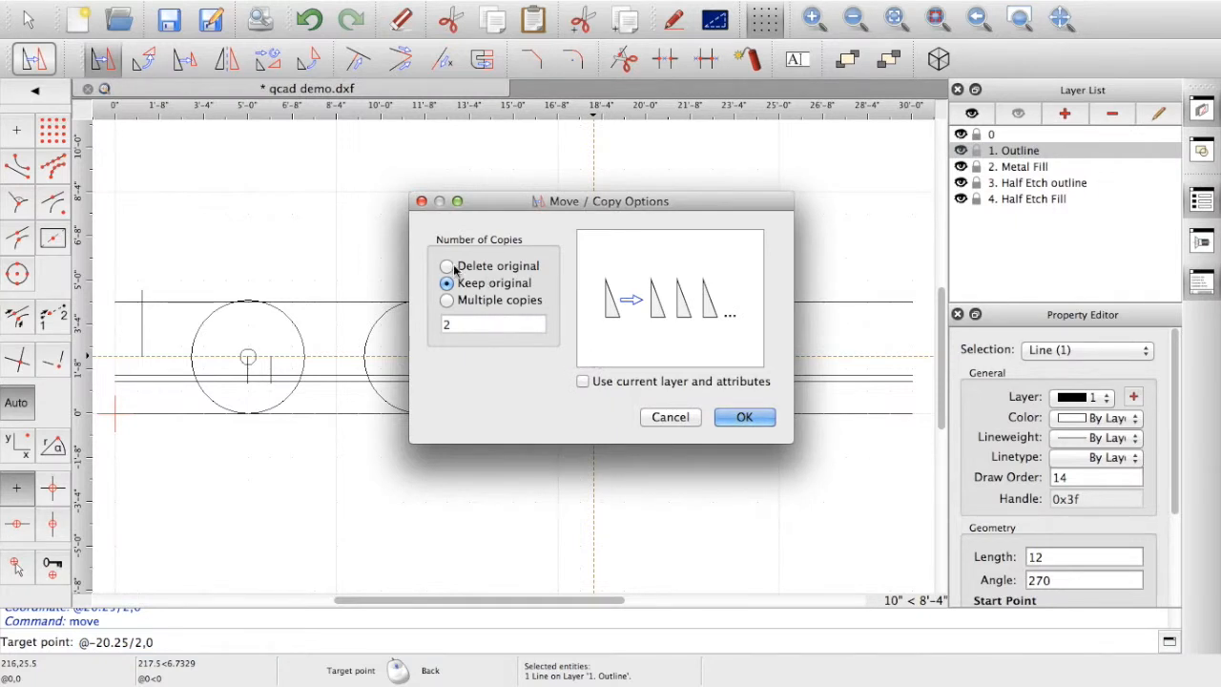
left_click(446, 266)
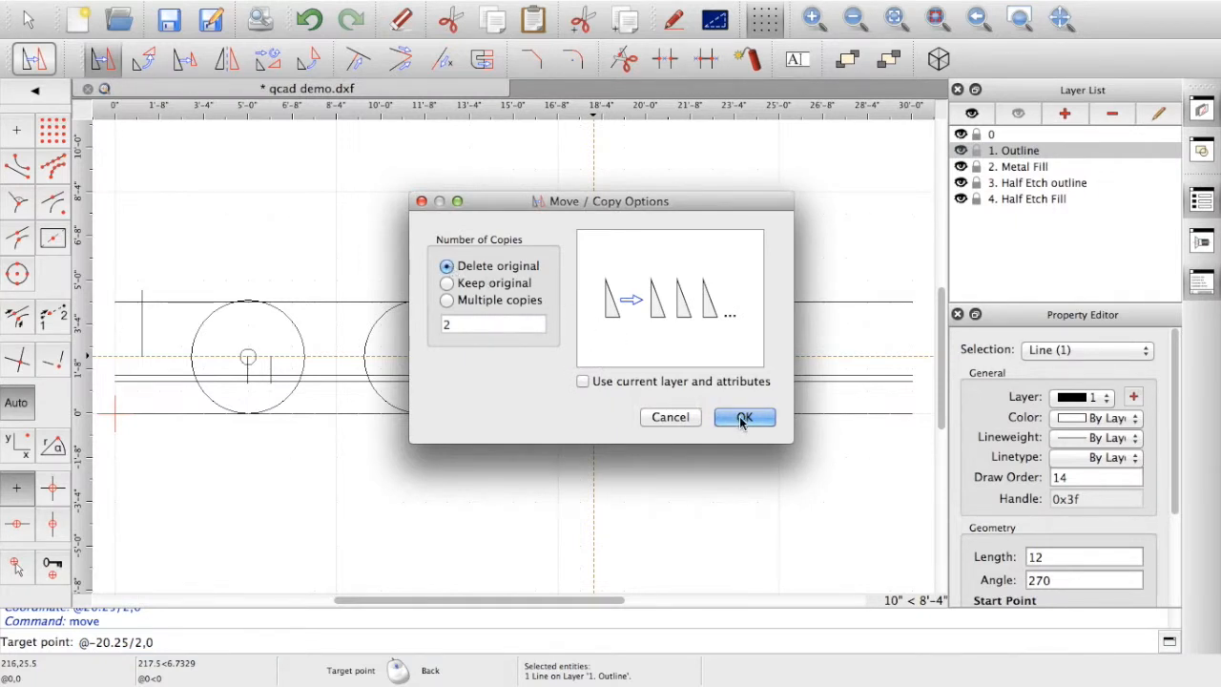
left_click(744, 417)
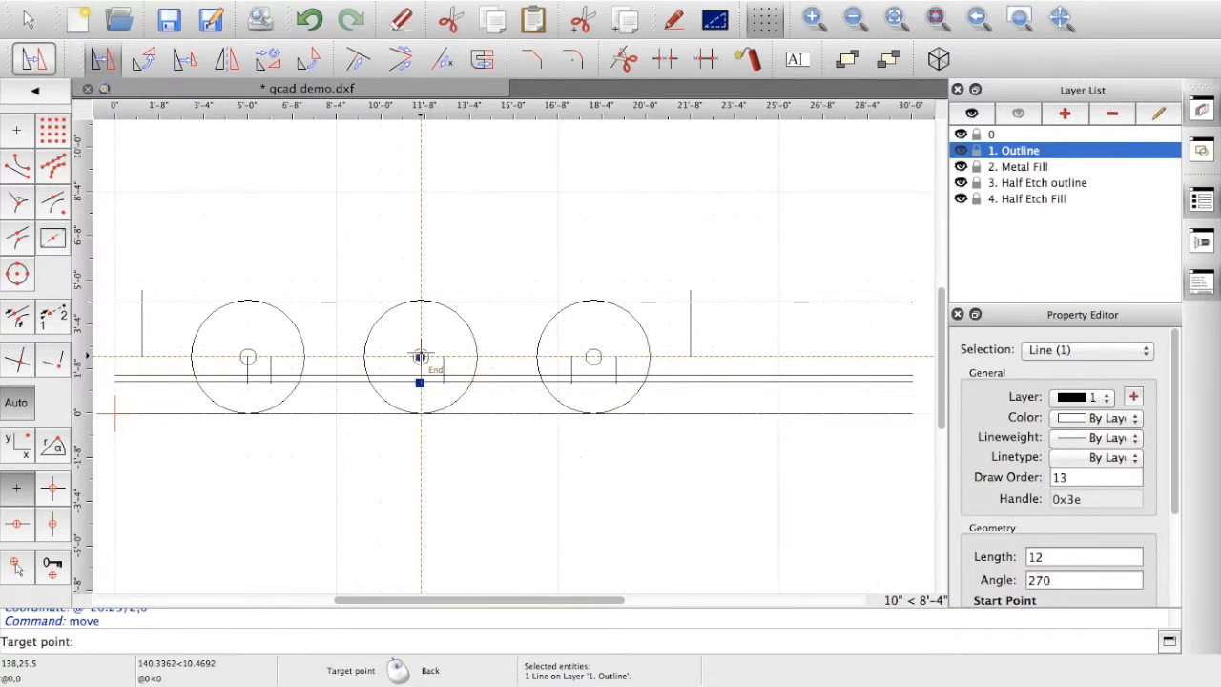
- Move the second wheel's line 20.25/2 left and start moving the first wheel's by @-20.25/2,0
left_click(611, 641)
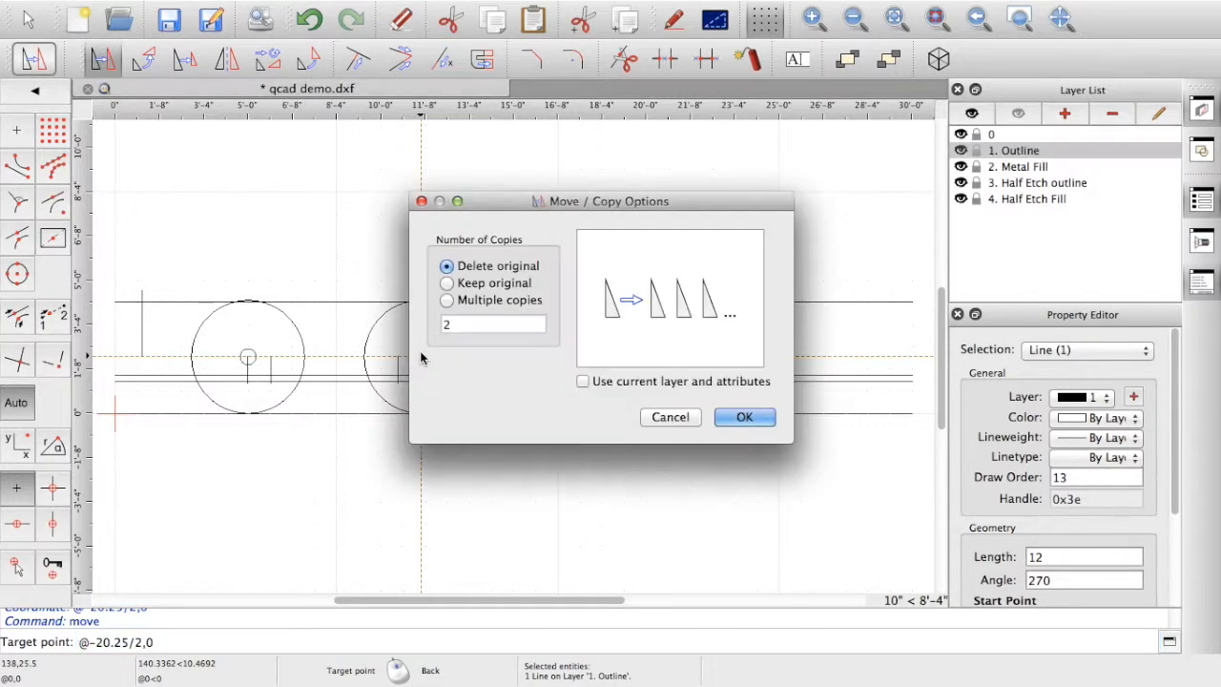
left_click(744, 417)
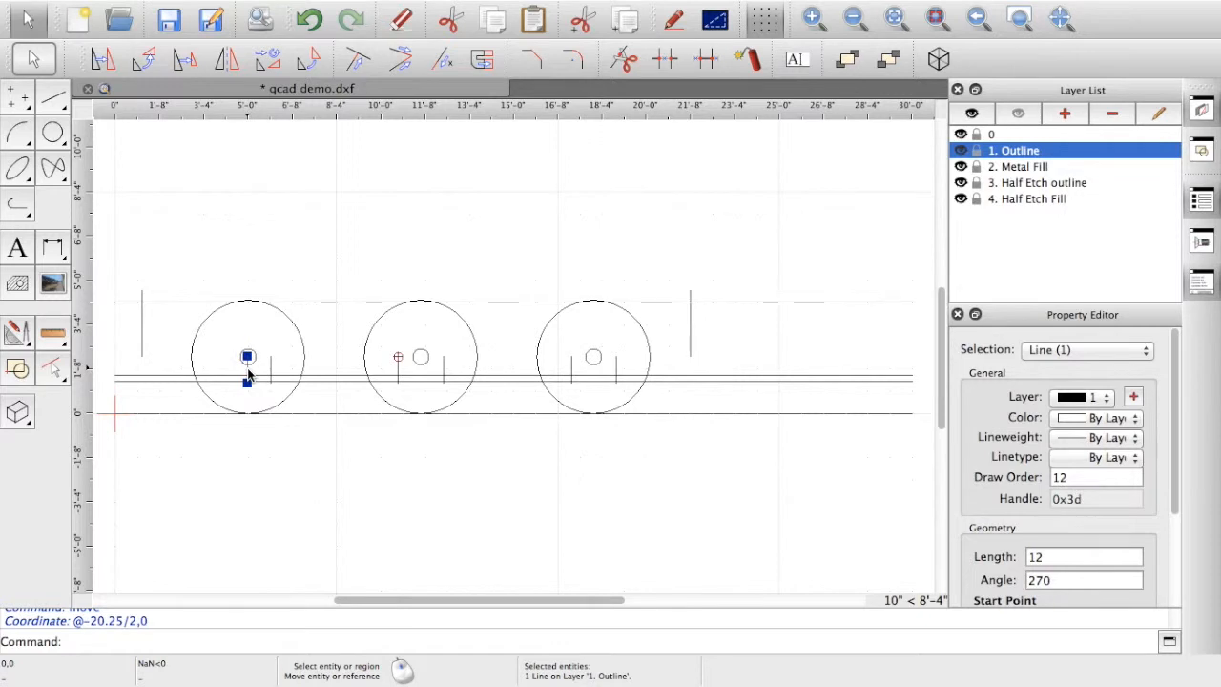
mouse_move(248, 370)
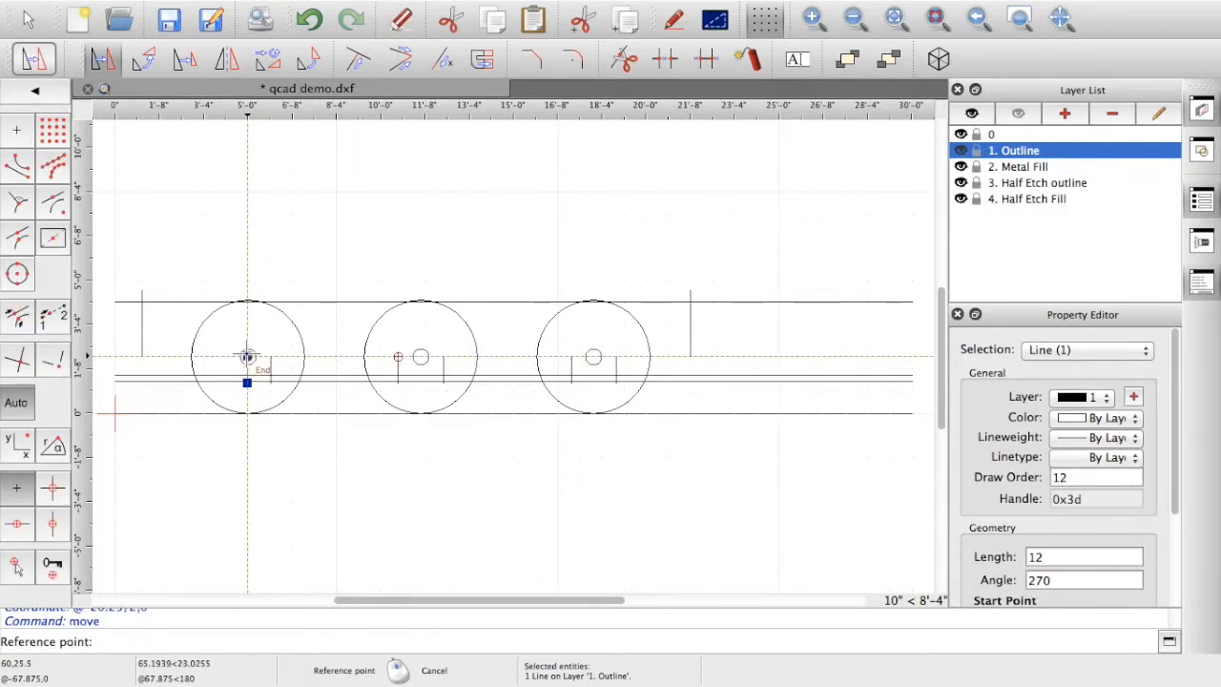
left_click(246, 356)
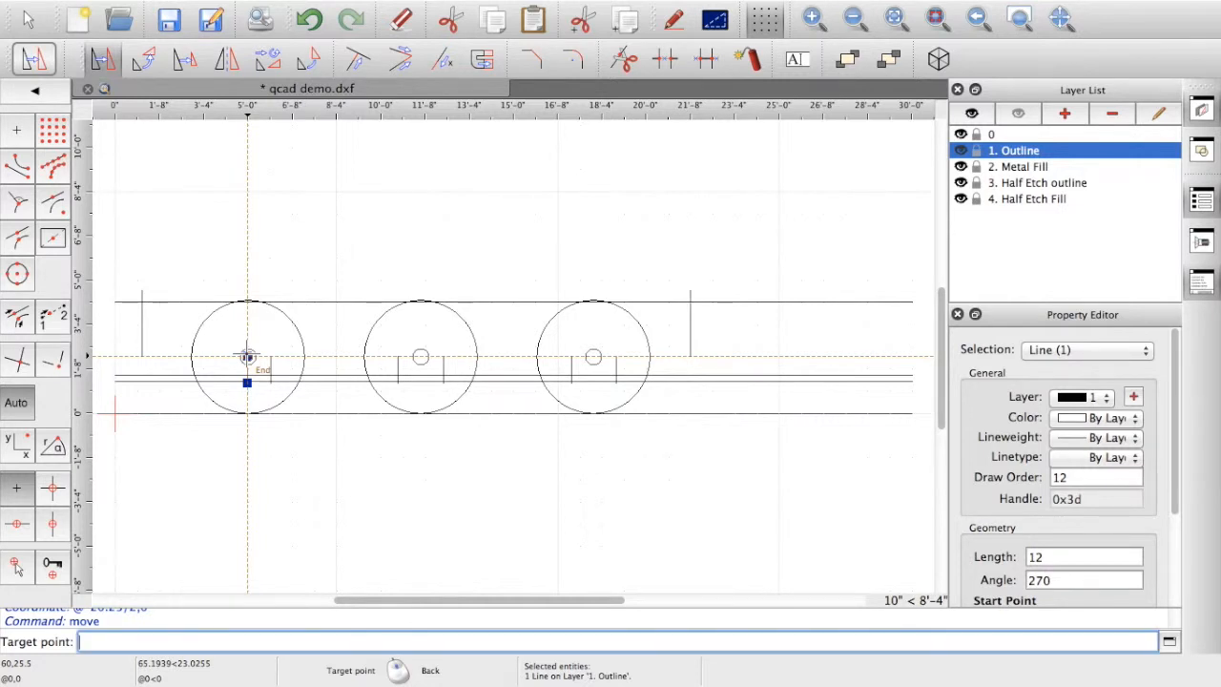
type("@-20.25/2,0")
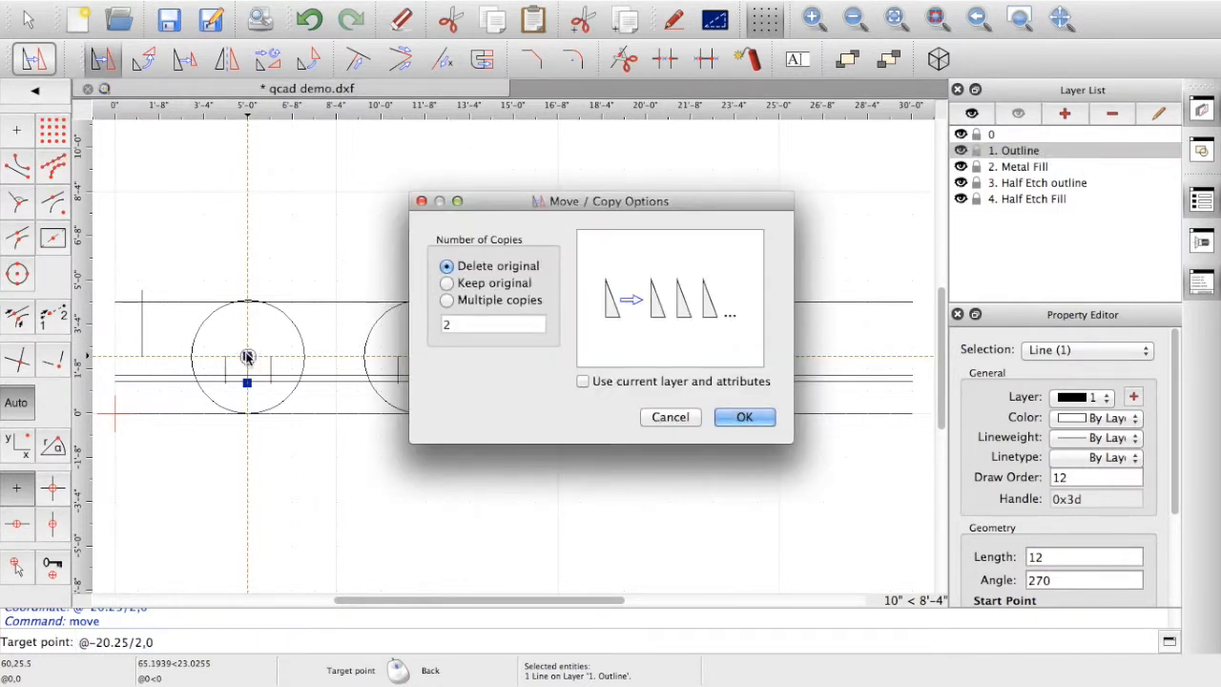
- Move the first wheel's line left, then Trim Both the top-right and bottom-left corners
left_click(744, 416)
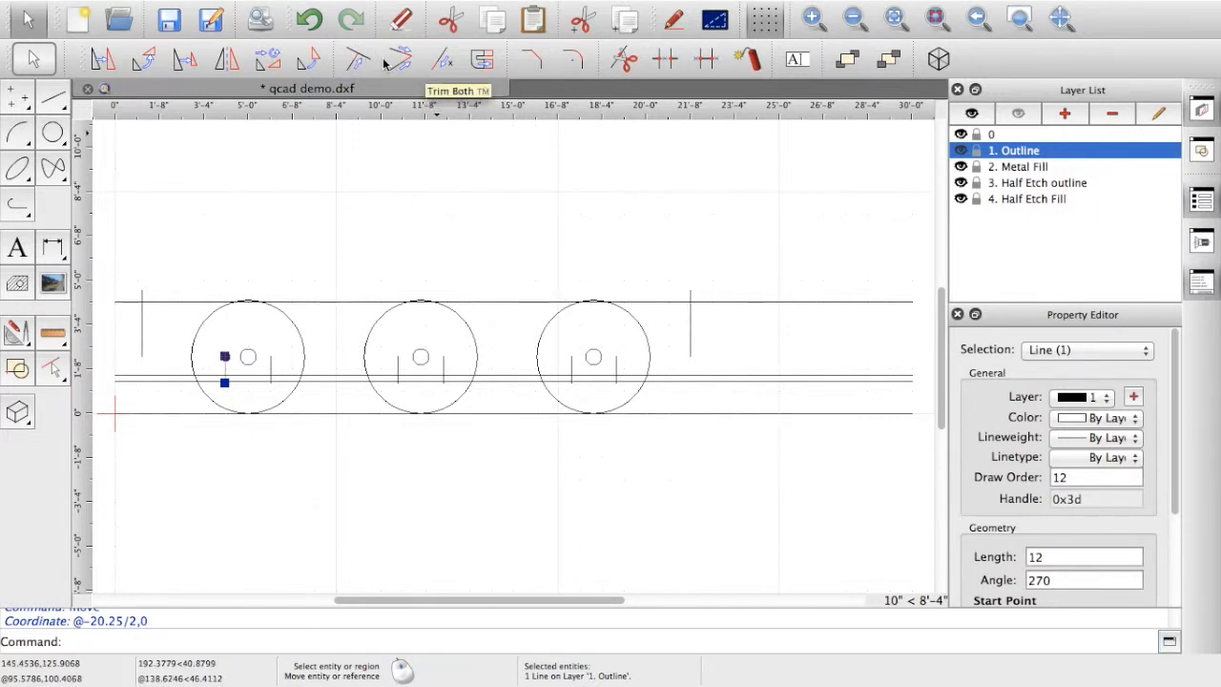
mouse_move(399, 65)
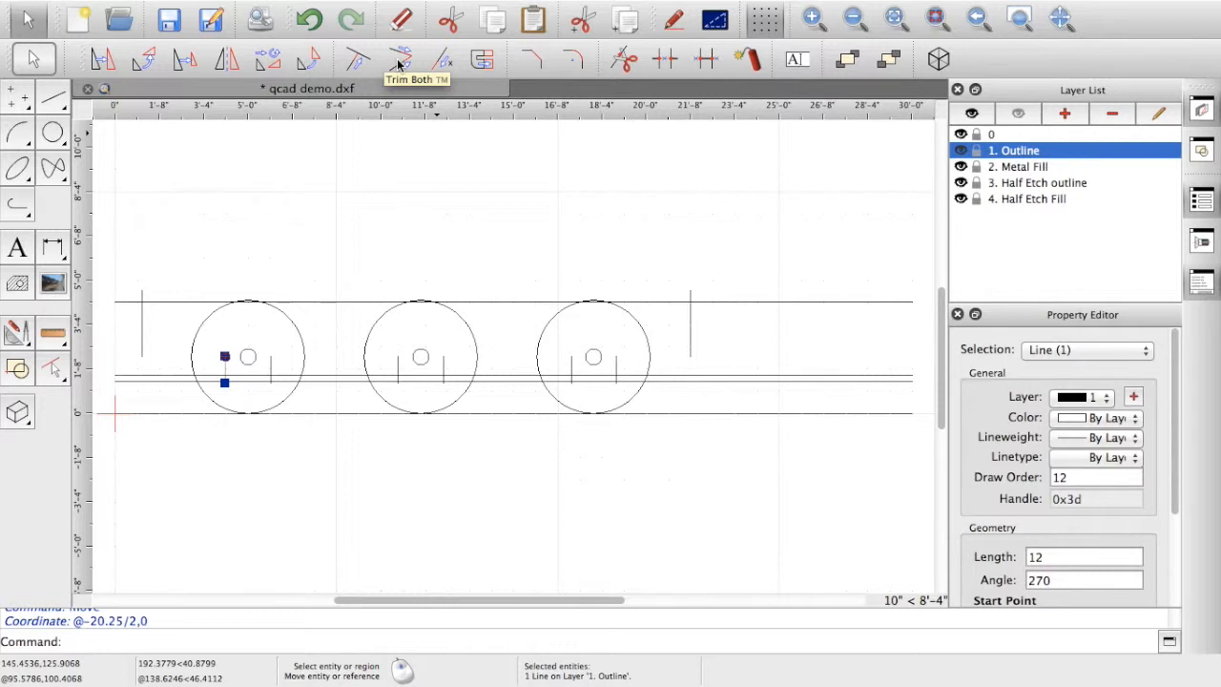
mouse_move(372, 59)
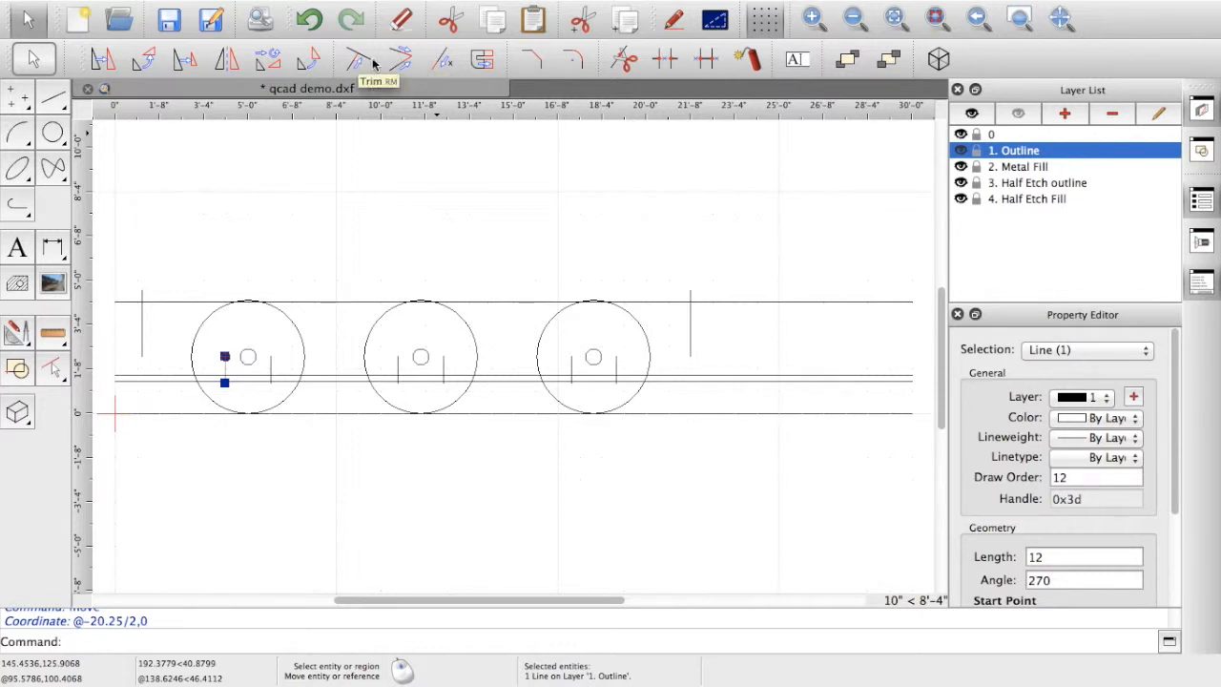
mouse_move(362, 67)
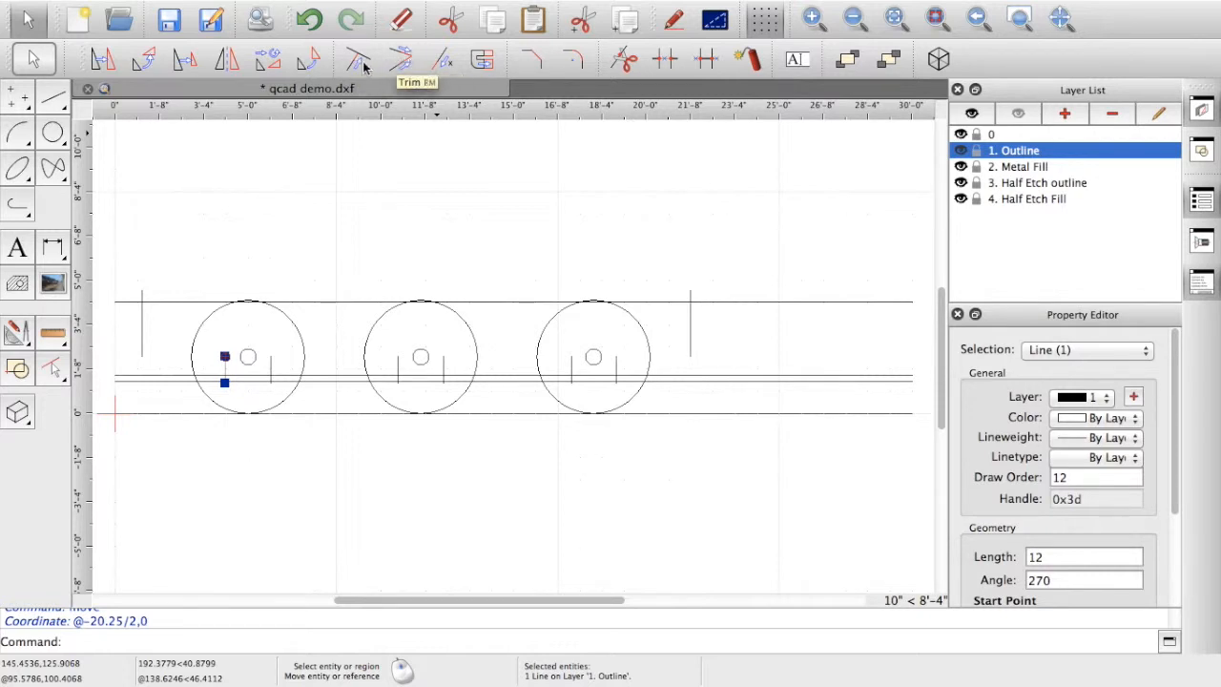
mouse_move(401, 60)
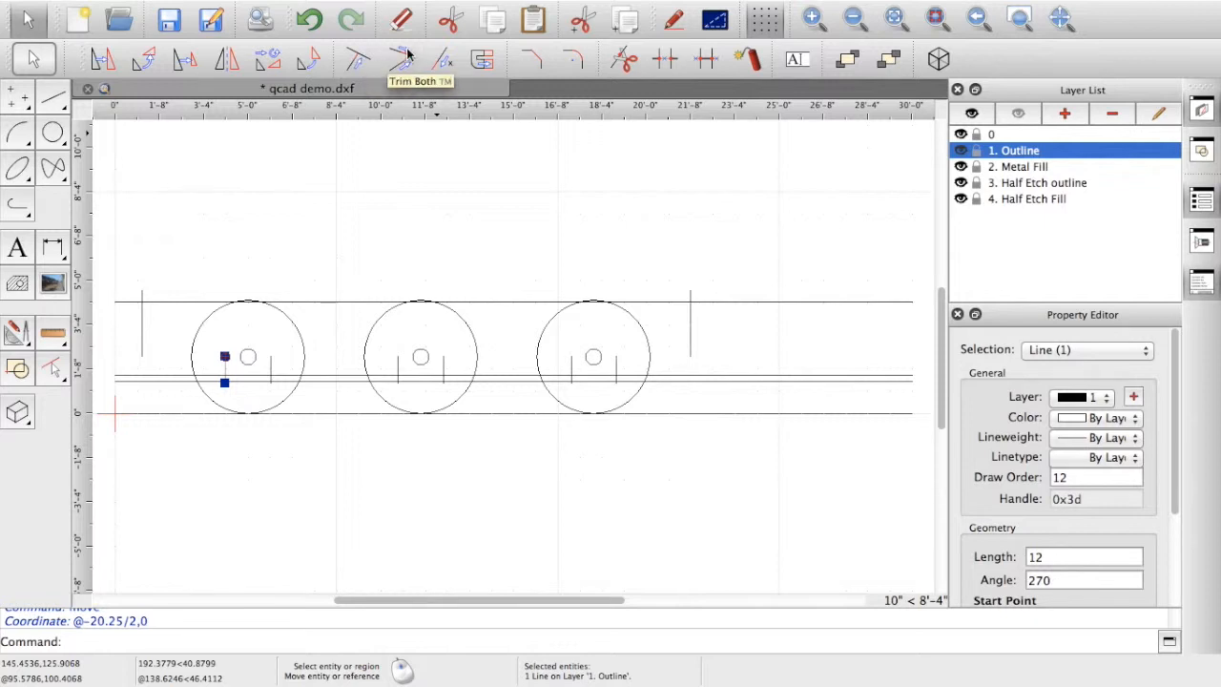
mouse_move(449, 60)
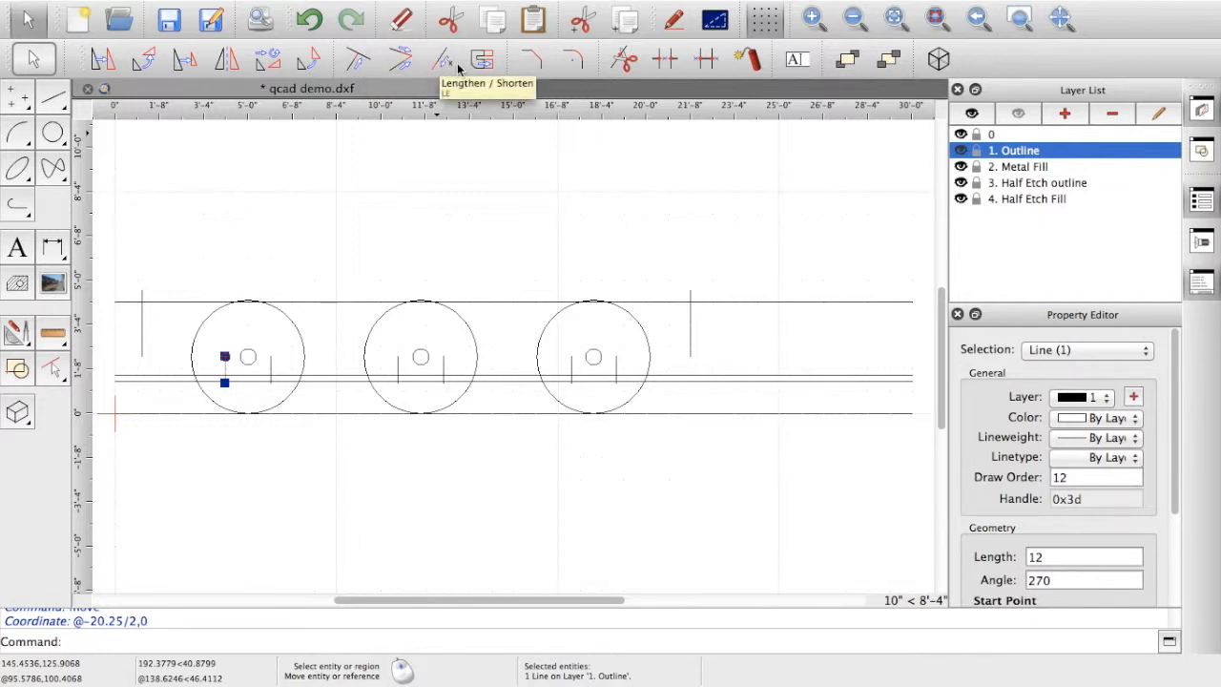
mouse_move(528, 59)
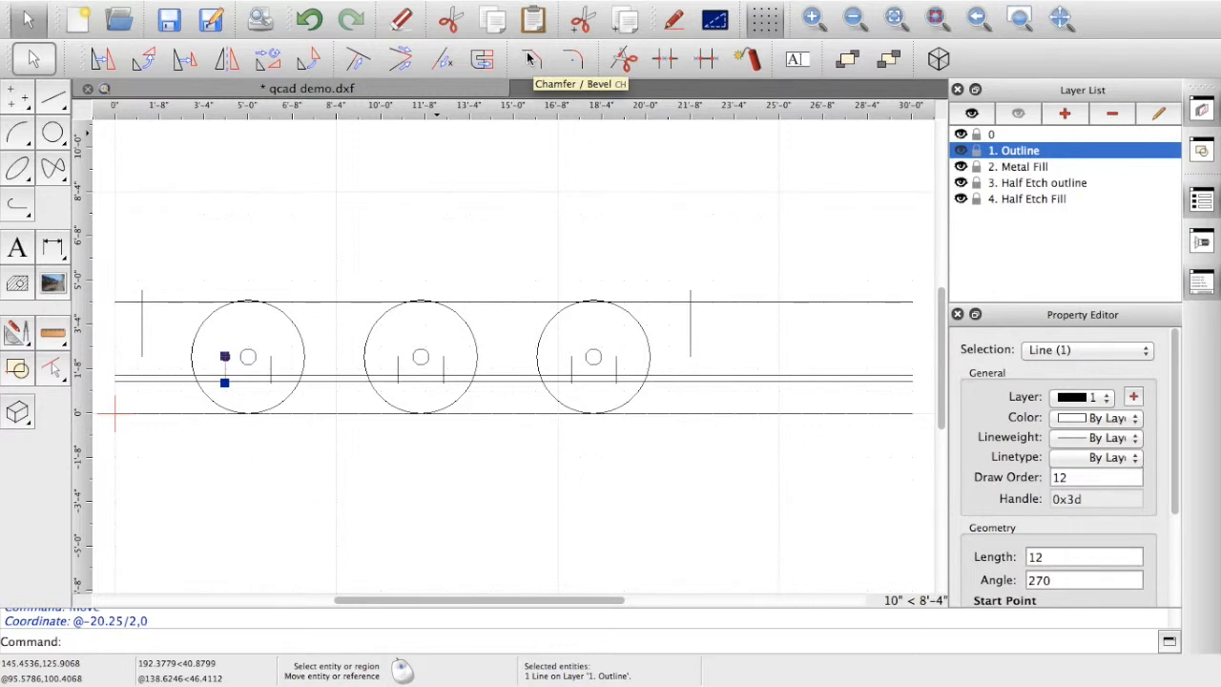
mouse_move(482, 59)
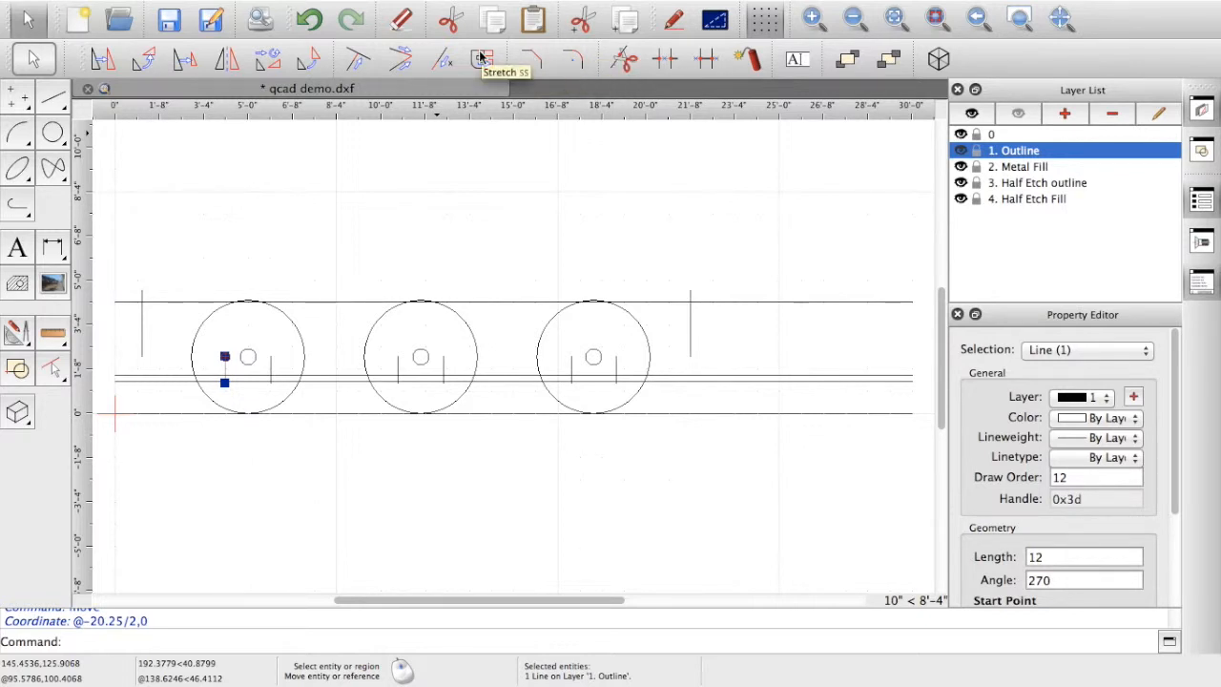
mouse_move(440, 60)
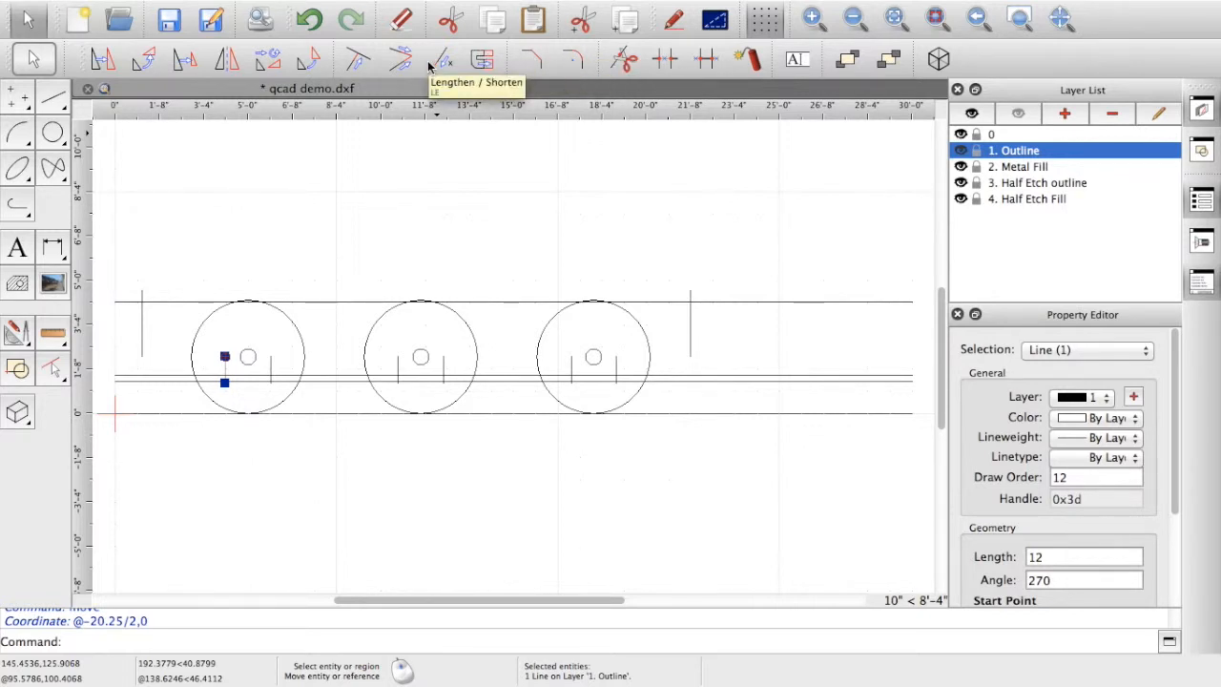
mouse_move(401, 60)
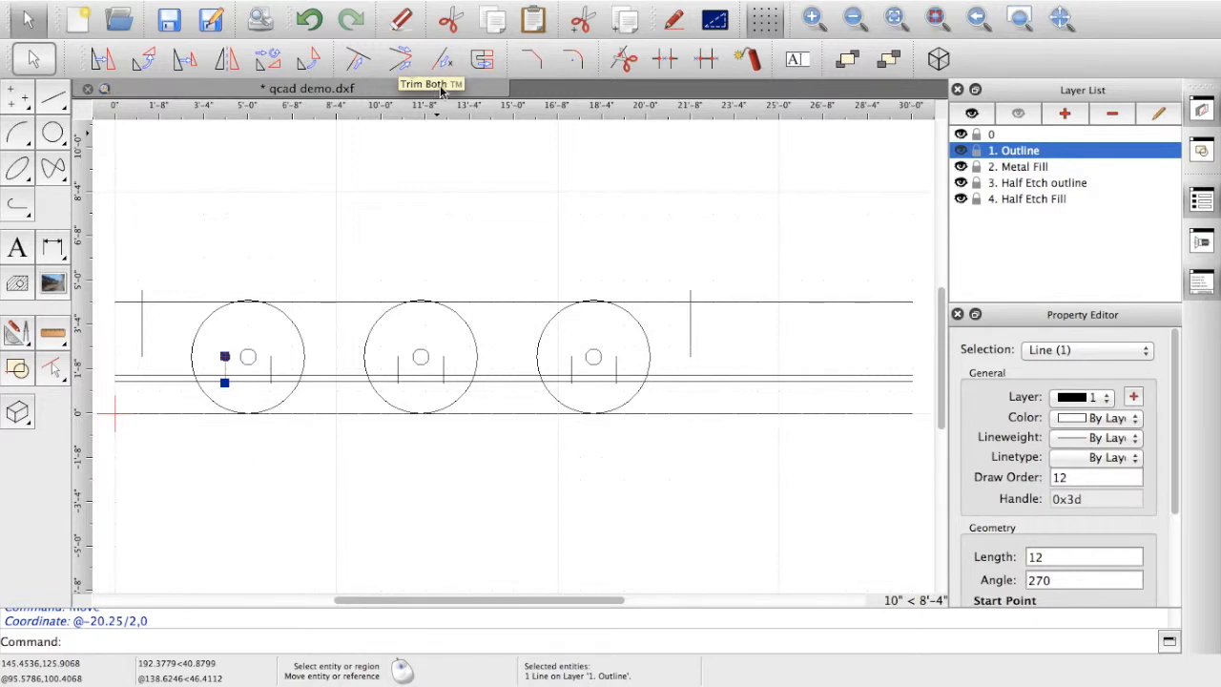
left_click(400, 59)
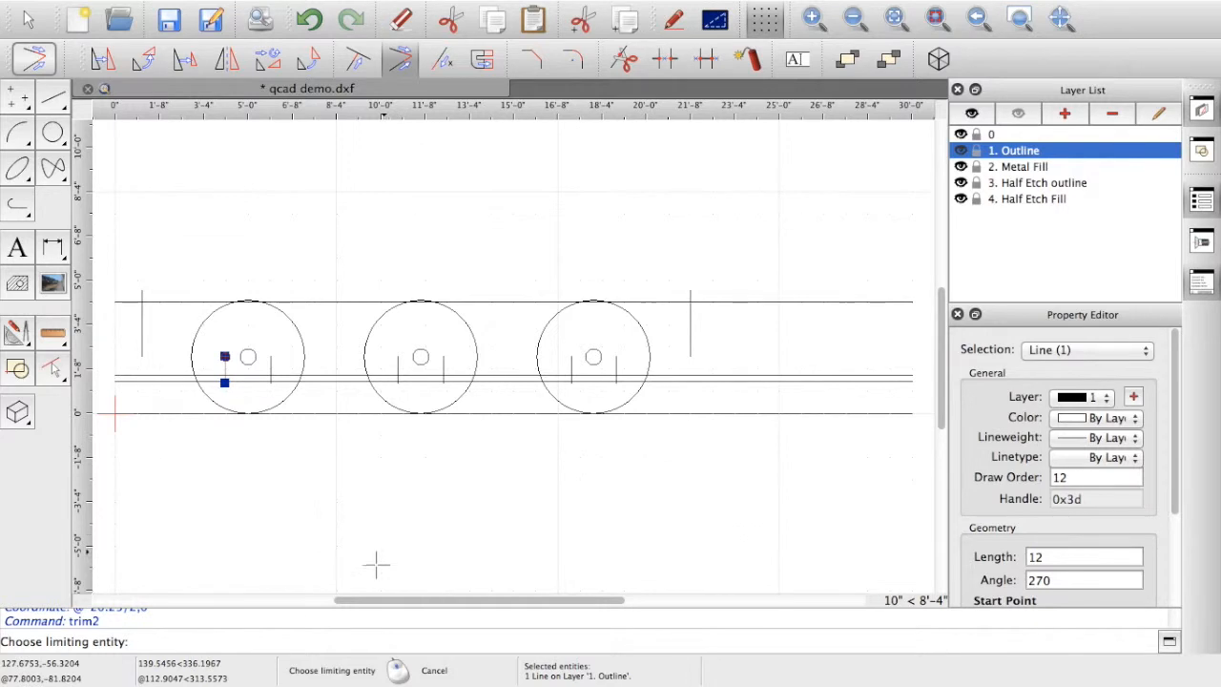
mouse_move(656, 323)
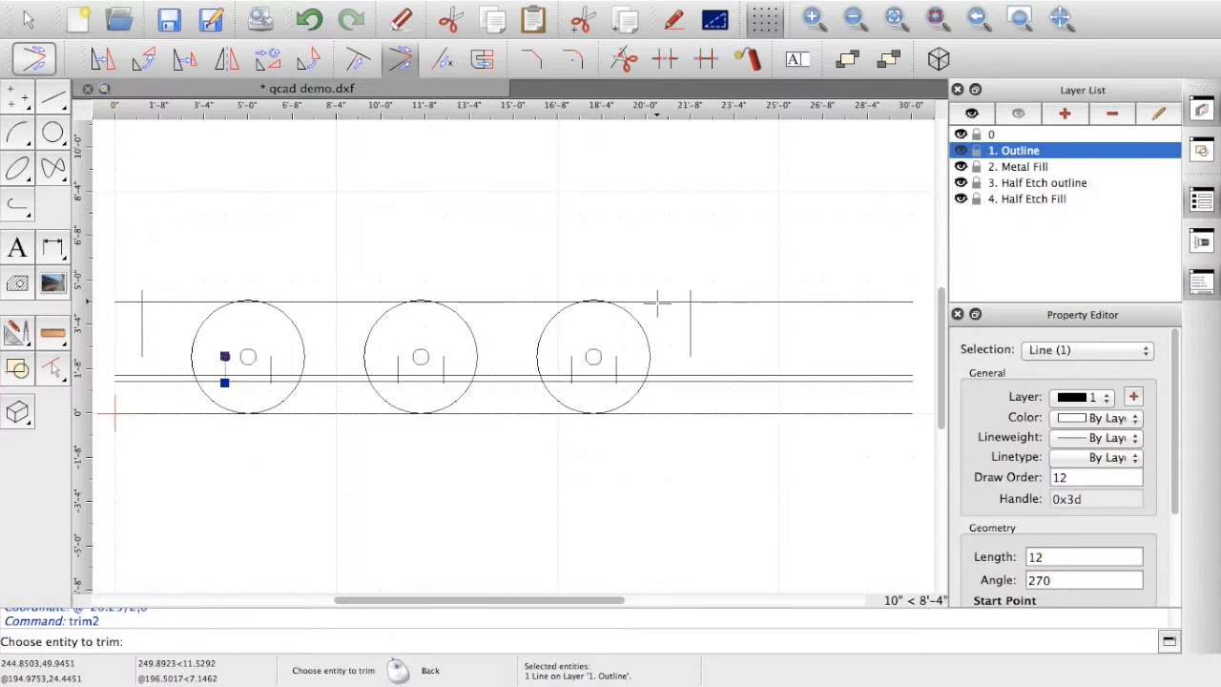
mouse_move(685, 319)
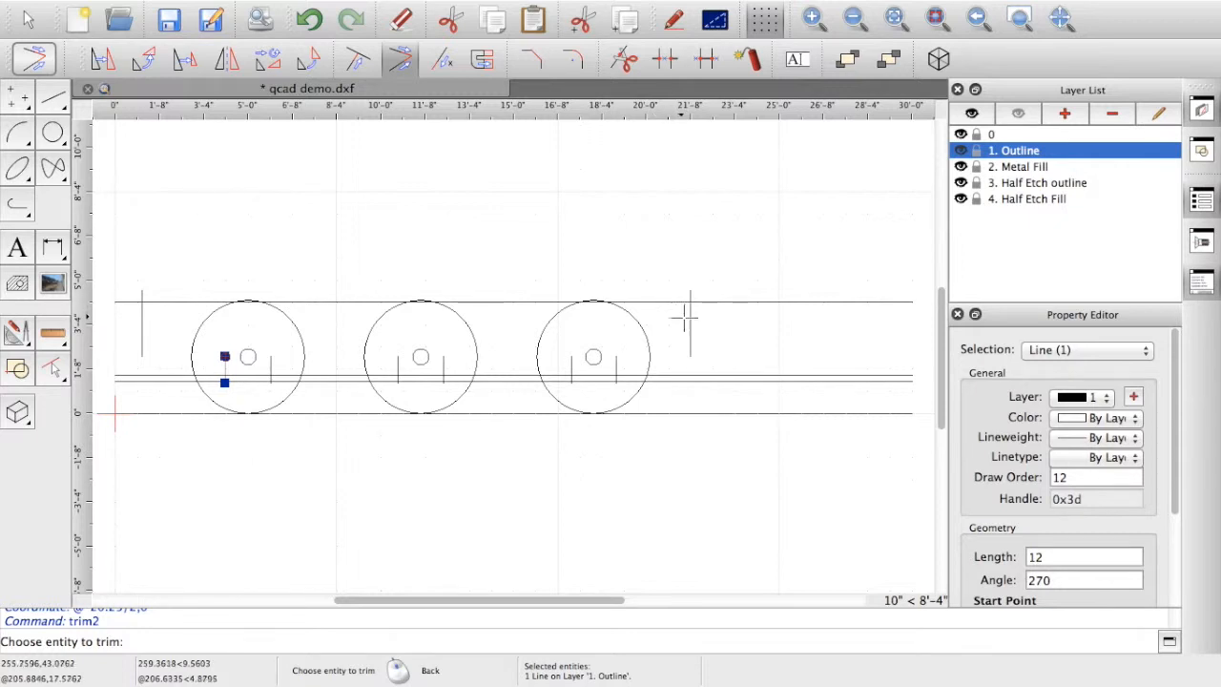
left_click(685, 303)
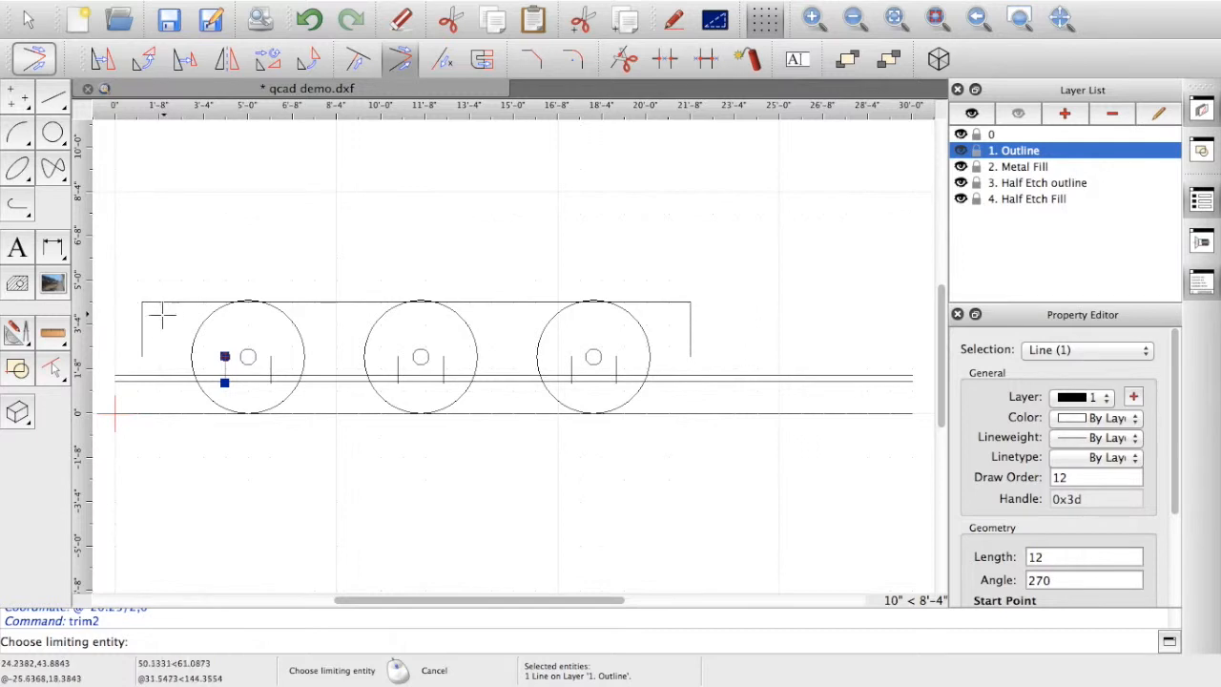
mouse_move(134, 343)
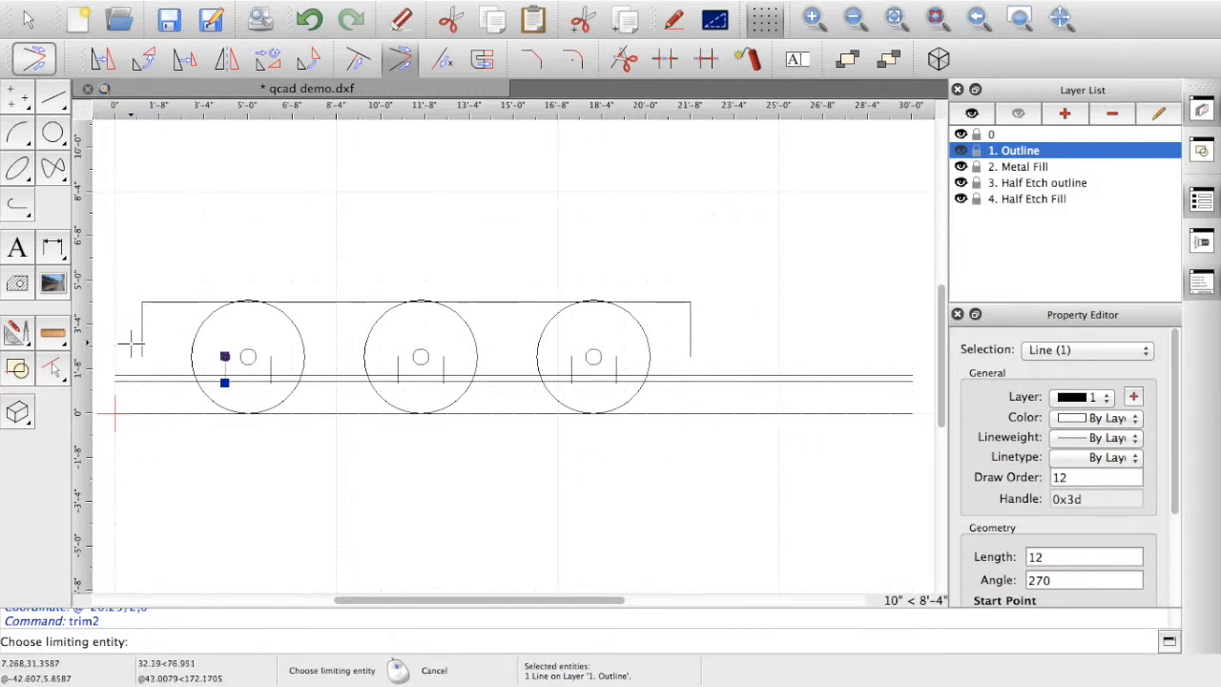
mouse_move(140, 343)
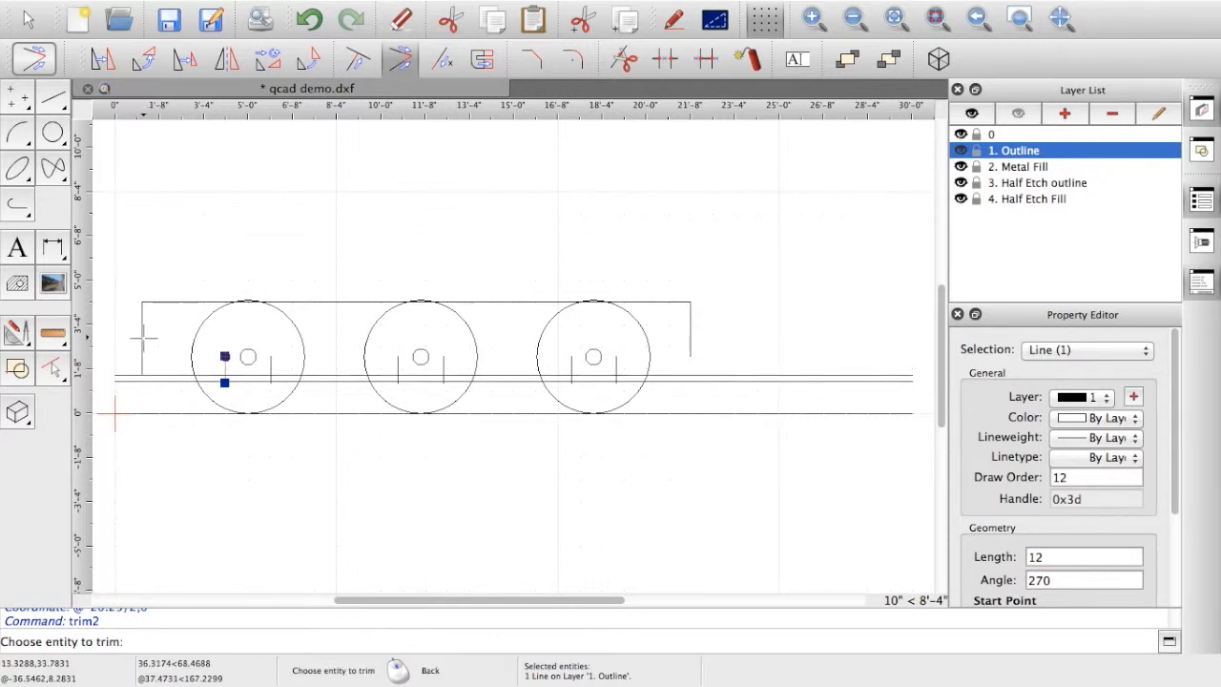
left_click(591, 315)
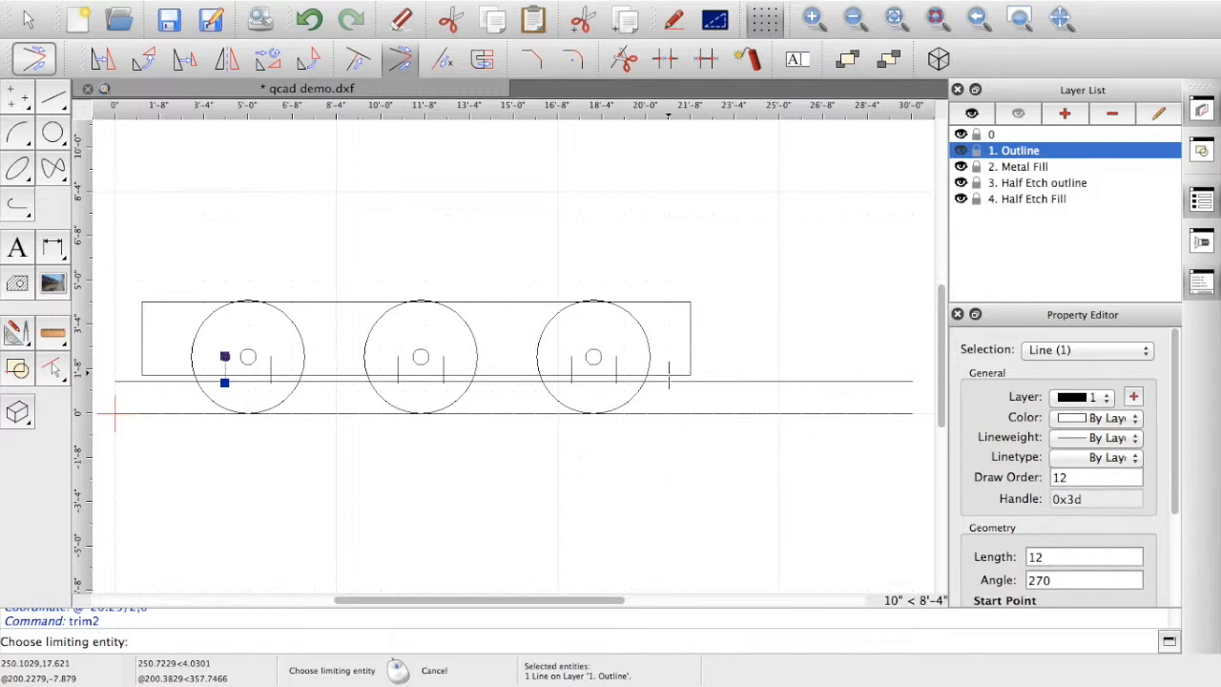
mouse_move(670, 328)
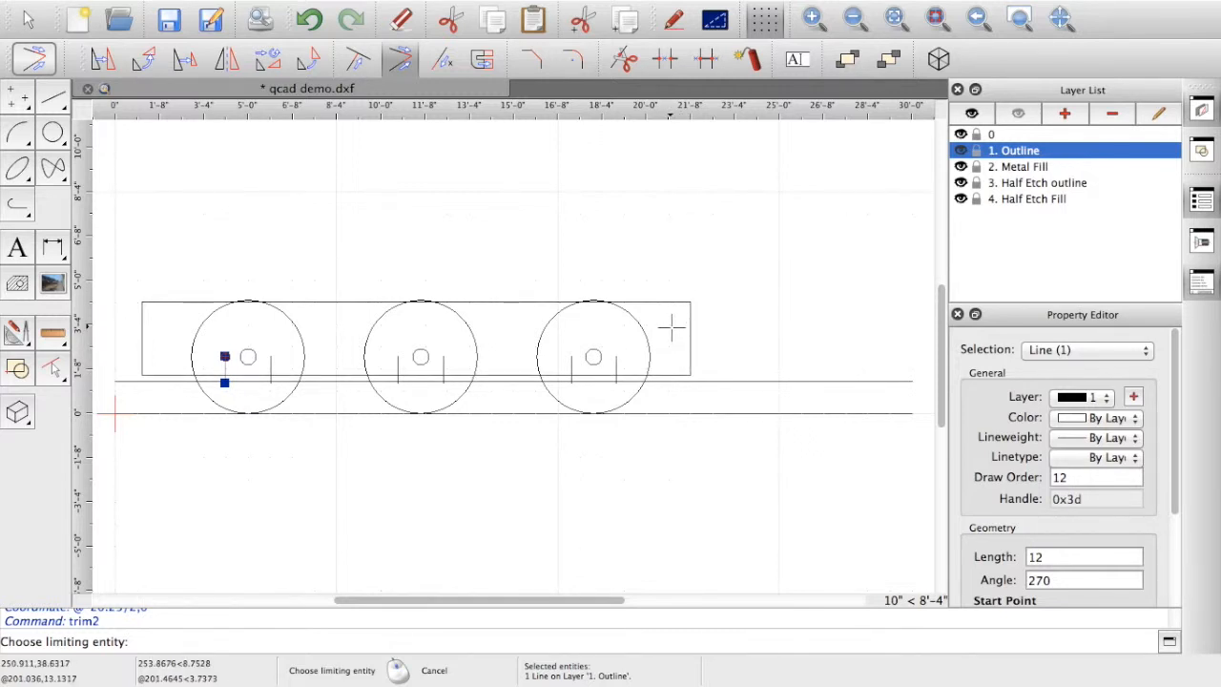
mouse_move(503, 298)
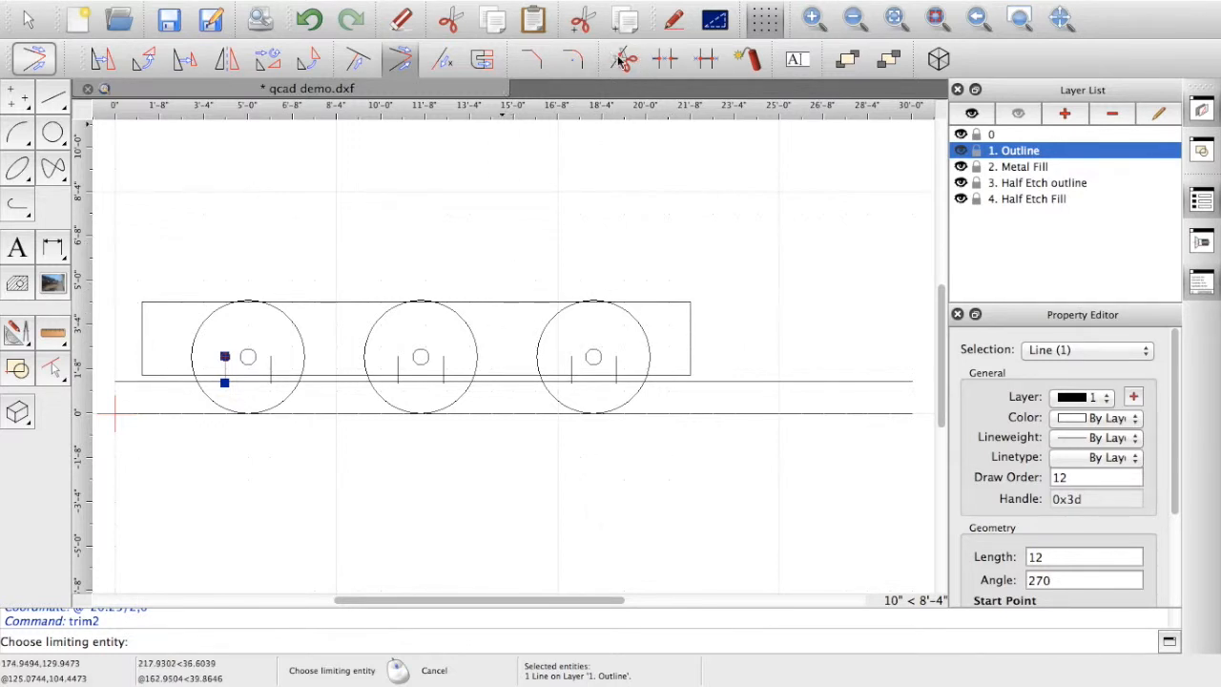
mouse_move(707, 59)
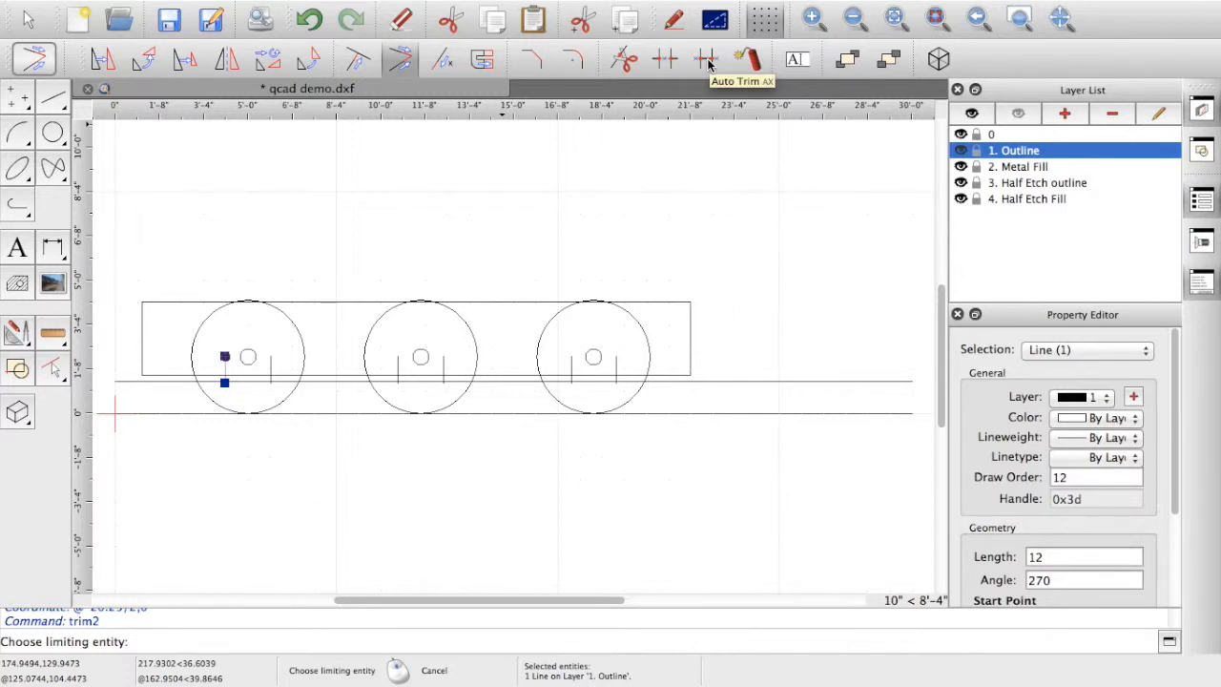
mouse_move(666, 60)
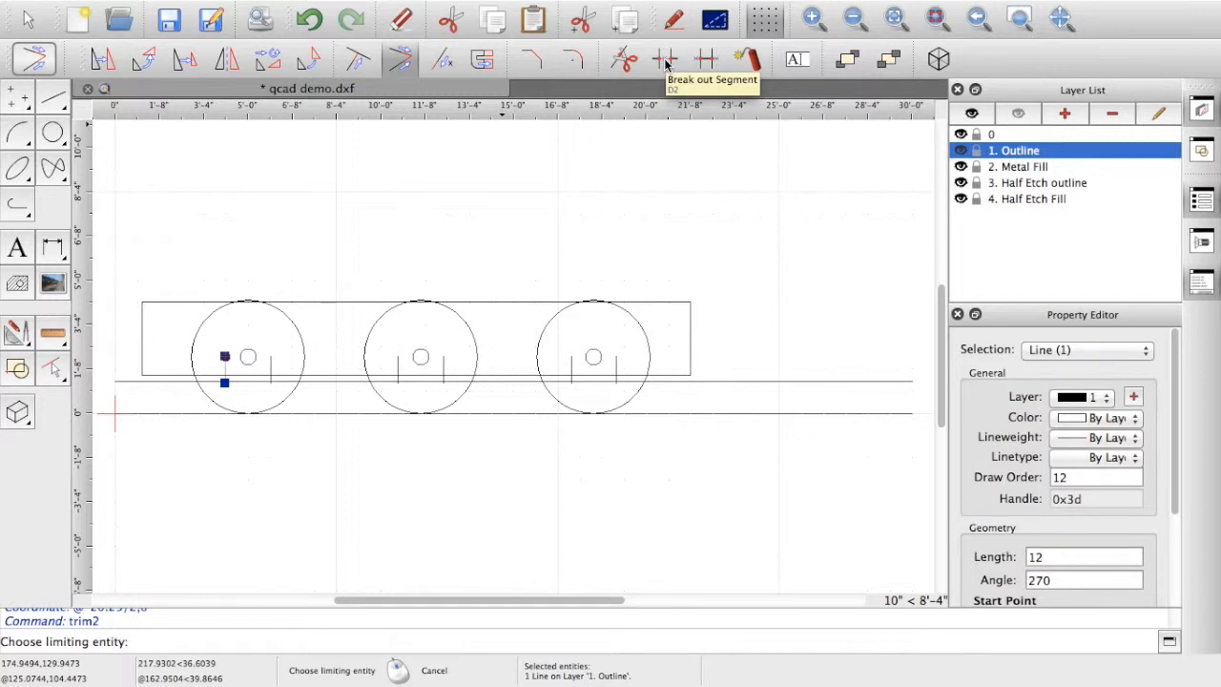
- Activate Break out Segment with Remove Segment enabled
left_click(663, 59)
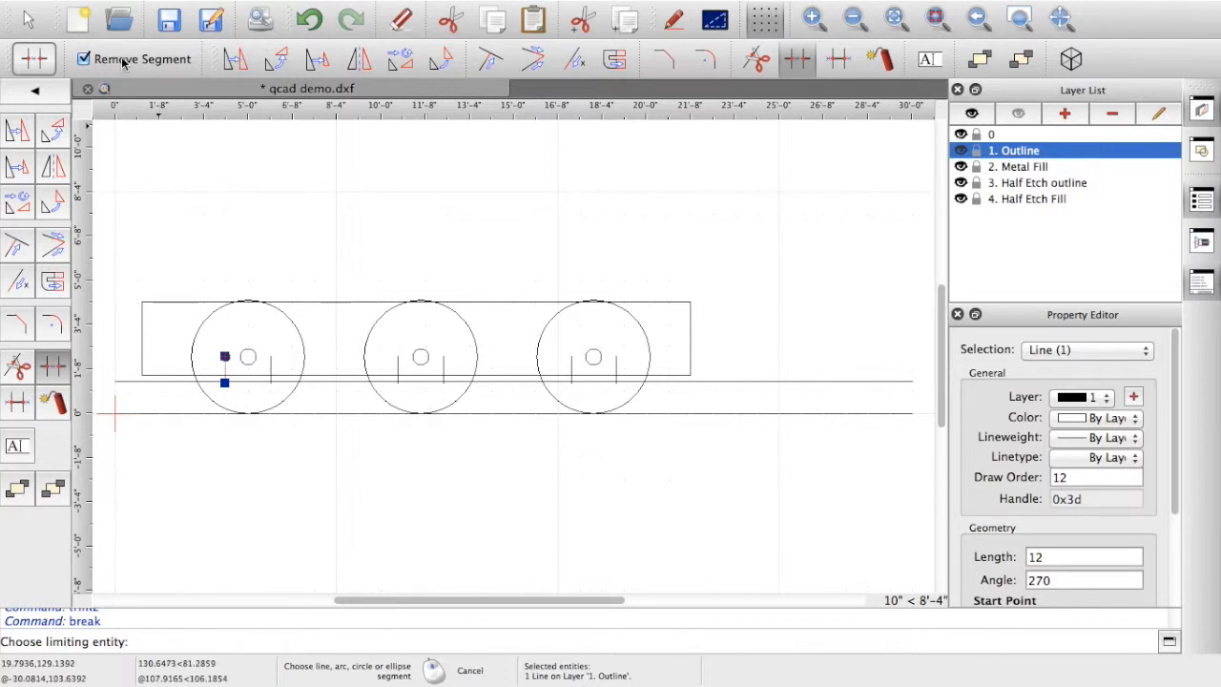
mouse_move(593, 356)
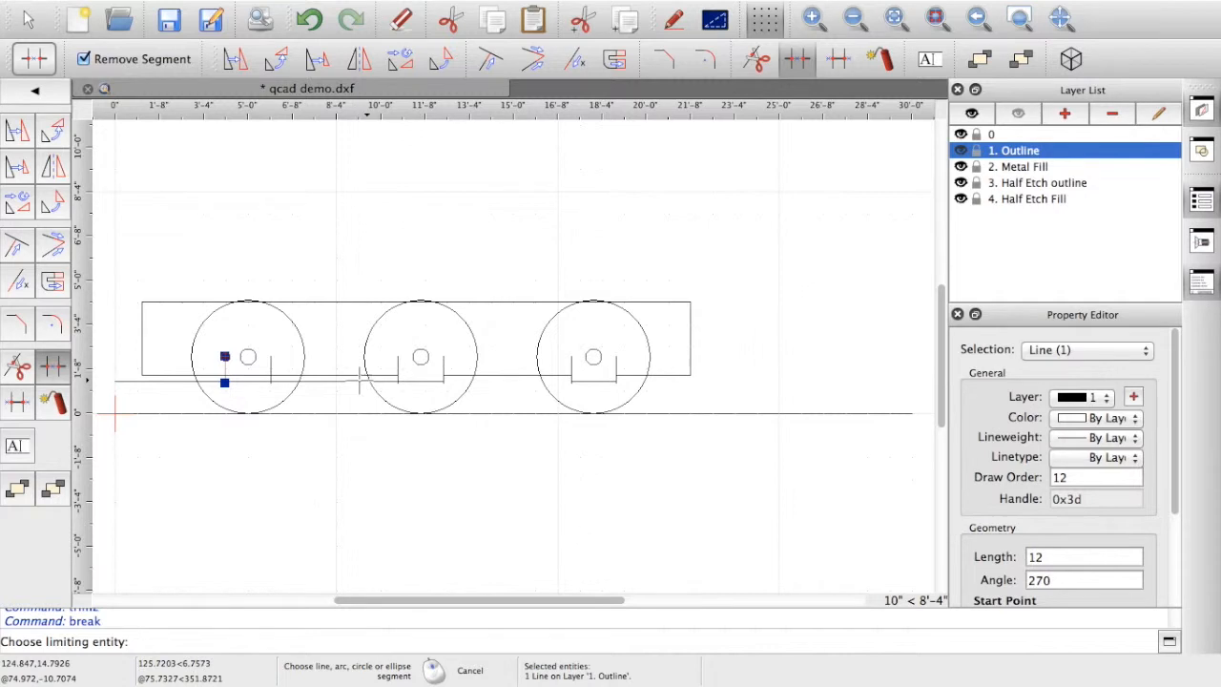
mouse_move(357, 379)
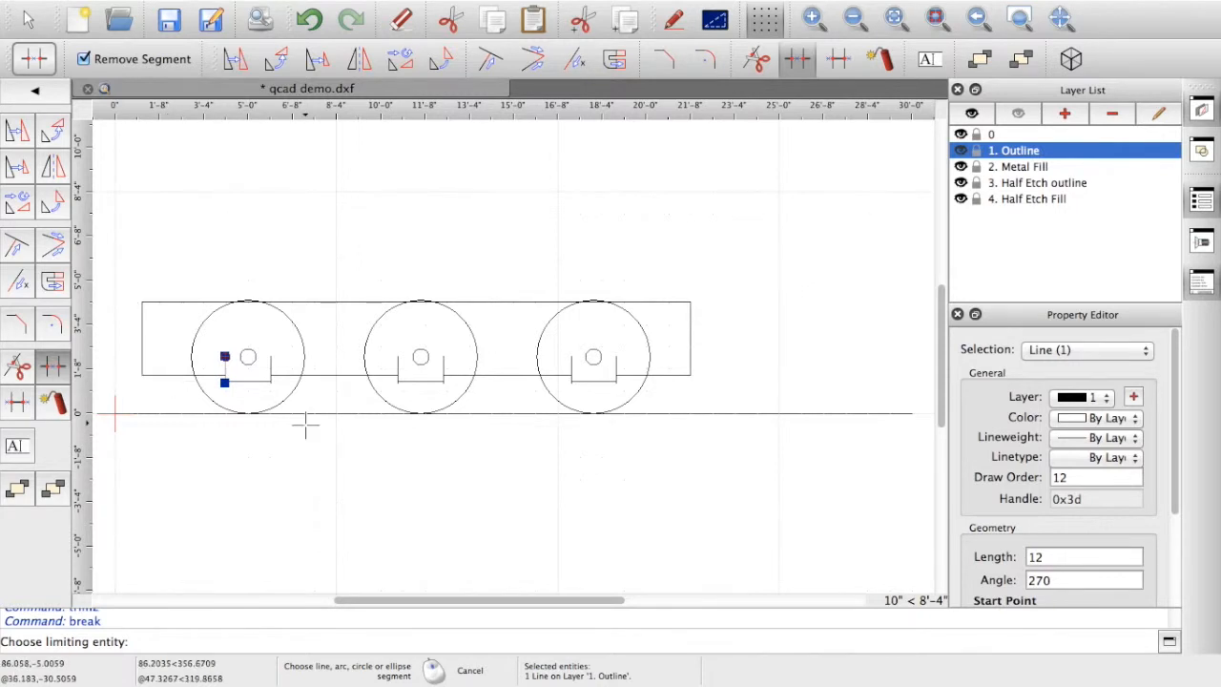
mouse_move(620, 382)
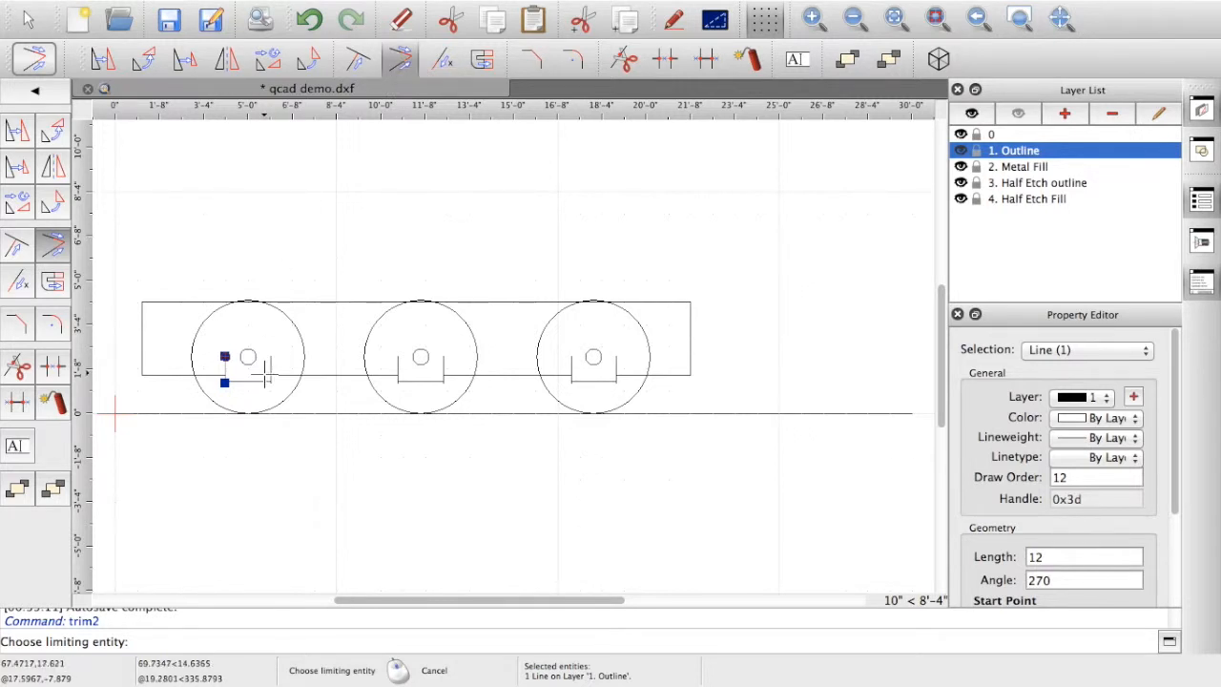
mouse_move(317, 372)
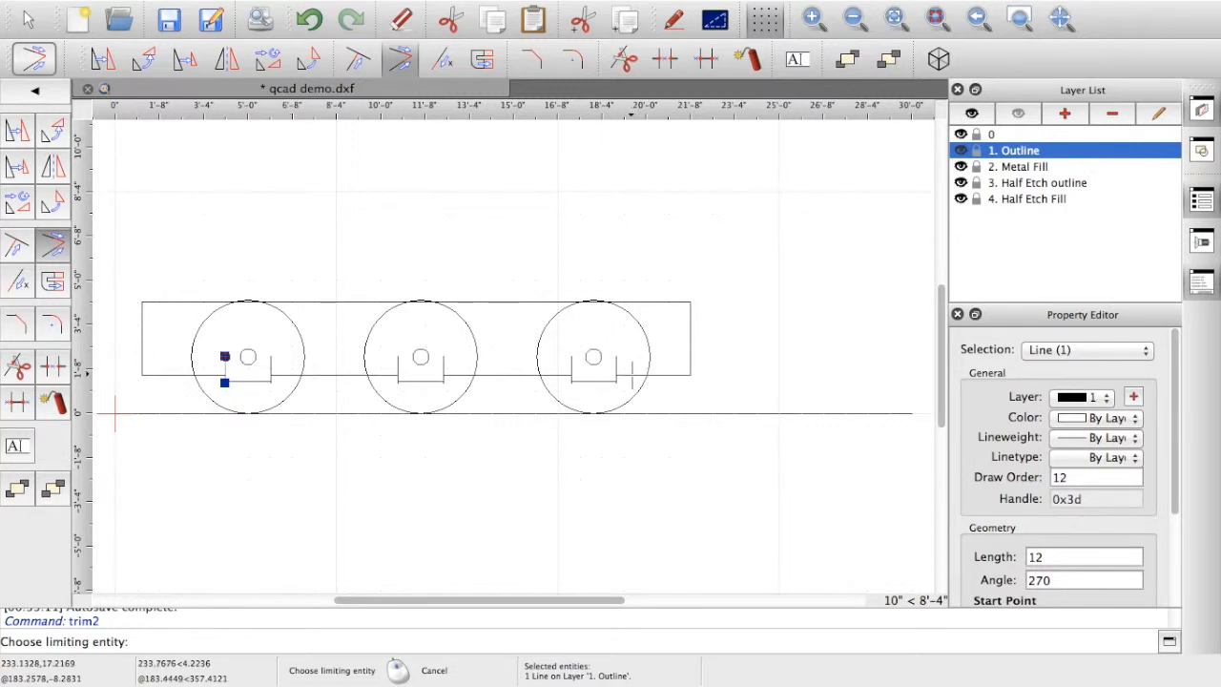
mouse_move(620, 369)
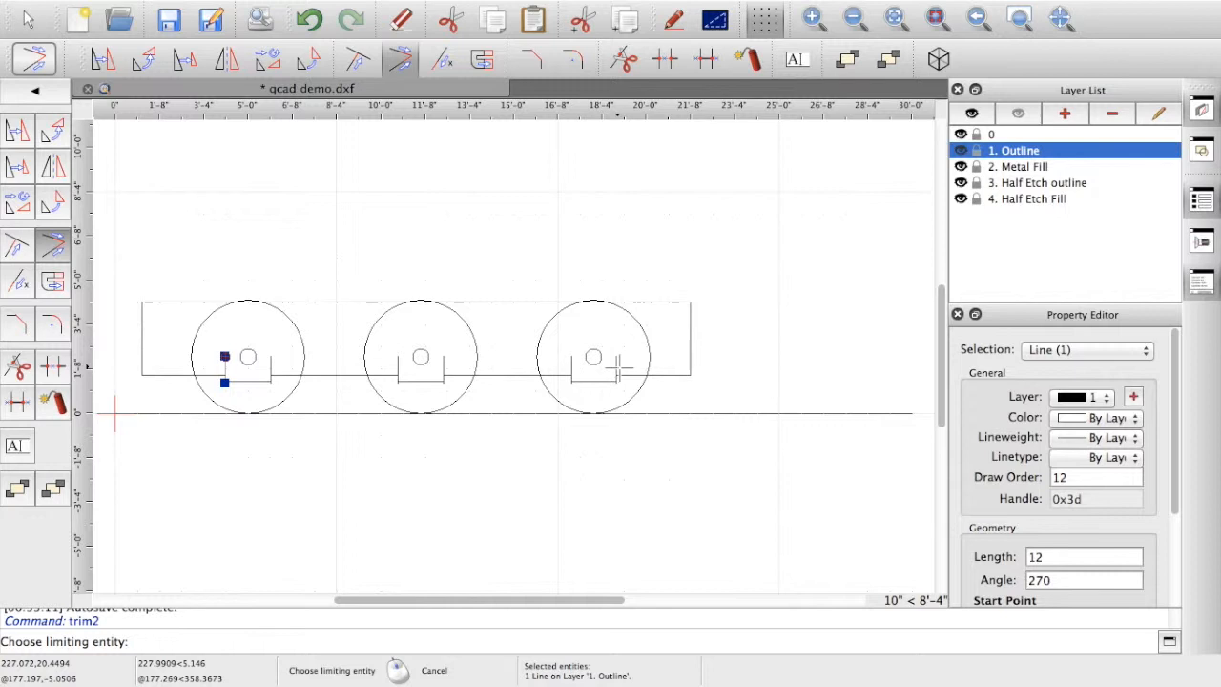
mouse_move(629, 377)
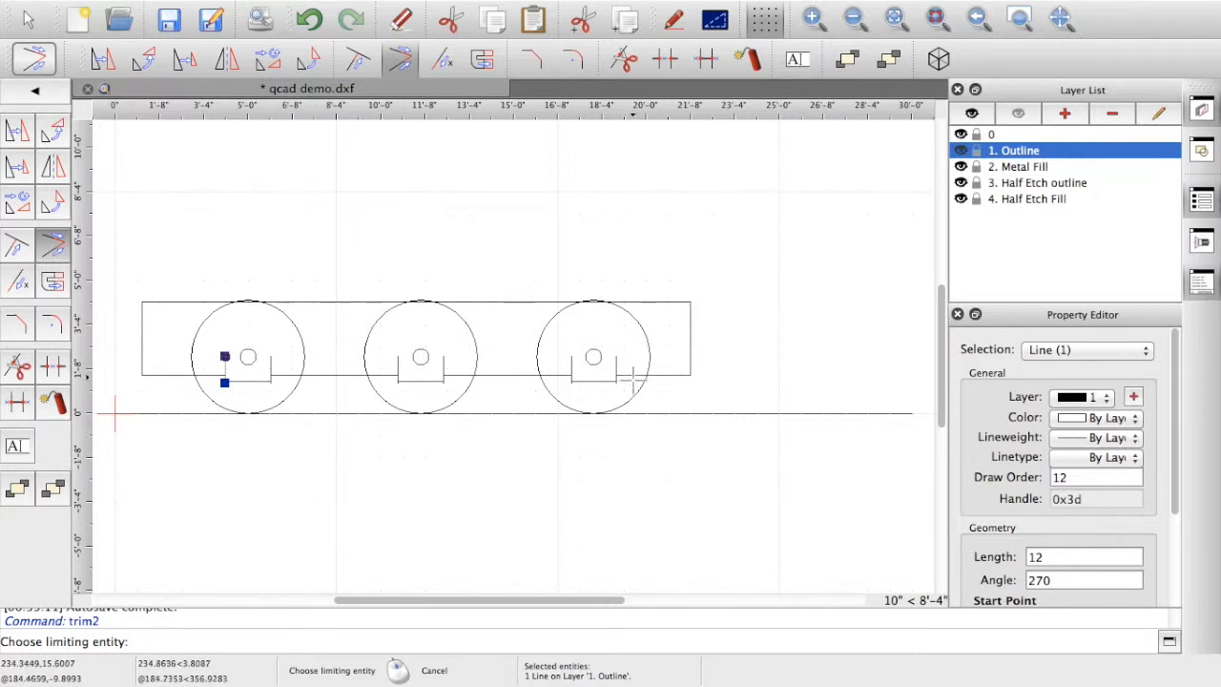
mouse_move(631, 379)
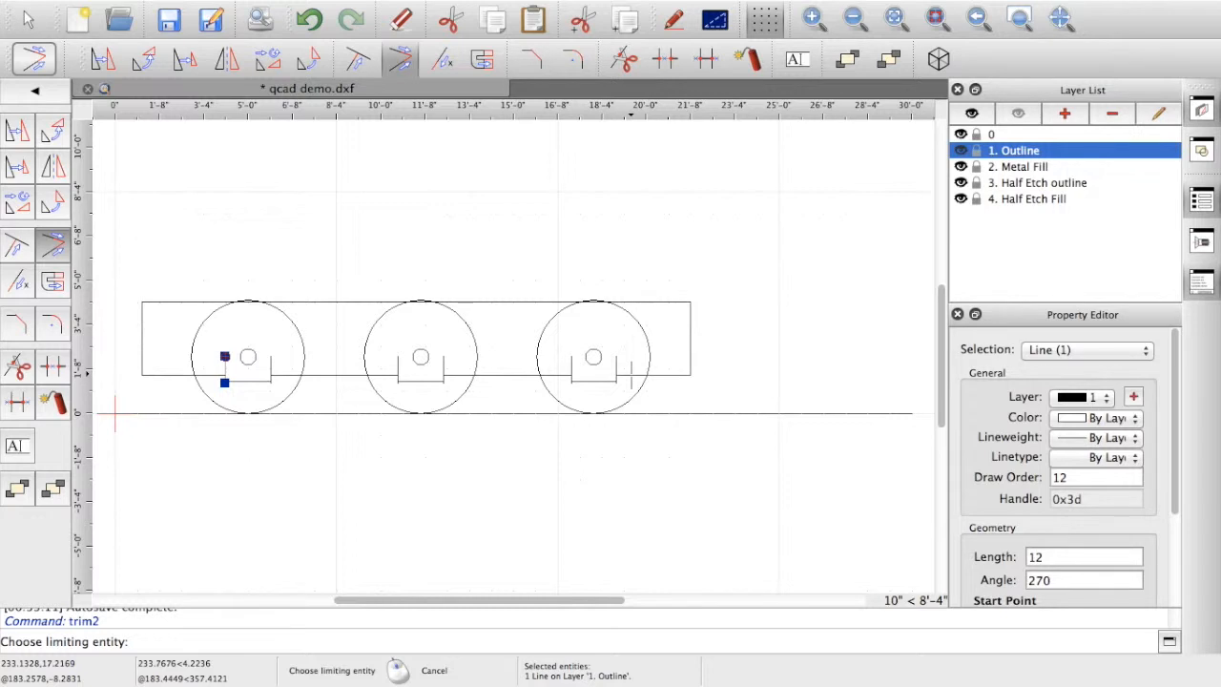
- Trim the third and first notches' side lines back to the side frame's bottom edge
left_click(615, 367)
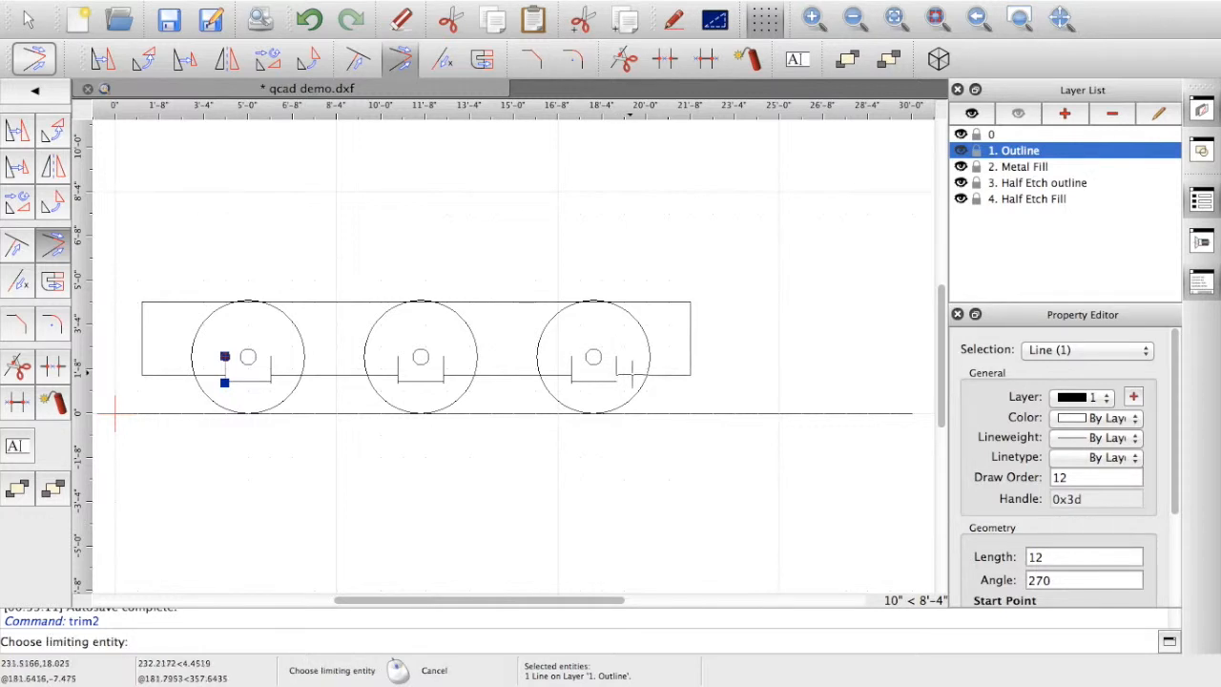
mouse_move(632, 370)
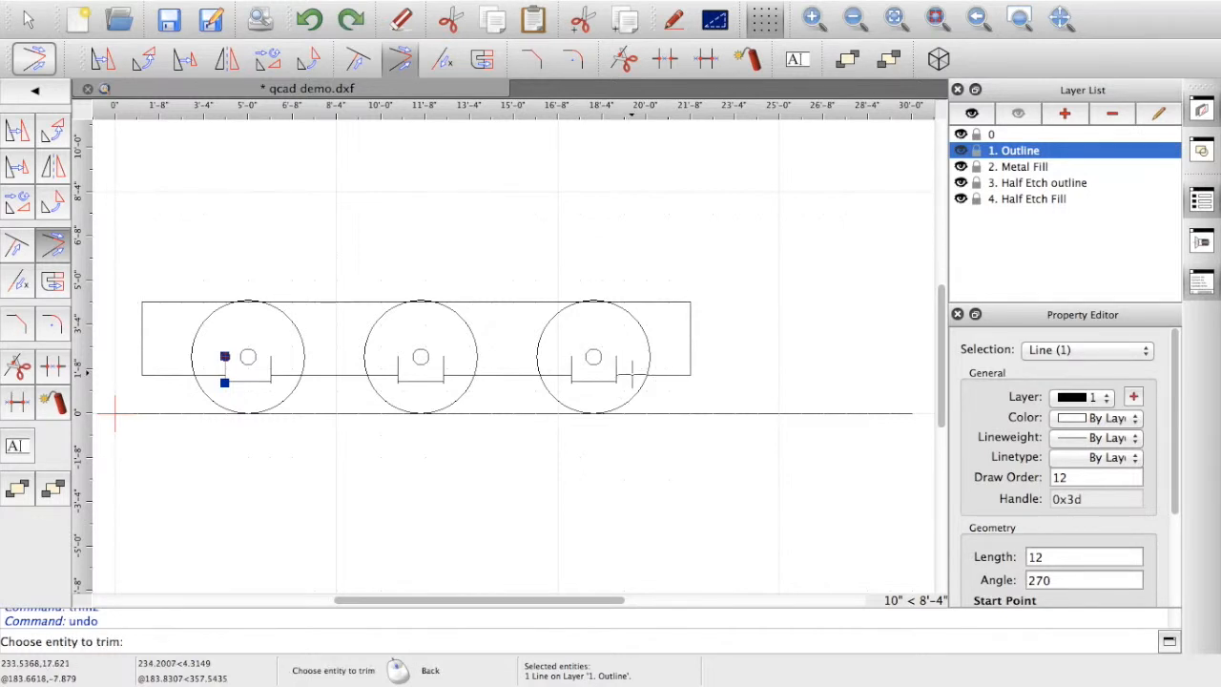
mouse_move(625, 379)
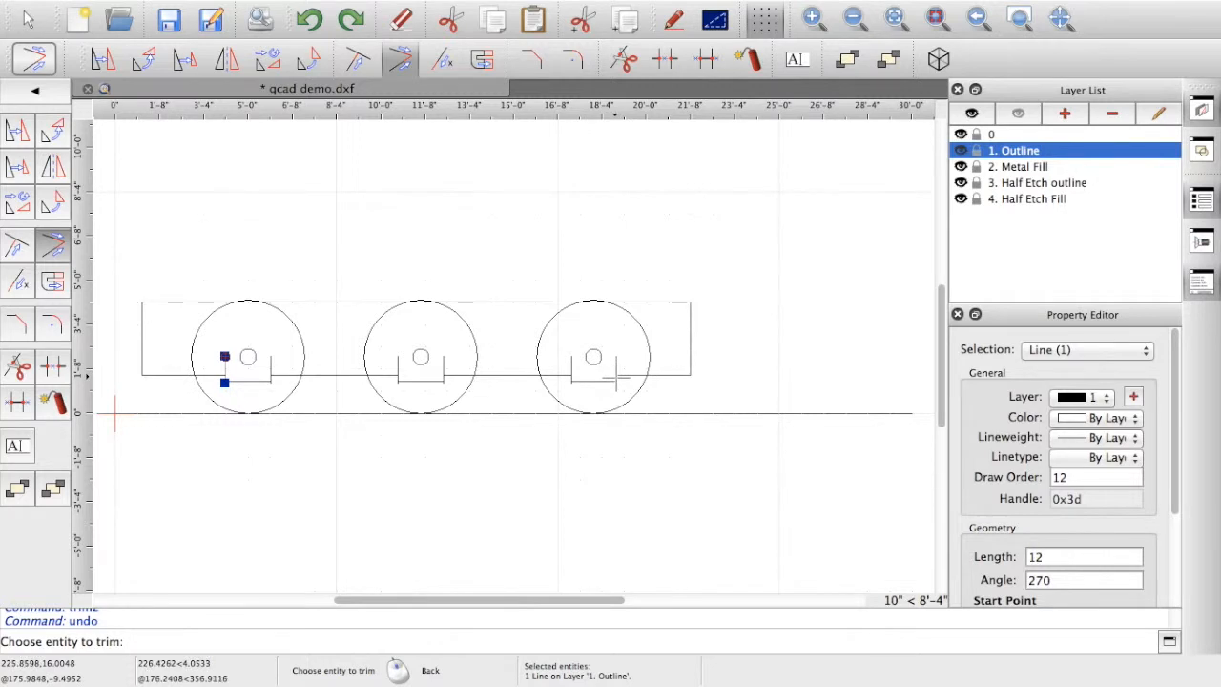
left_click(615, 382)
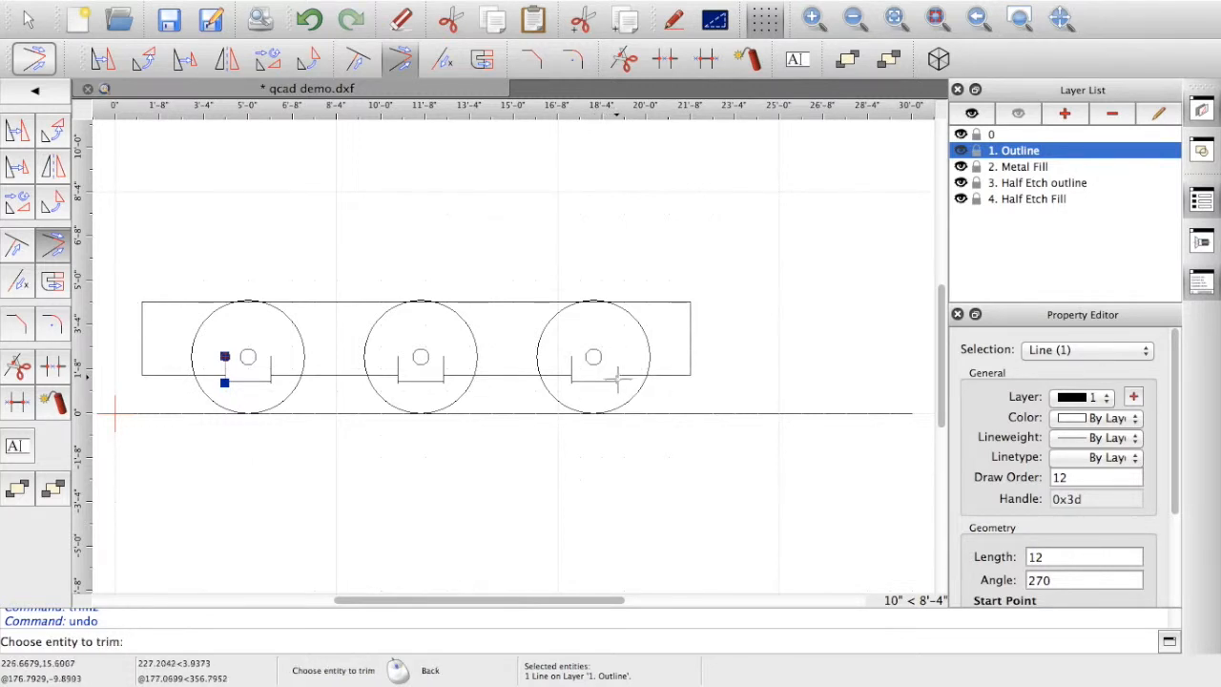
left_click(618, 382)
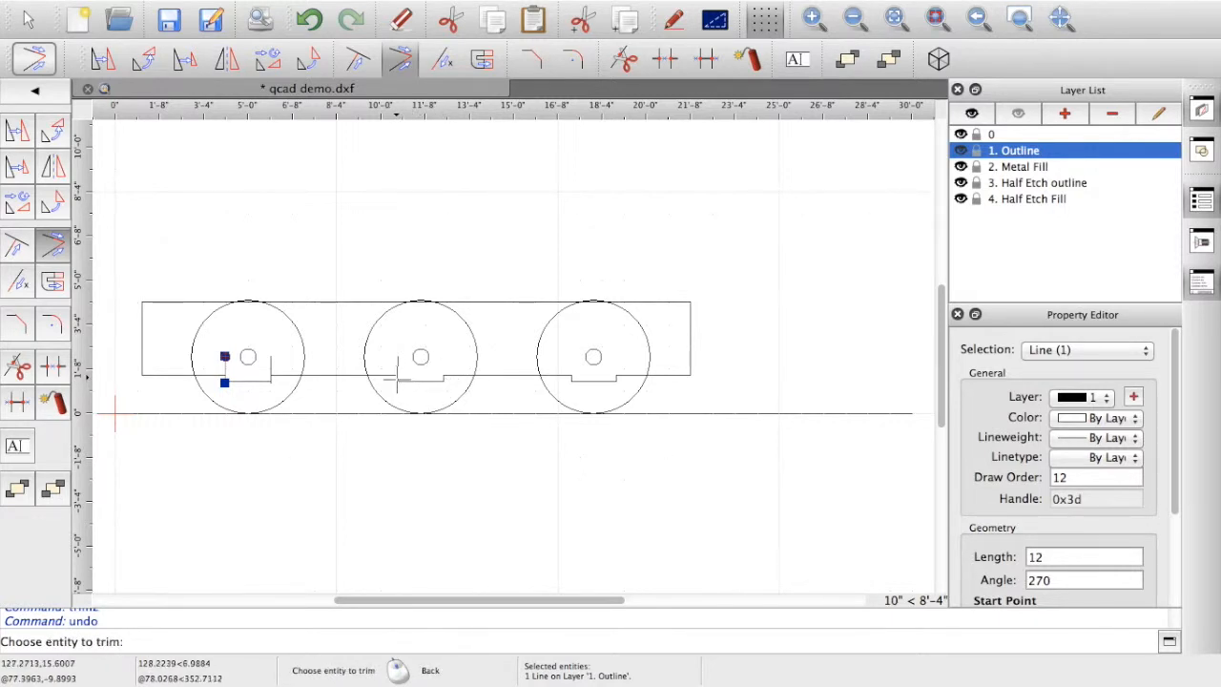
mouse_move(396, 382)
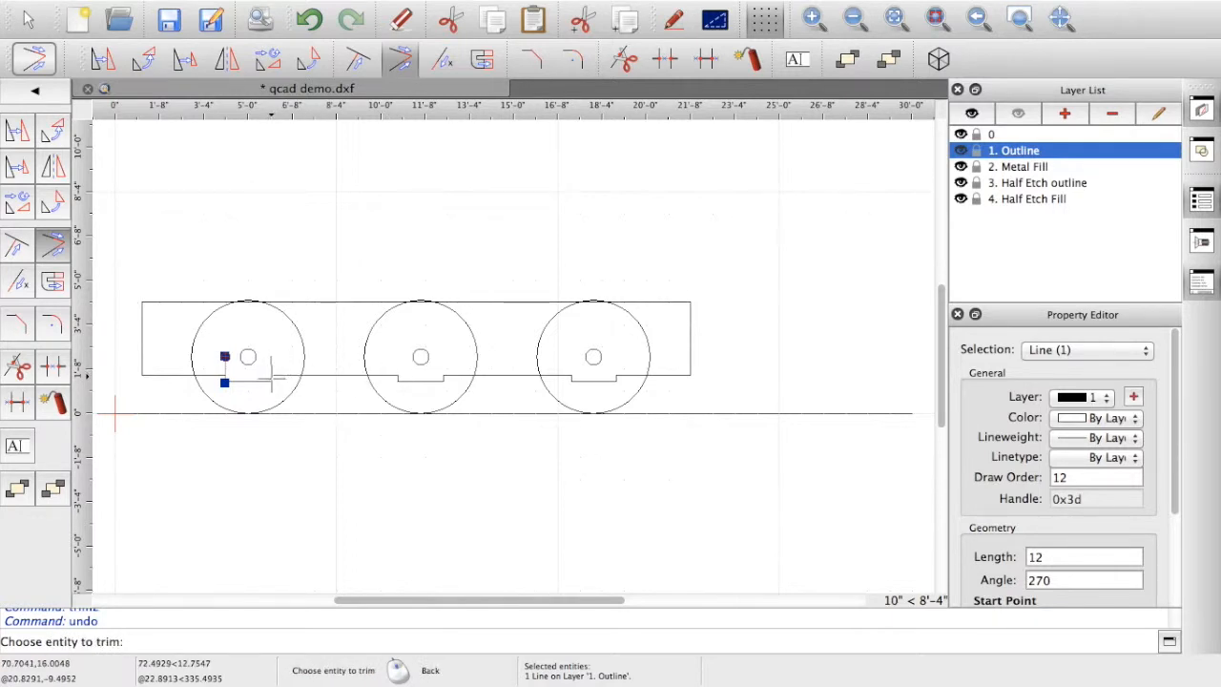
left_click(270, 378)
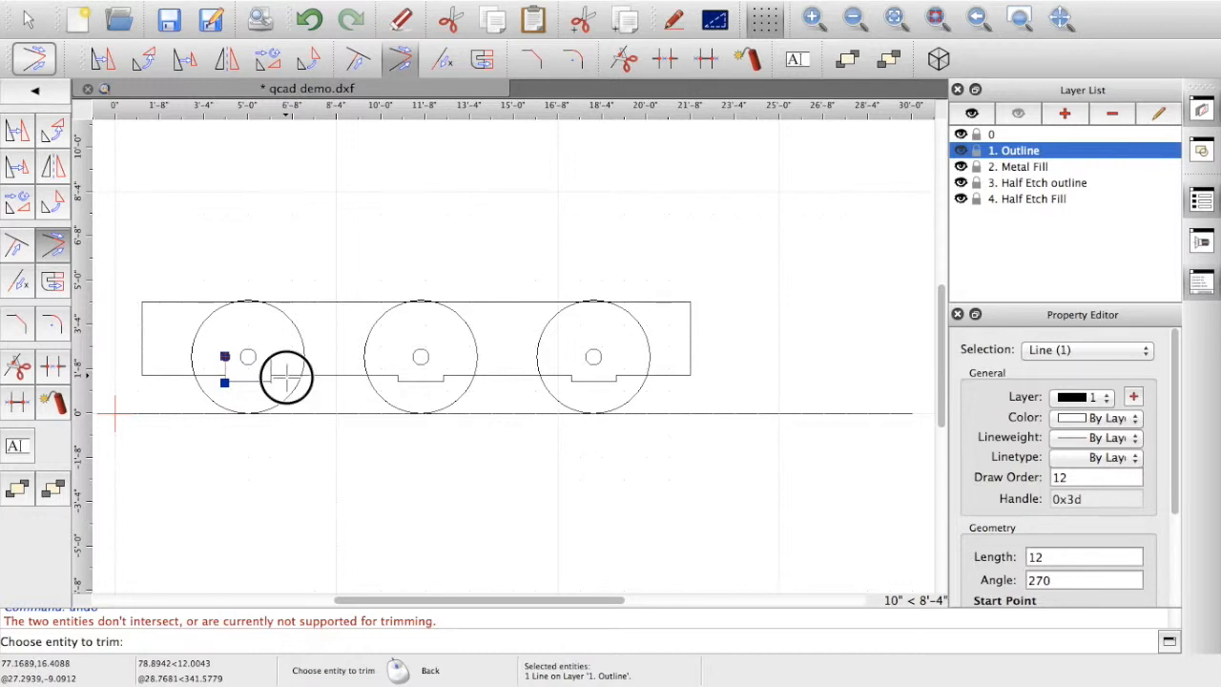
left_click(286, 377)
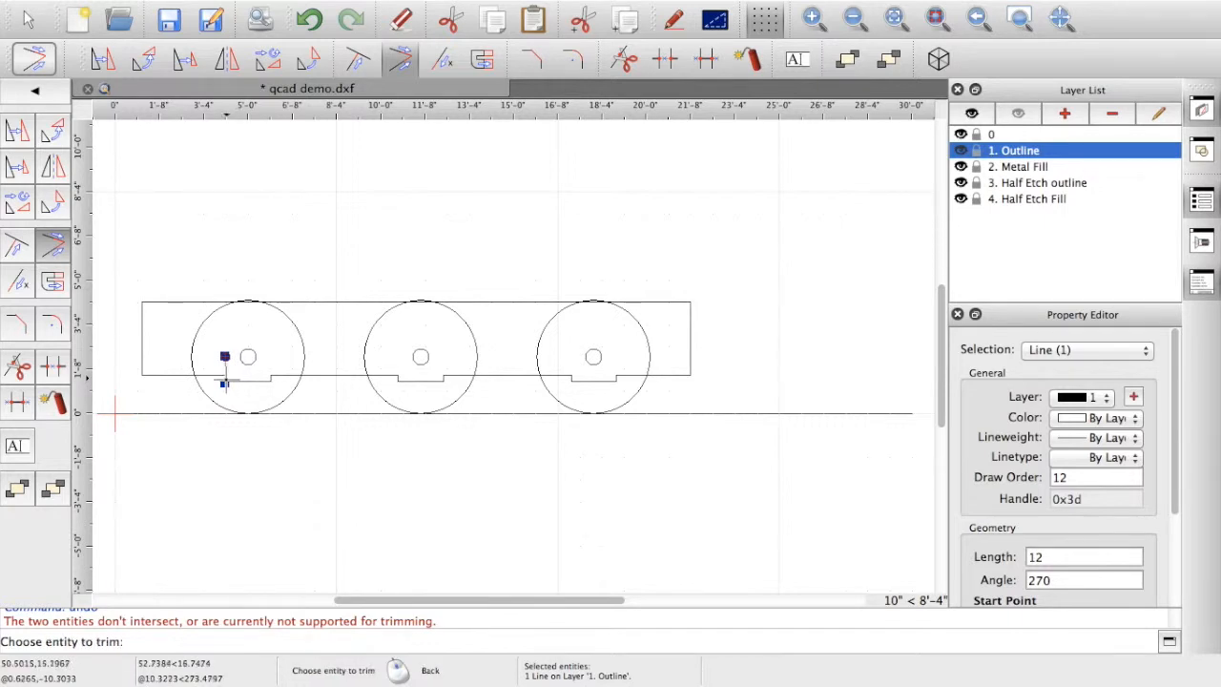
left_click(224, 377)
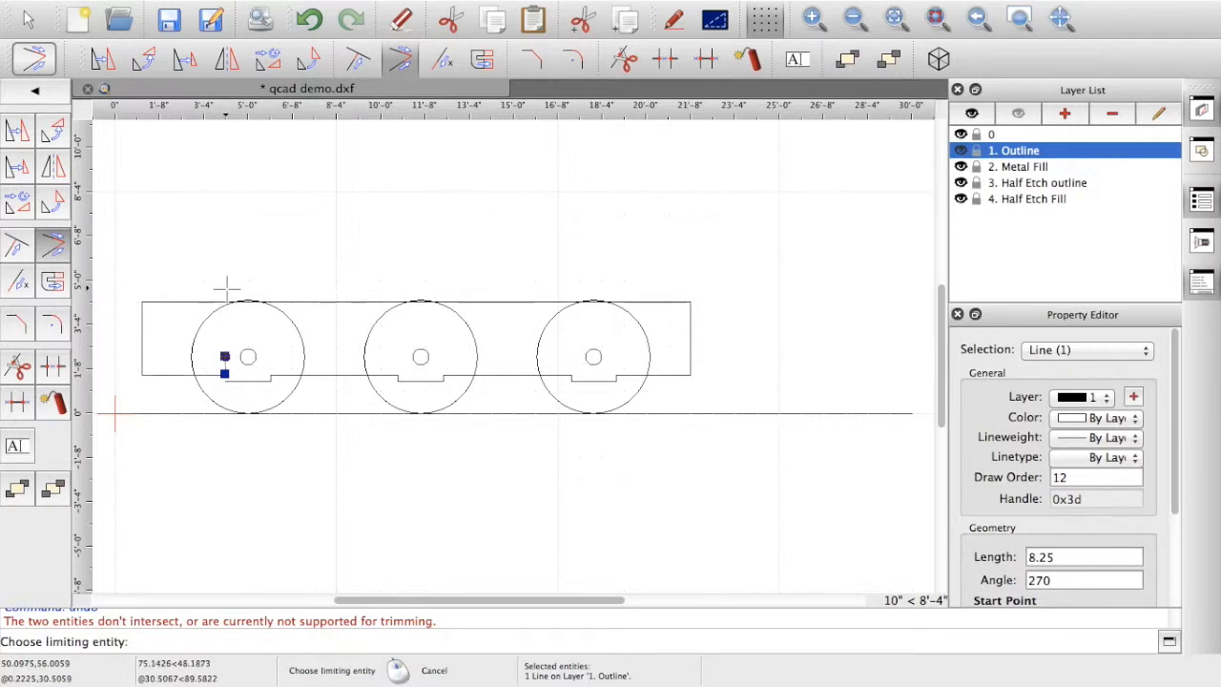
mouse_move(212, 343)
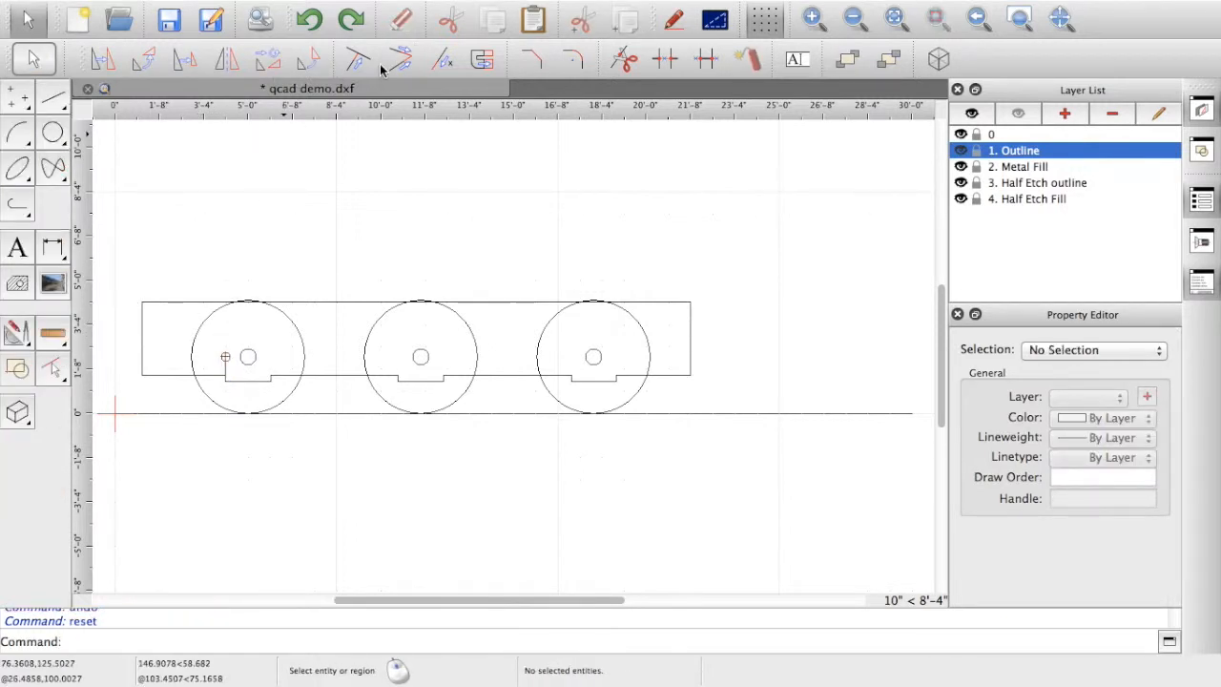
mouse_move(400, 60)
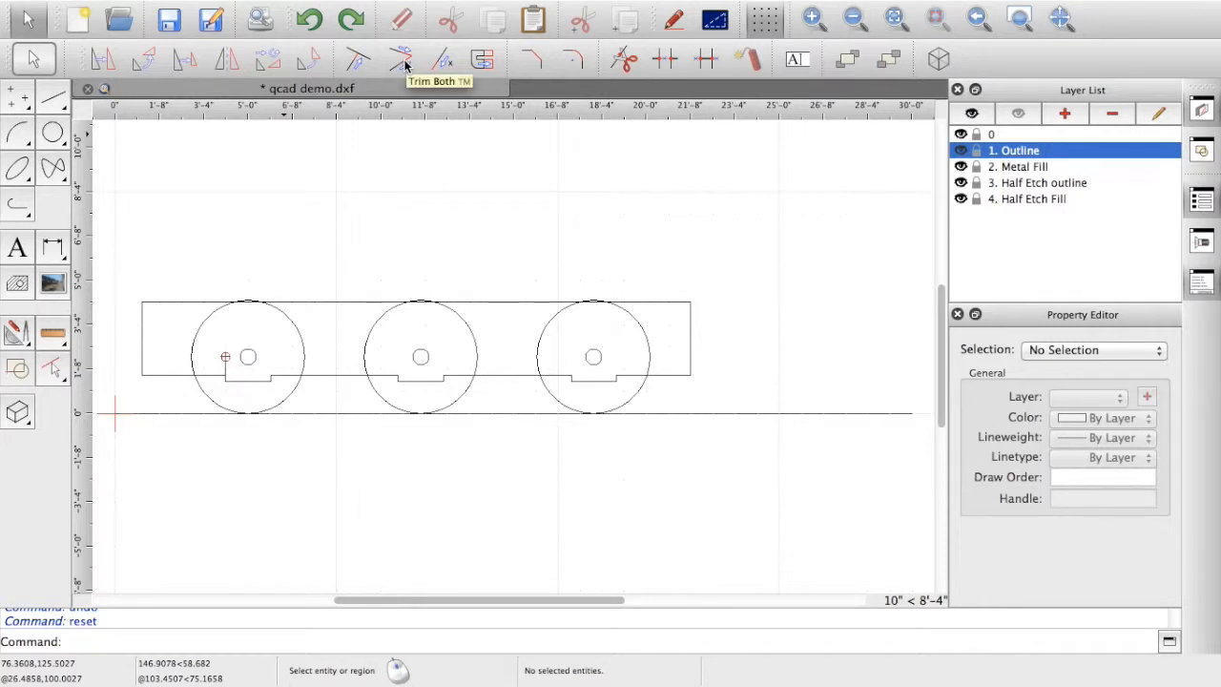
- Start the Trim Both tool
left_click(401, 60)
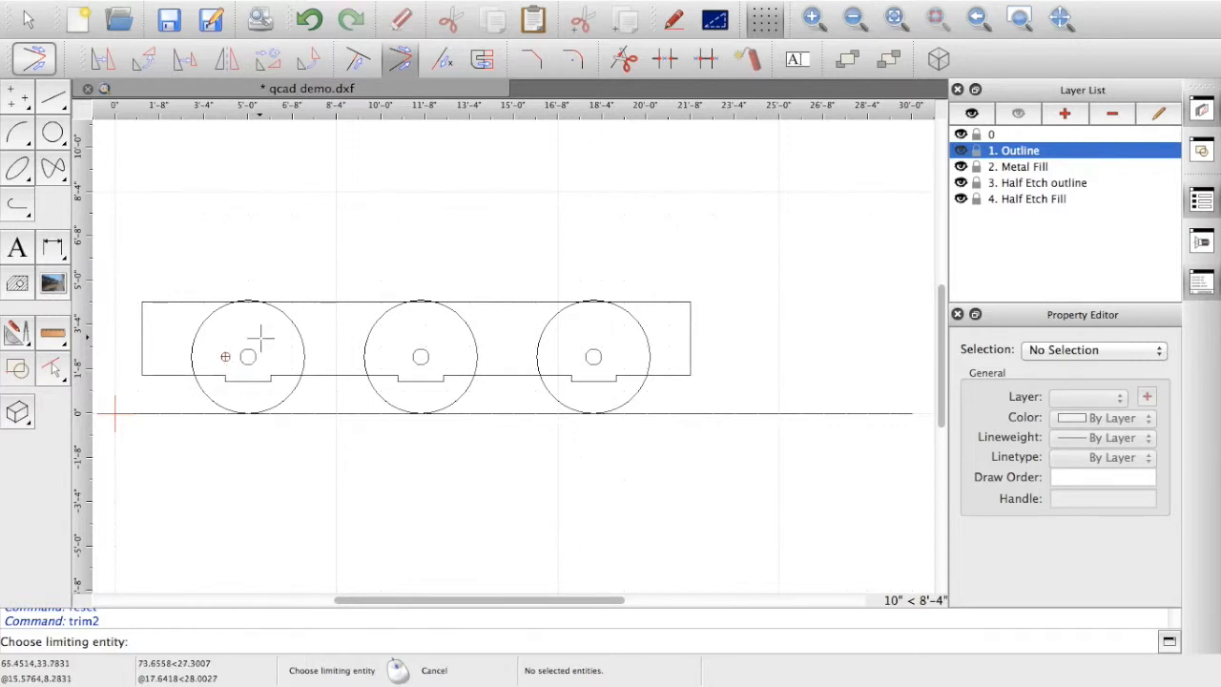
mouse_move(613, 263)
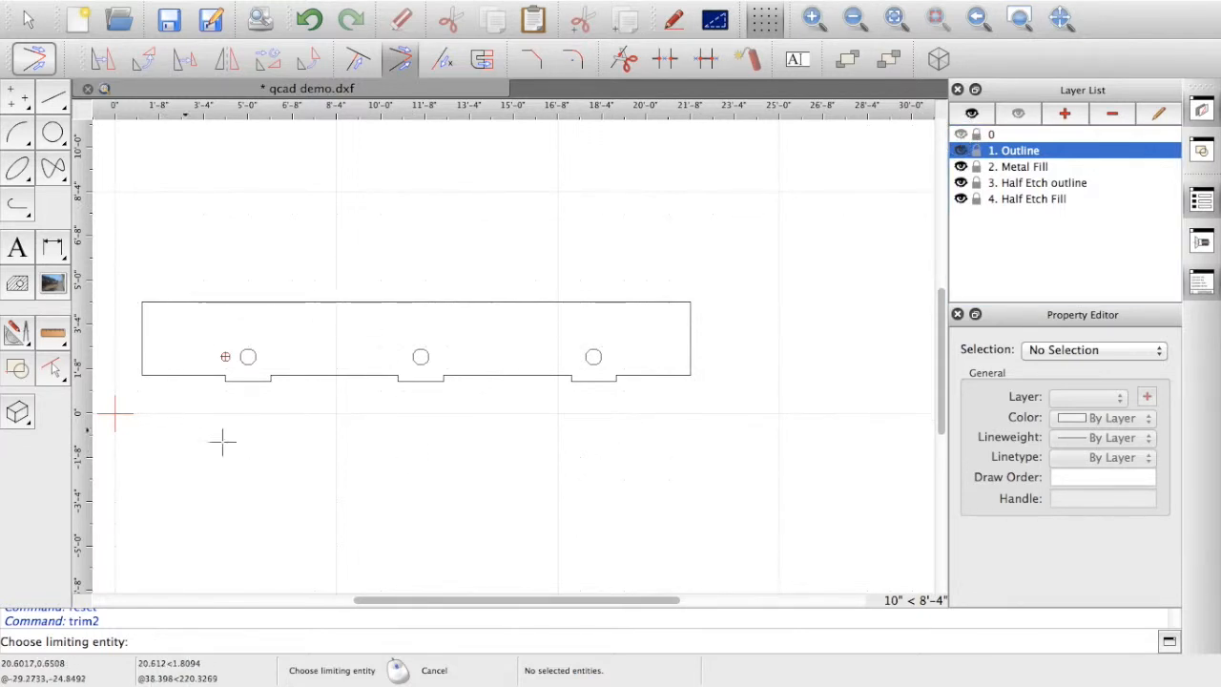
mouse_move(835, 270)
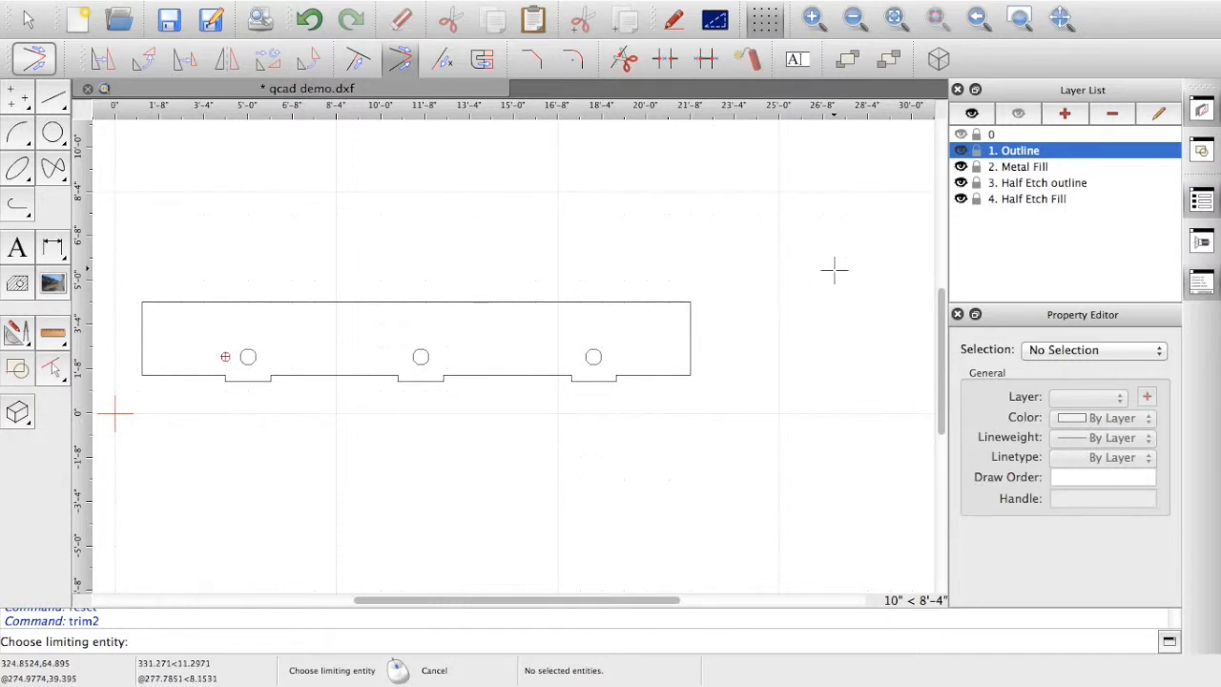
mouse_move(486, 324)
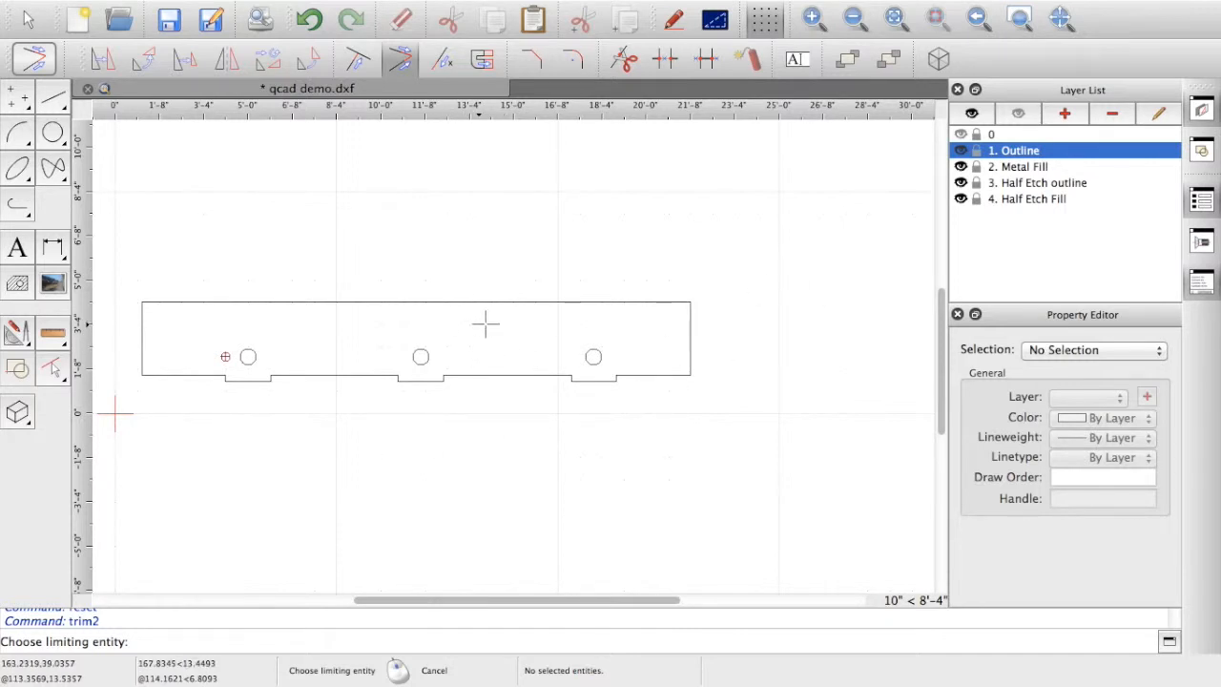
mouse_move(567, 357)
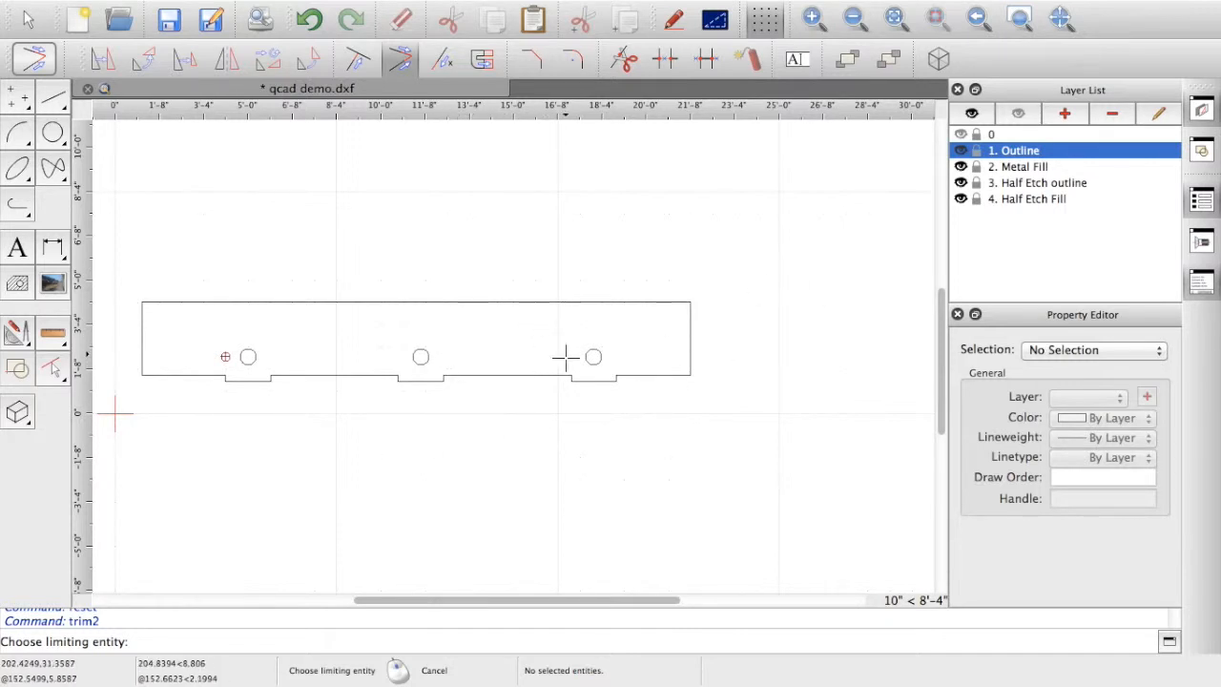